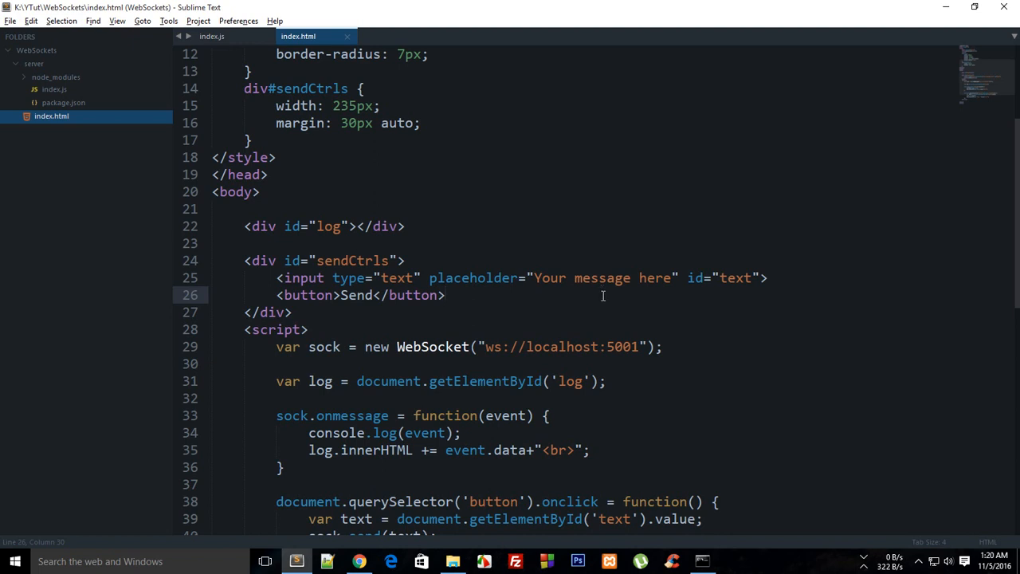
- Review index.js and highlight every use of the message variable in the broadcast handler
left_click(359, 561)
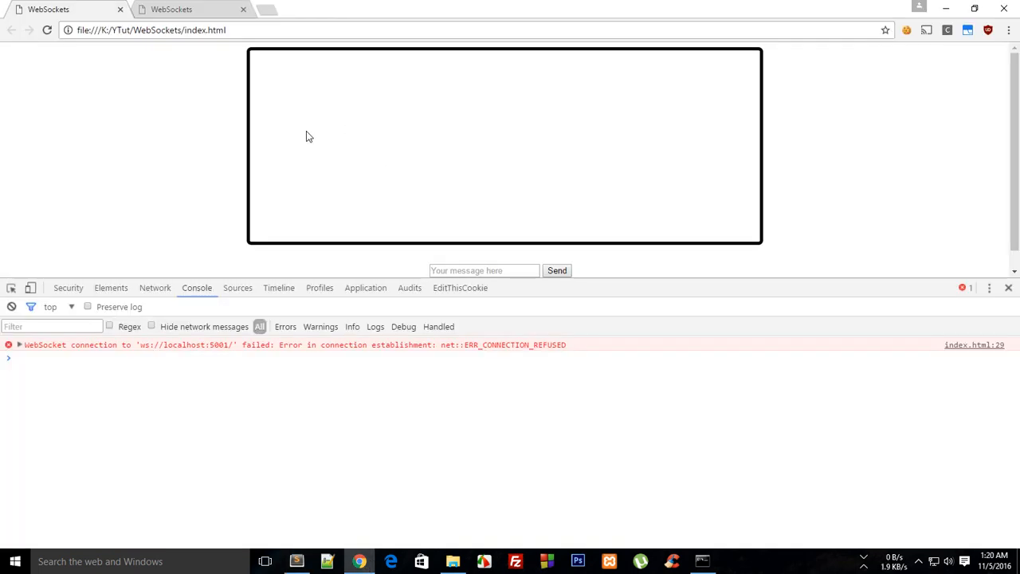
mouse_move(454, 226)
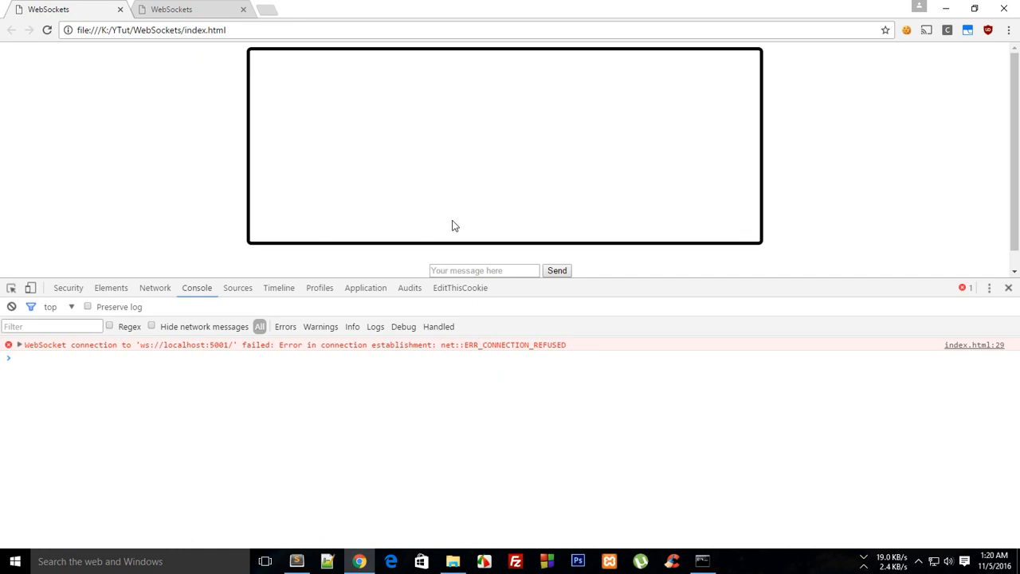
mouse_move(249, 64)
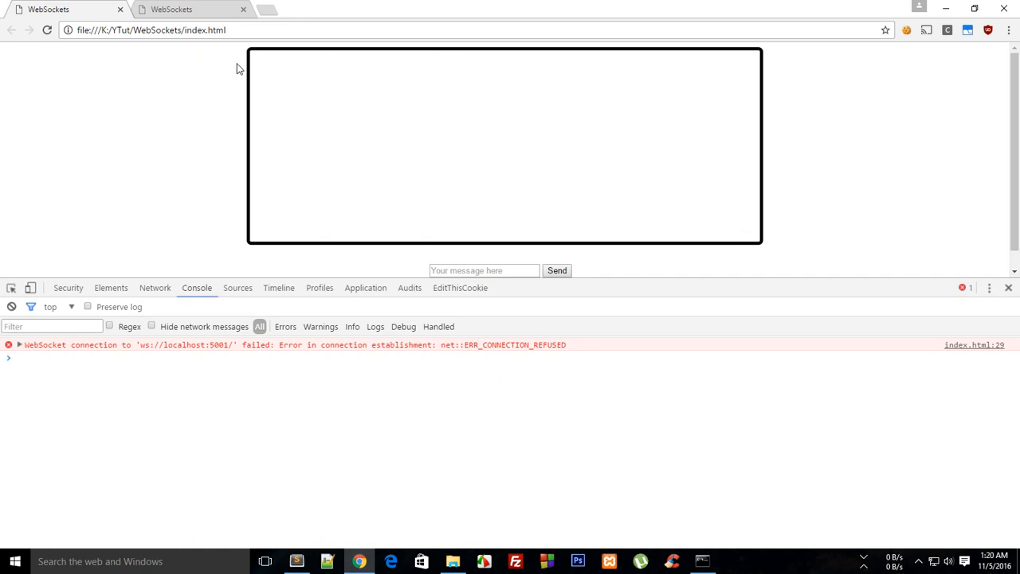
mouse_move(586, 135)
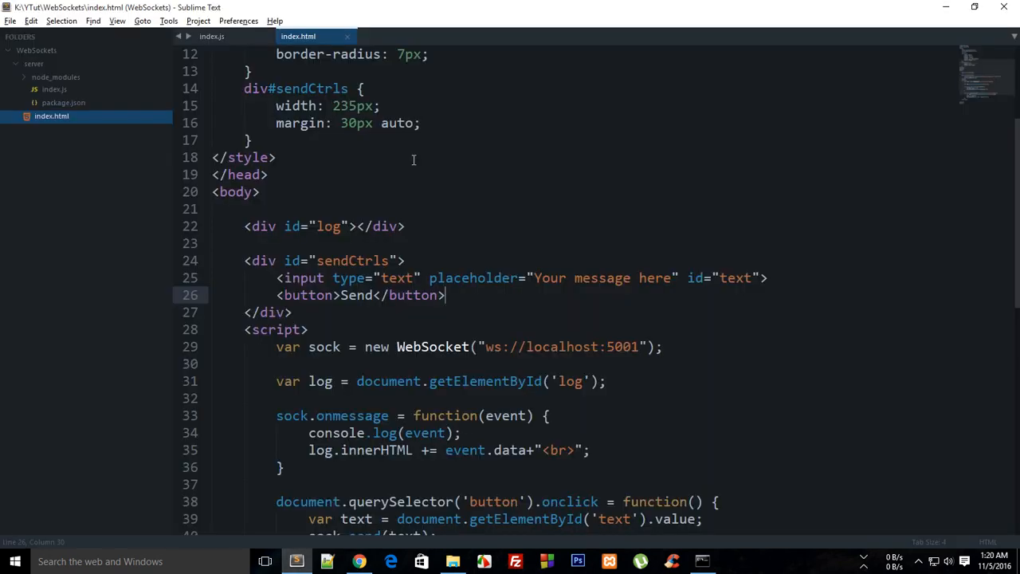
left_click(212, 36)
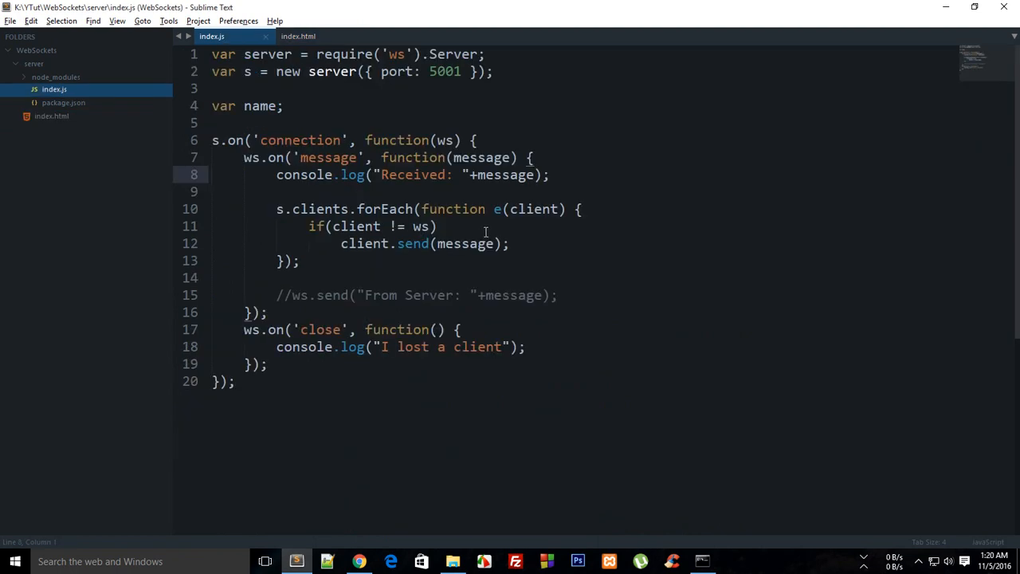
double_click(482, 157)
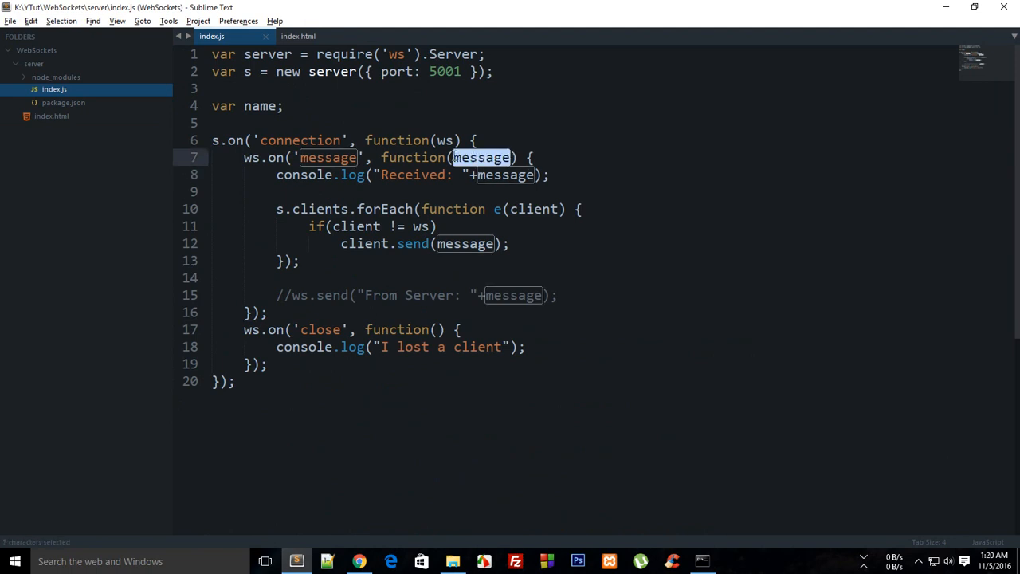
left_click(484, 209)
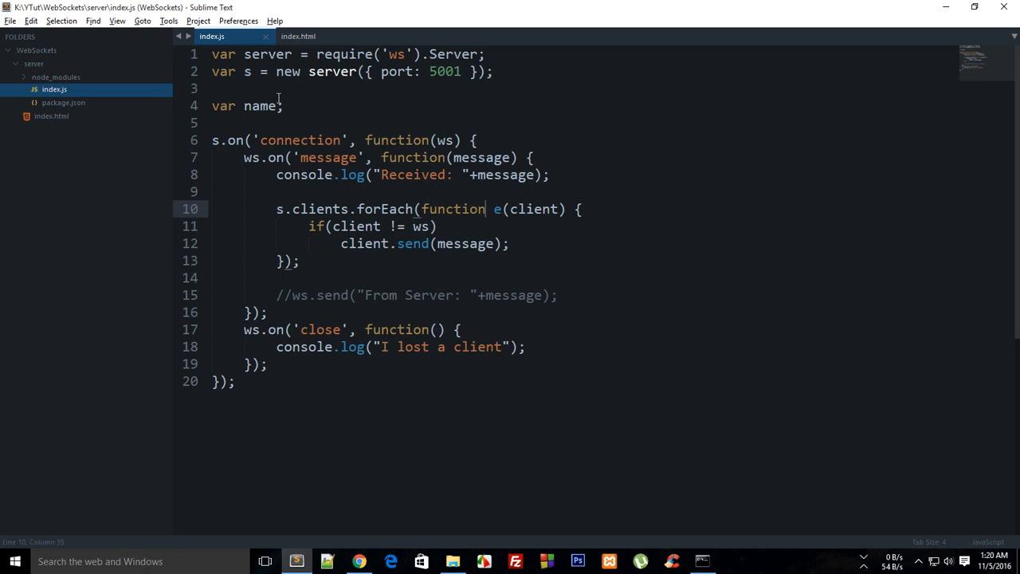
- Add var name = prompt('What is your name fella?'); at the top of index.html's script and save
left_click(298, 36)
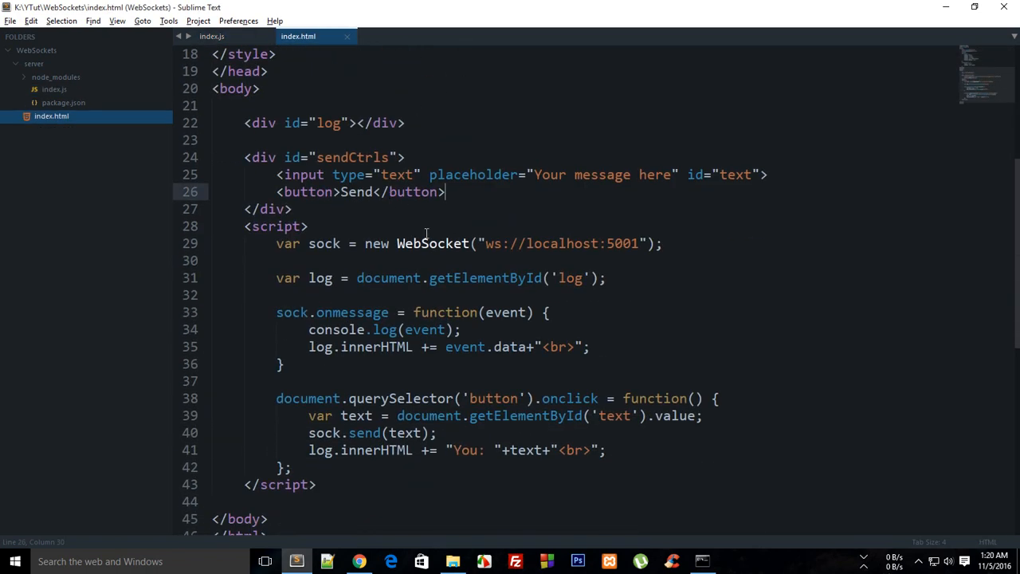
scroll("down", 3)
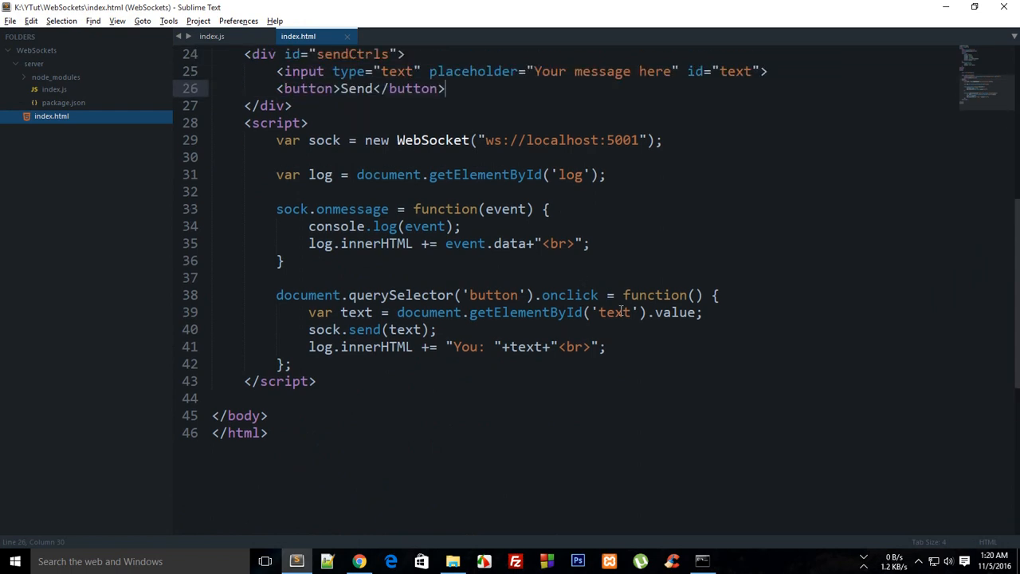
key("Enter")
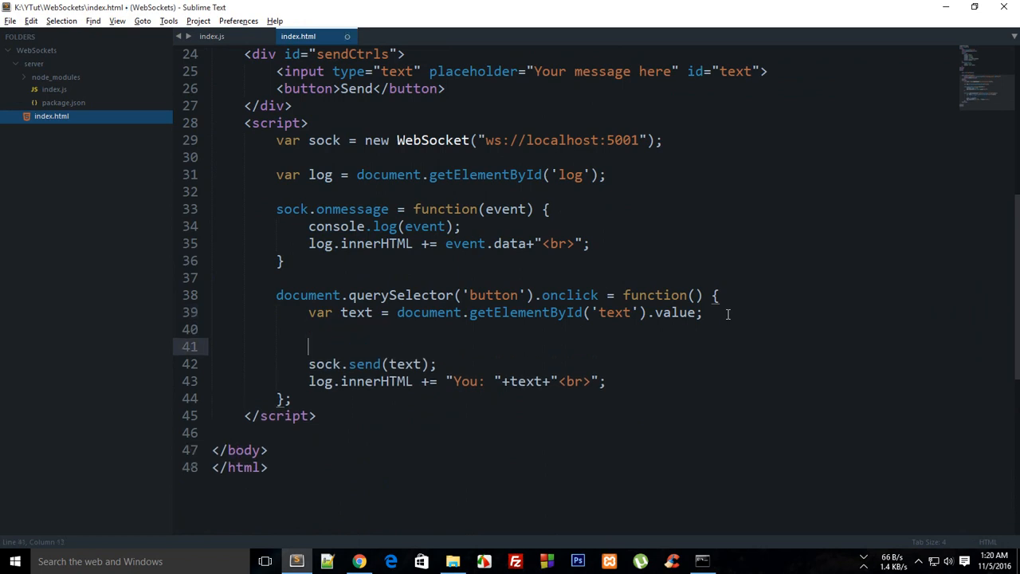
key("enter")
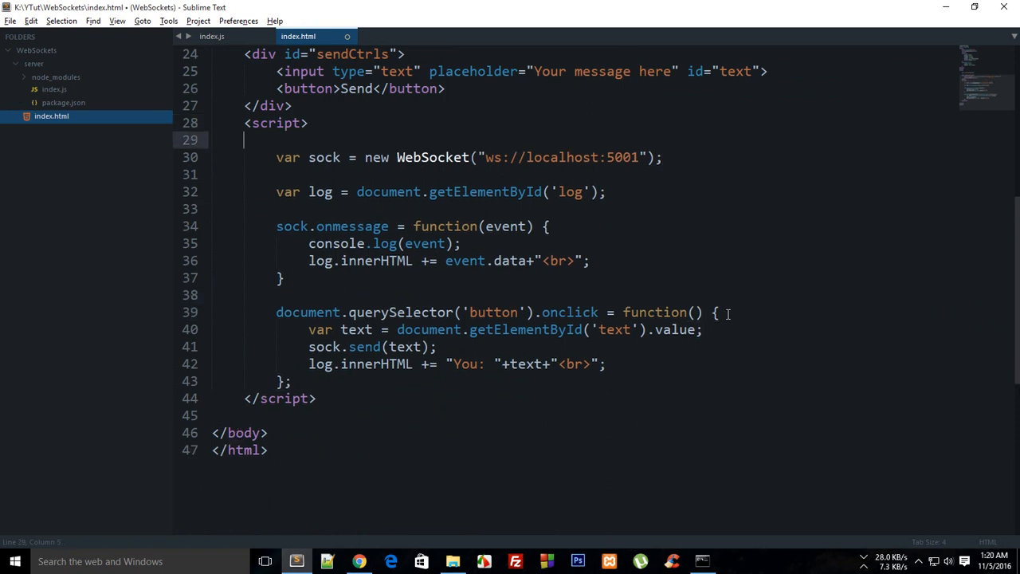
type("var")
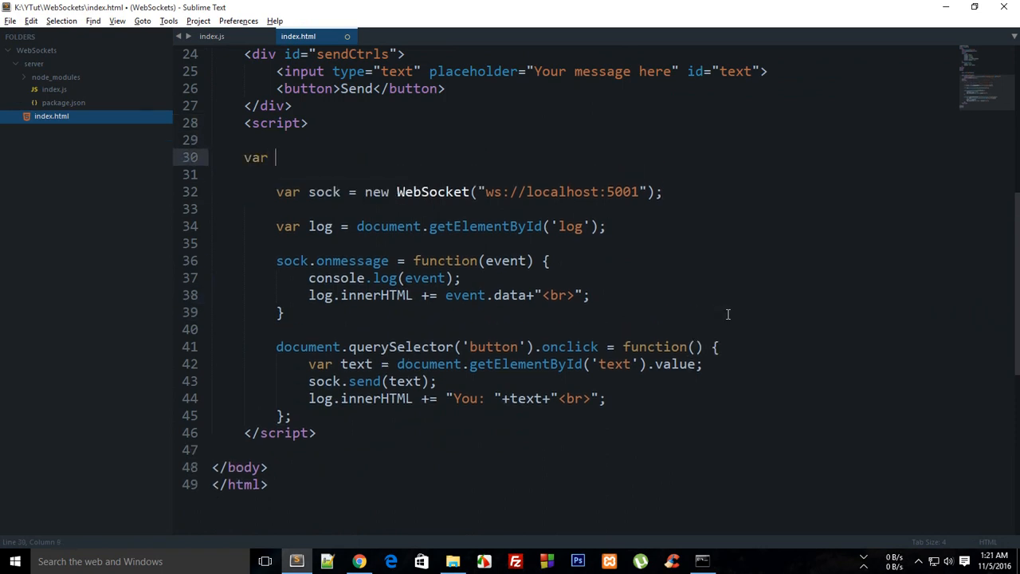
type("var")
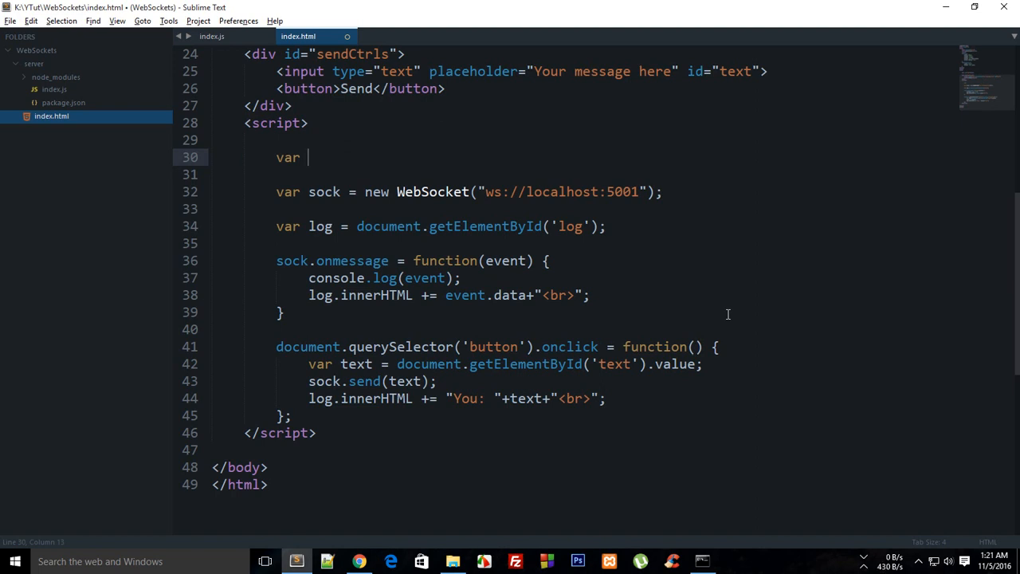
type("name = prompt('What is your name fella?")
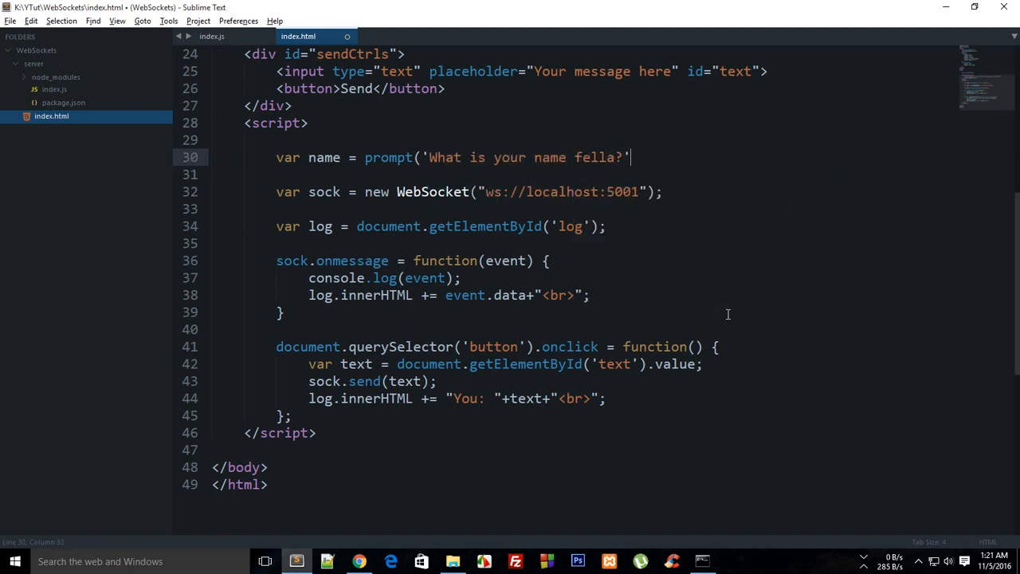
type(");")
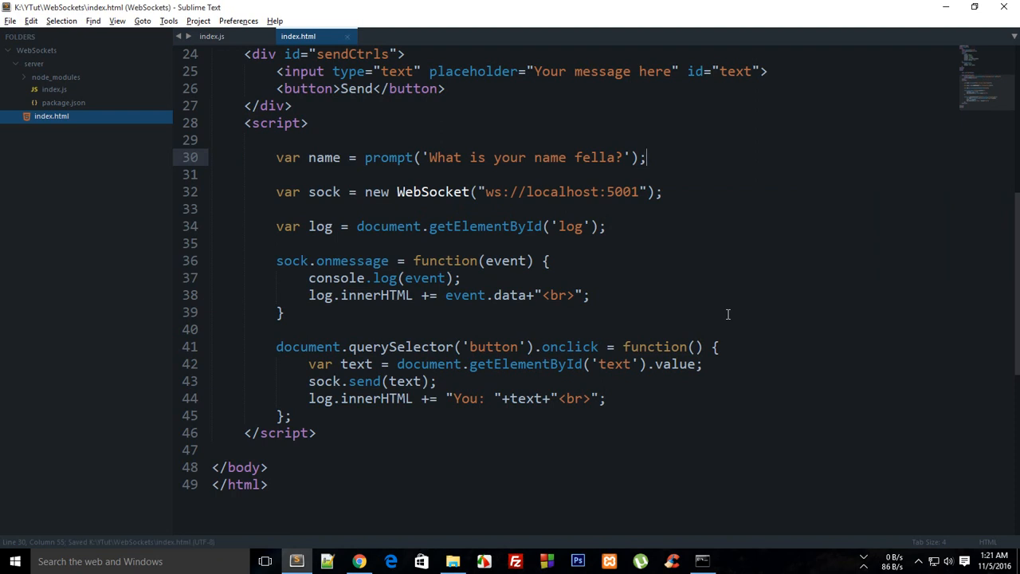
key("enter")
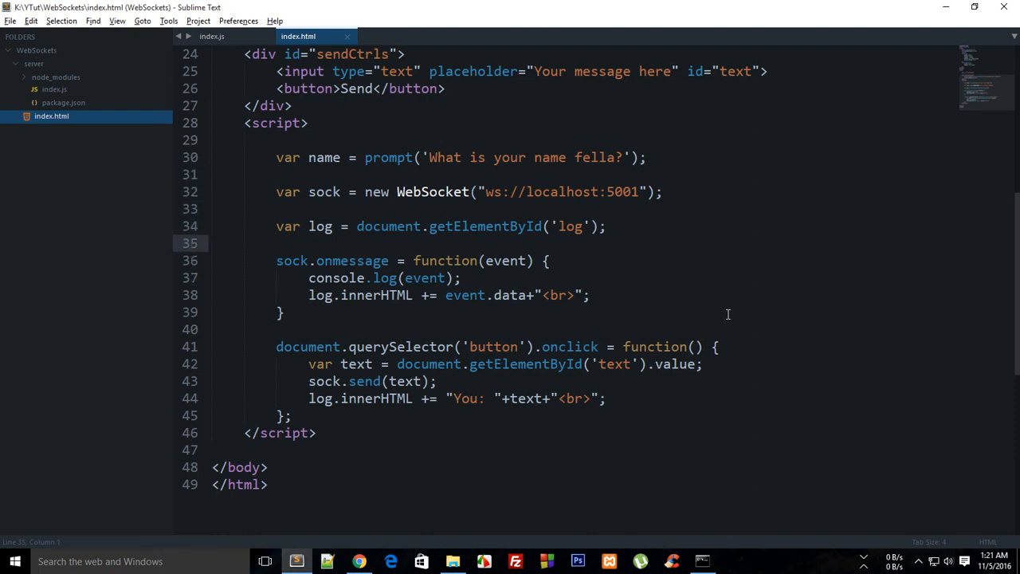
- Start a sock.onopen handler calling sock.send(JSON.stringify(...)) below the socket creation
key("enter")
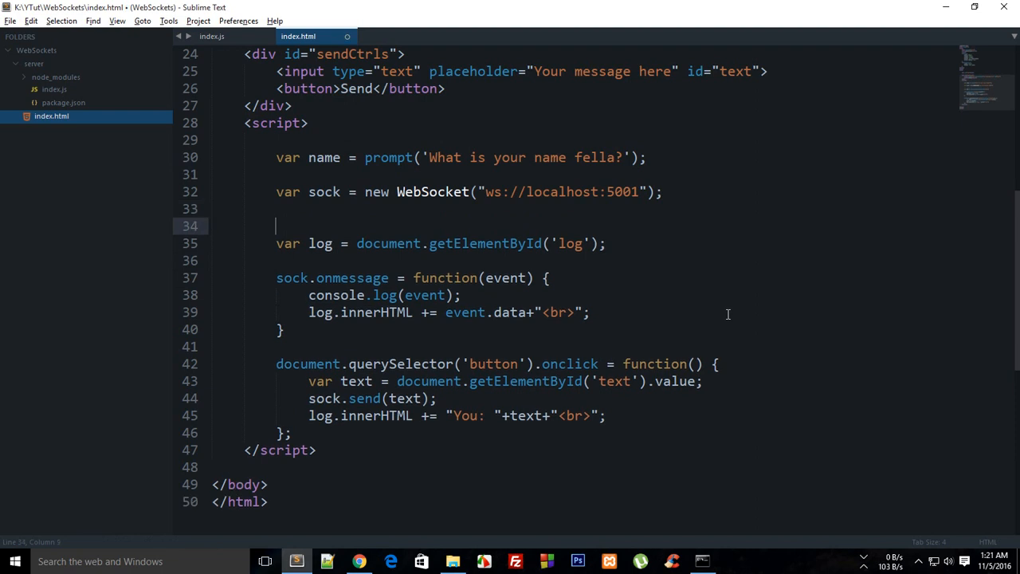
type("sock.onopen = function() {")
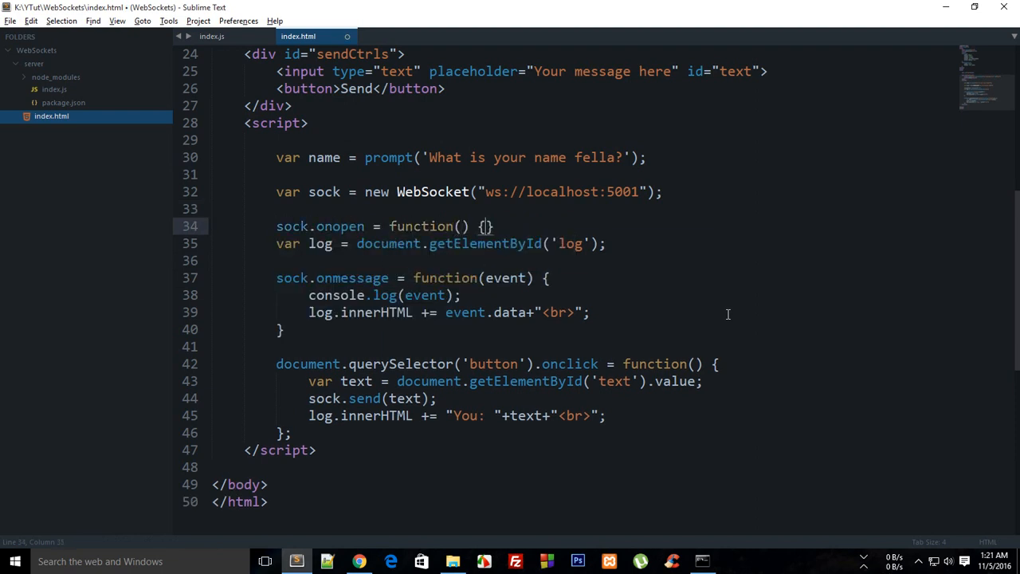
type("sock")
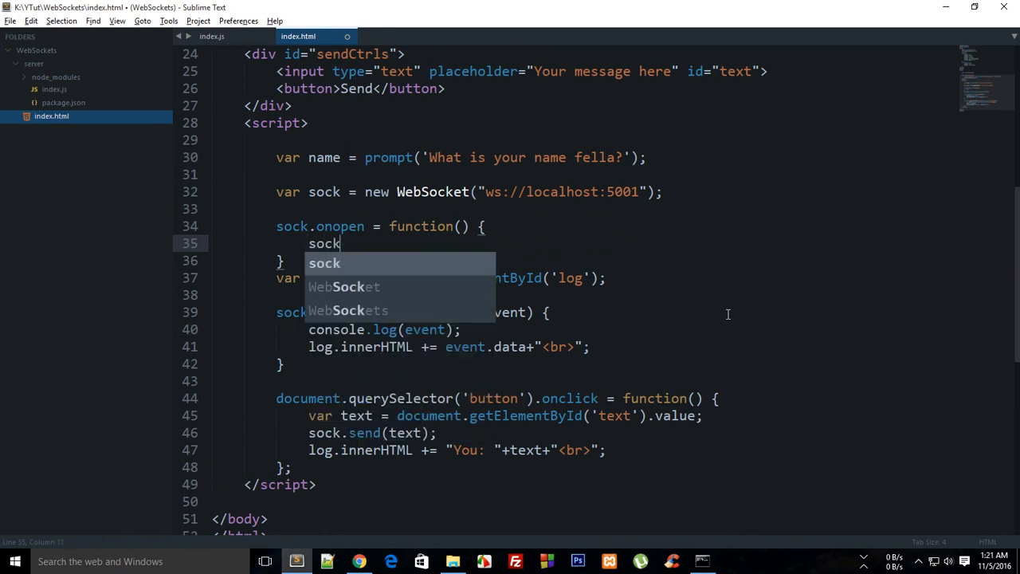
type(".send(JSO")
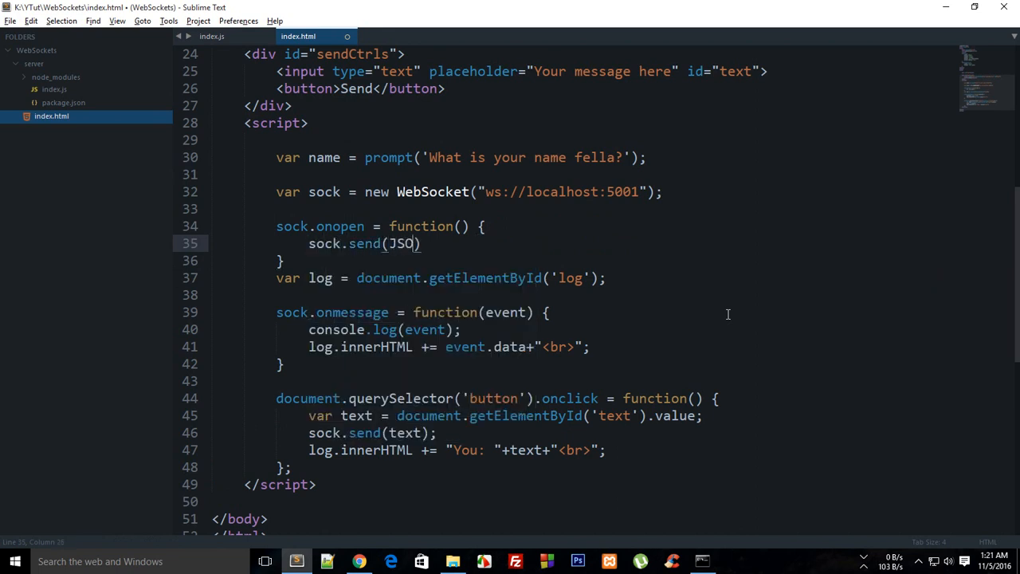
type("N.Strin")
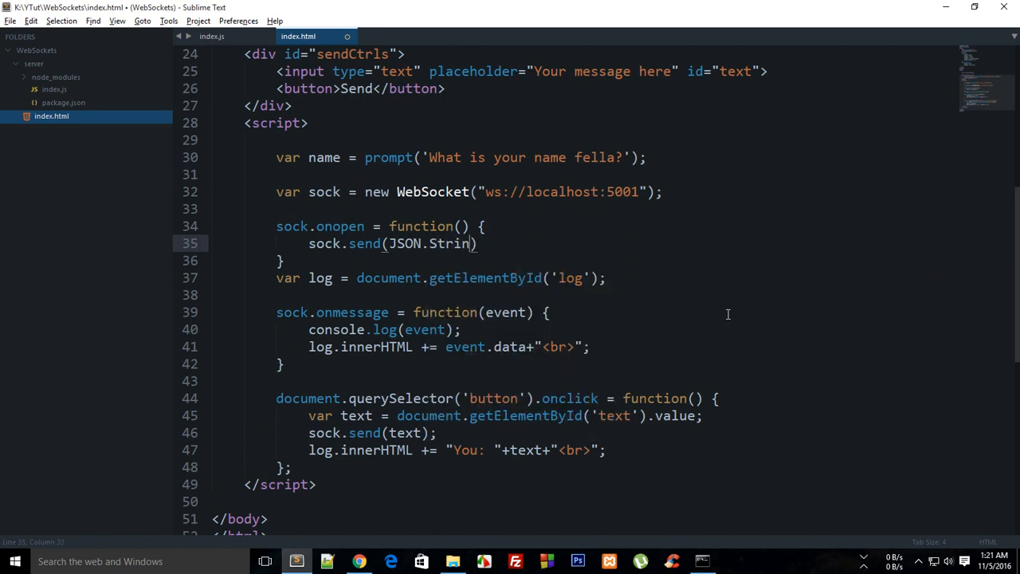
key("backspace")
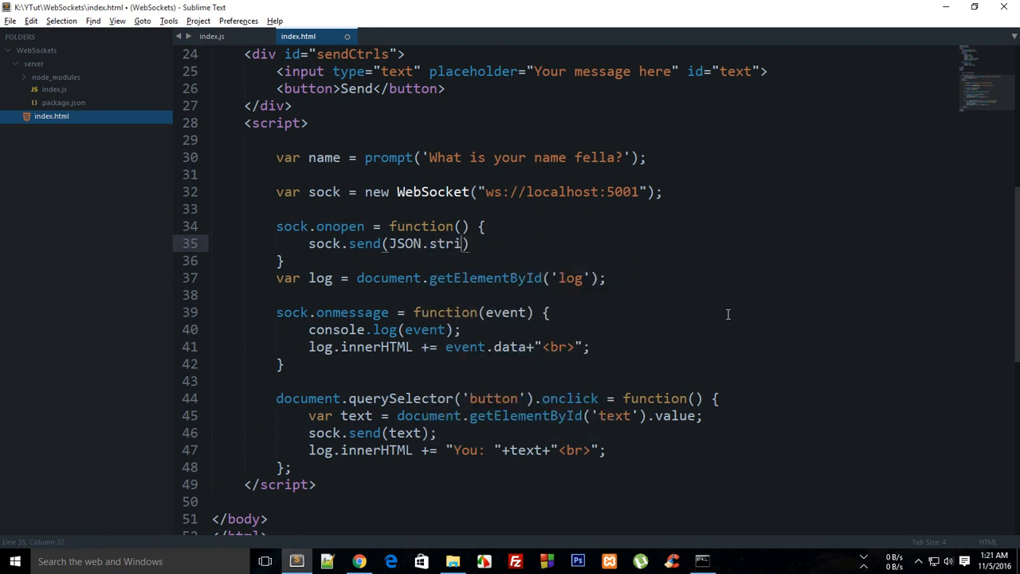
type("ngify")
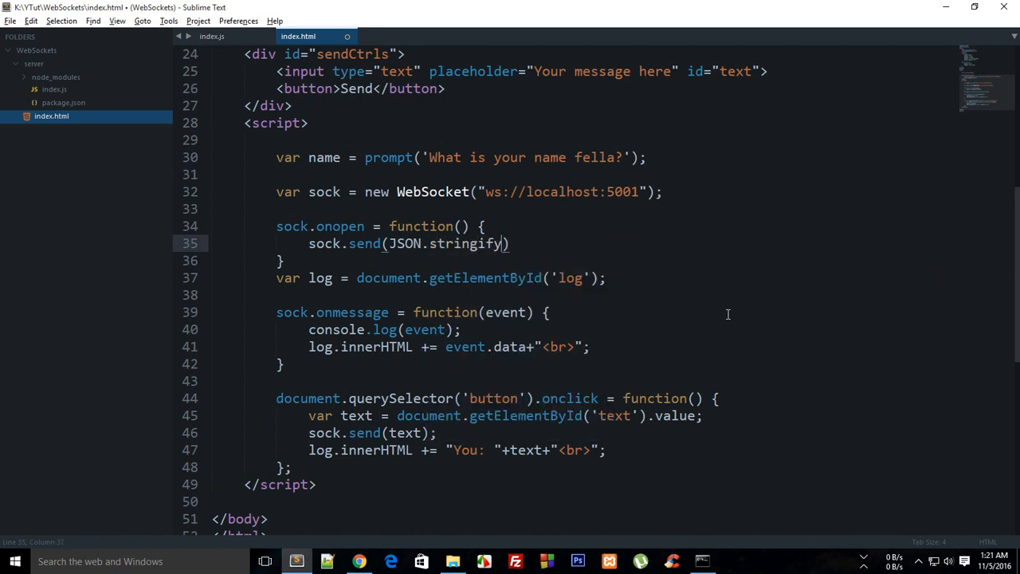
- Fill the sent object with type: "name" and data: name
type("({")
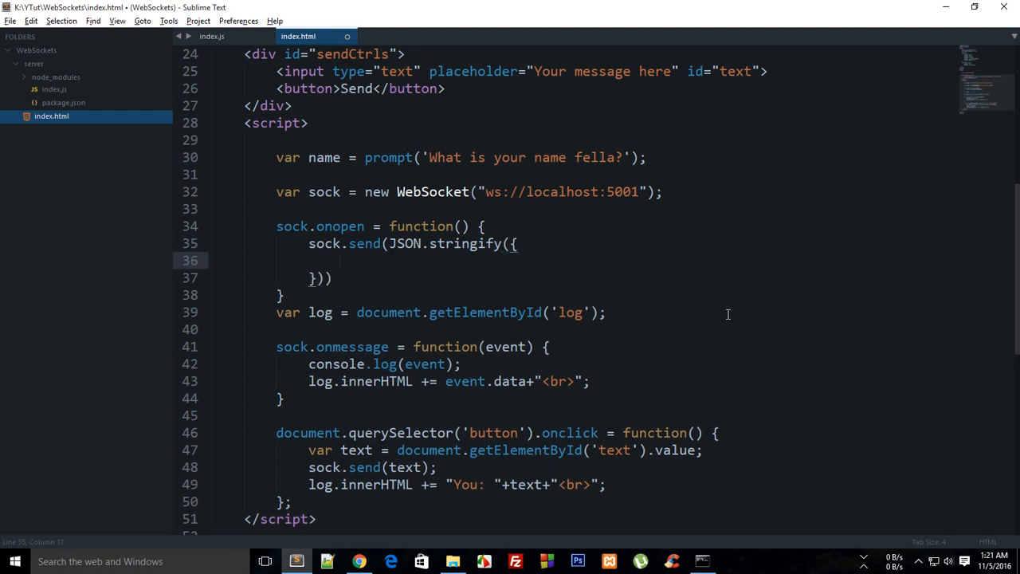
type(";")
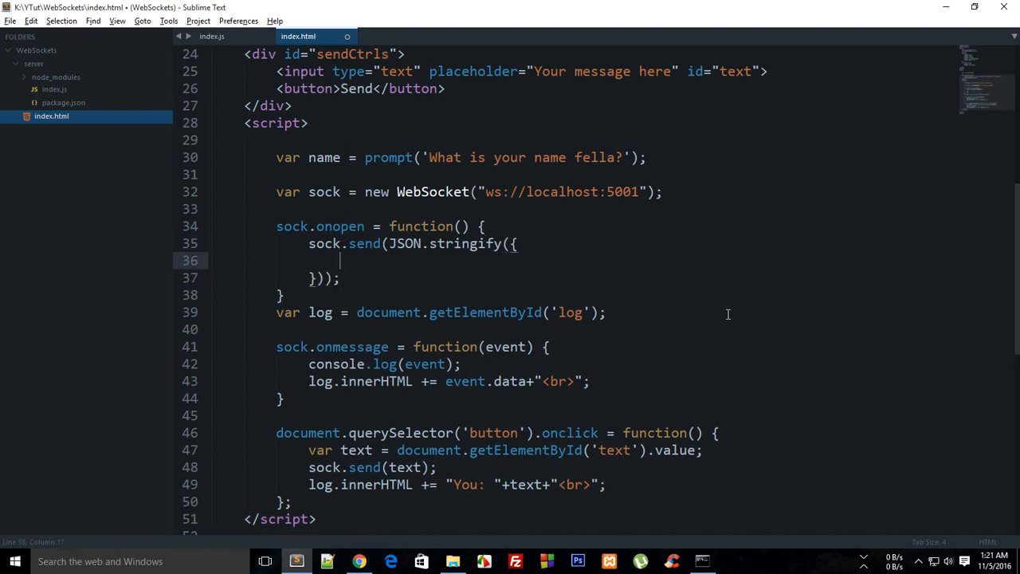
type("type")
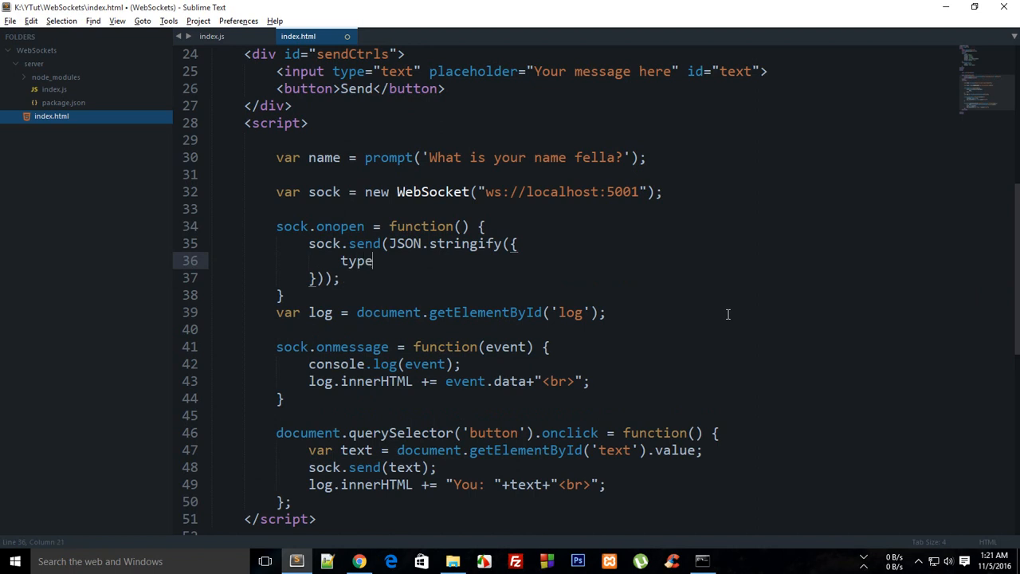
type(": \"\"")
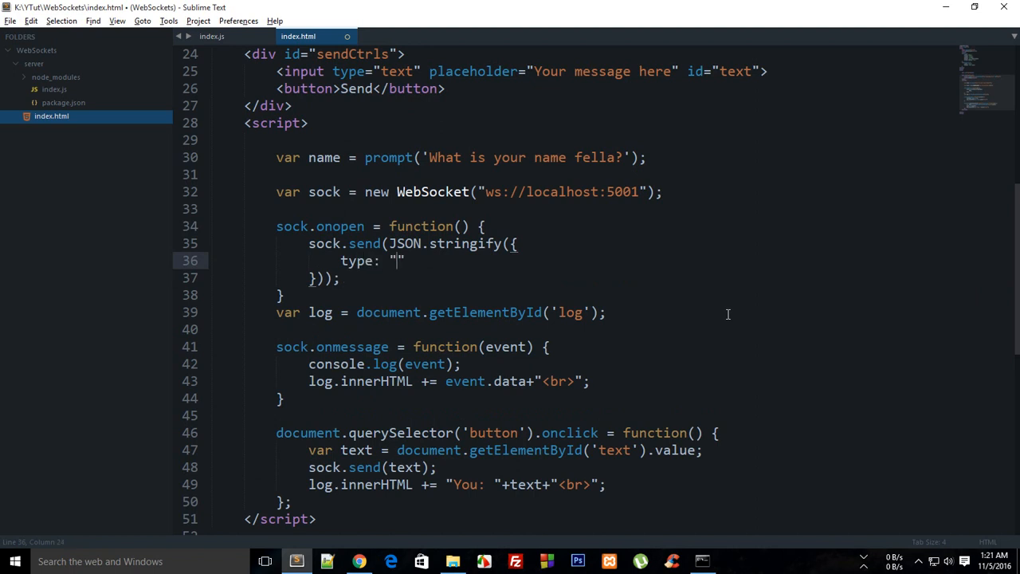
type("name\",")
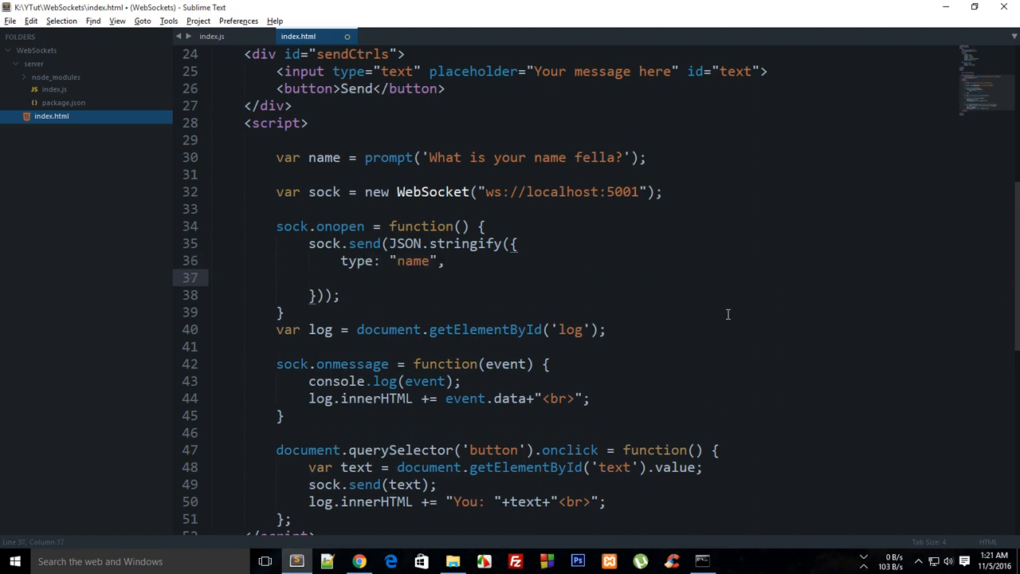
type("data: name")
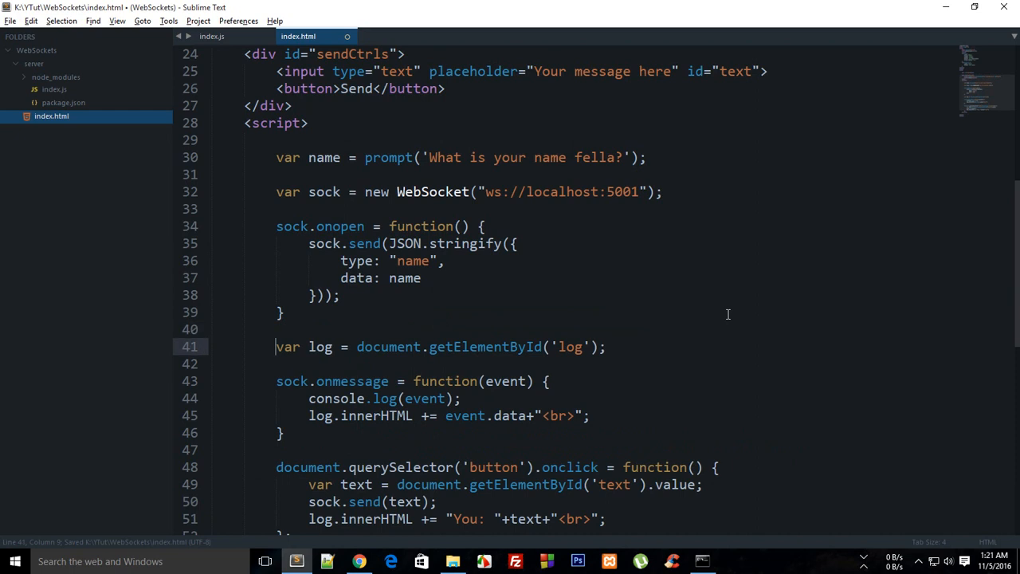
- Comment out sock.send(text) and send JSON.stringify({type: "message", data: text}) instead
scroll("down", 3)
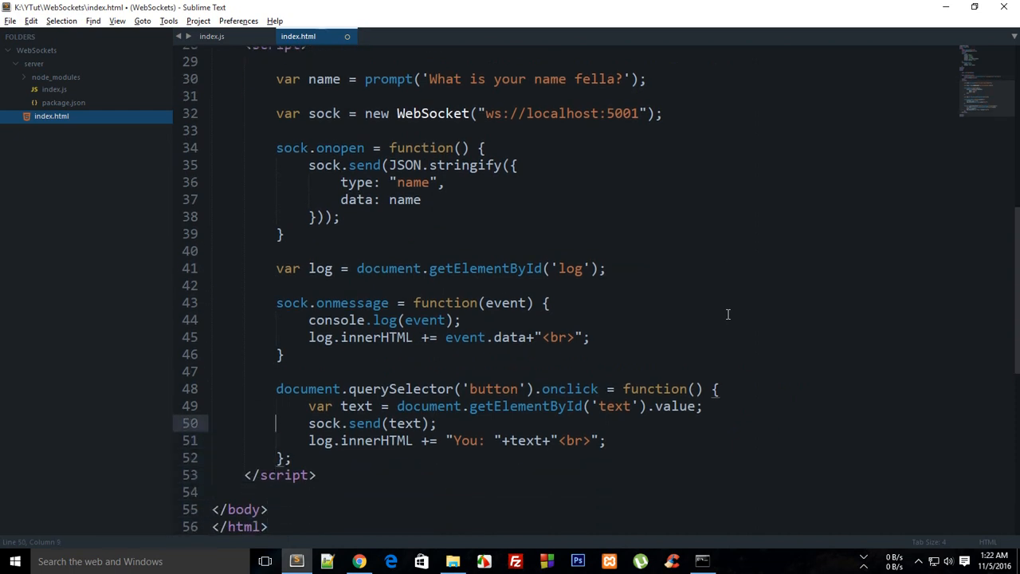
type("/")
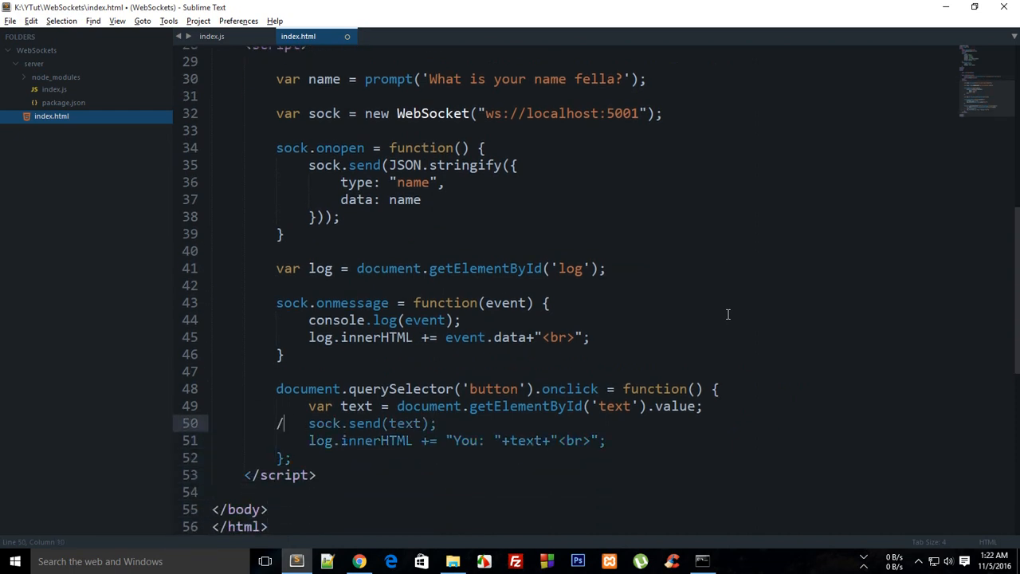
type("sock.send(")
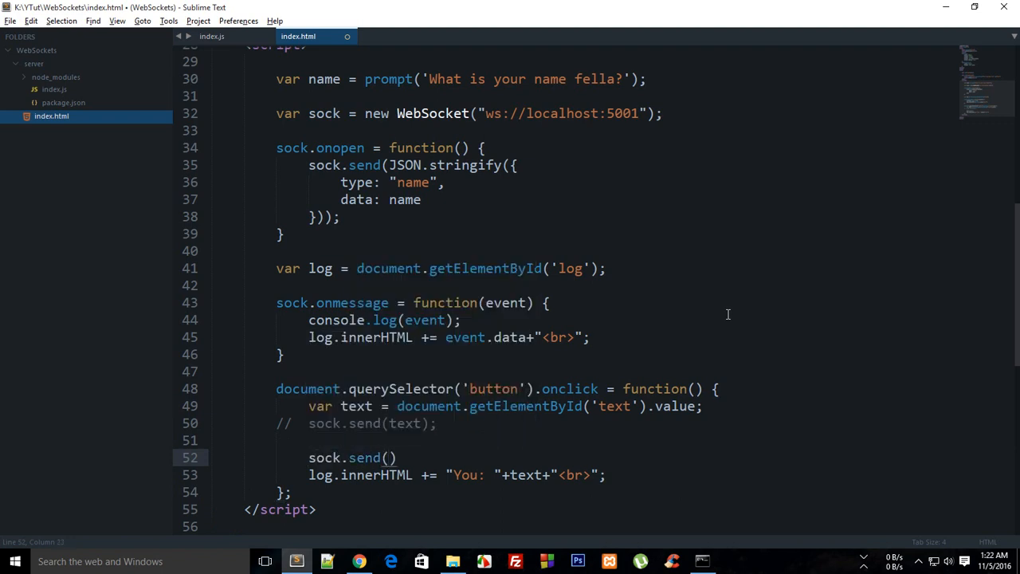
type("JSON.stringify({")
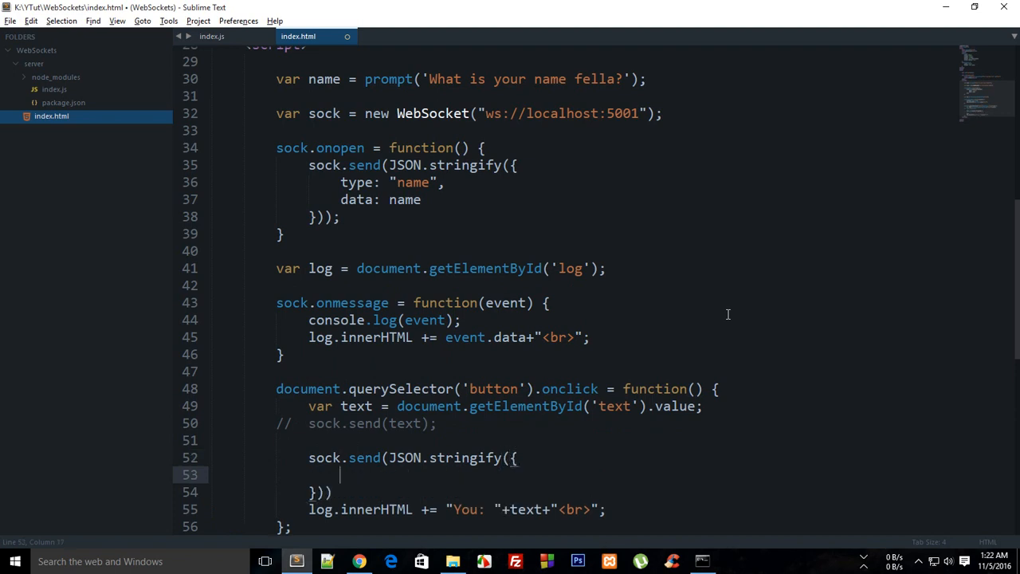
type(");")
type("type: \"message\",")
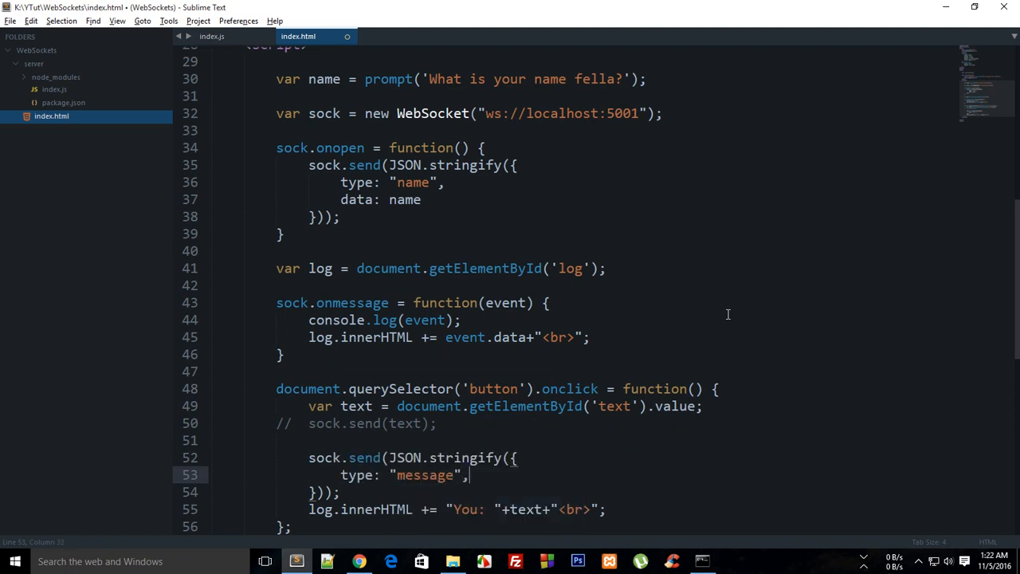
type("data: text")
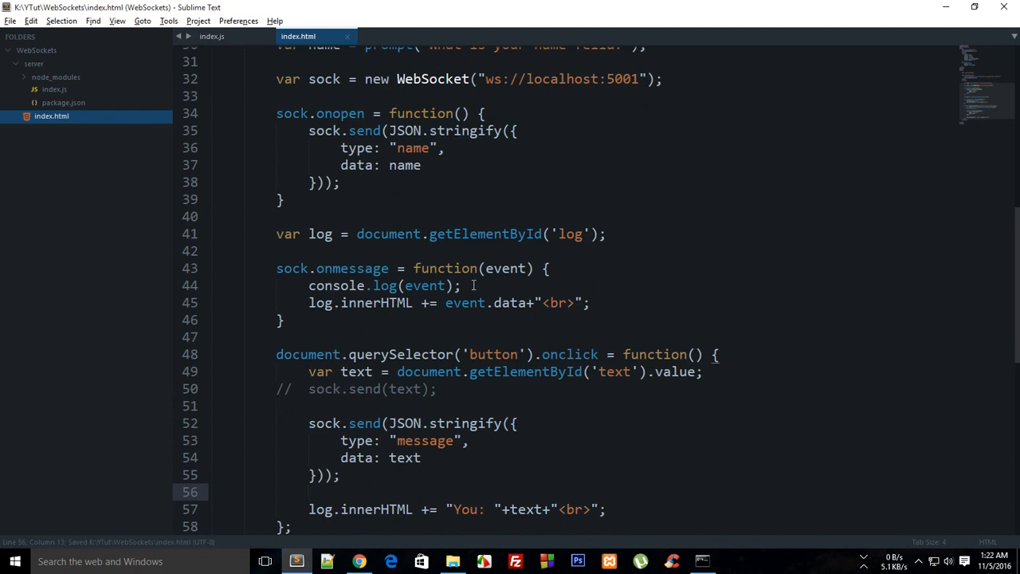
scroll("down", 3)
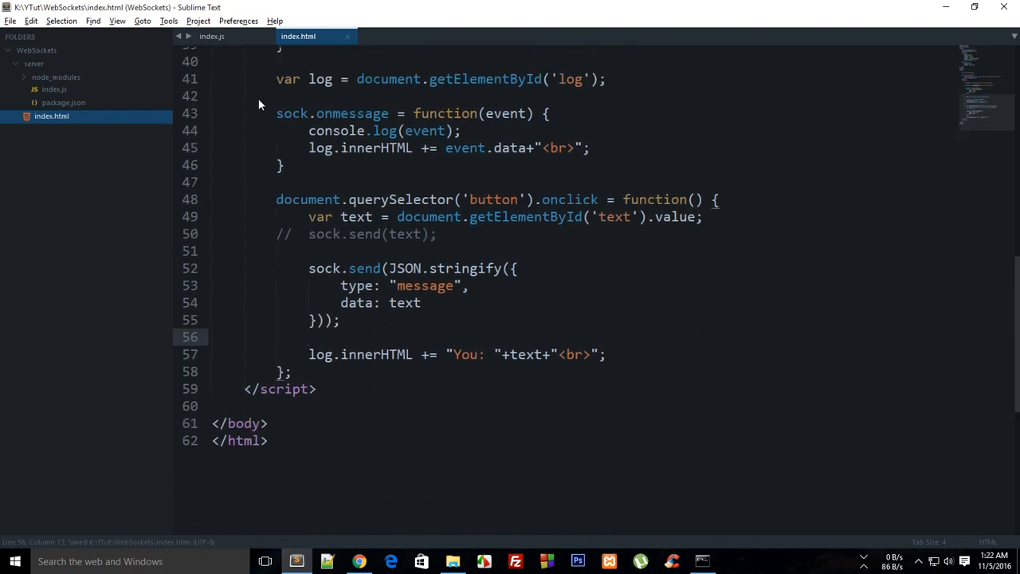
- In index.js add message = JSON.parse(message) and an empty if(message.type == "name") branch
left_click(212, 36)
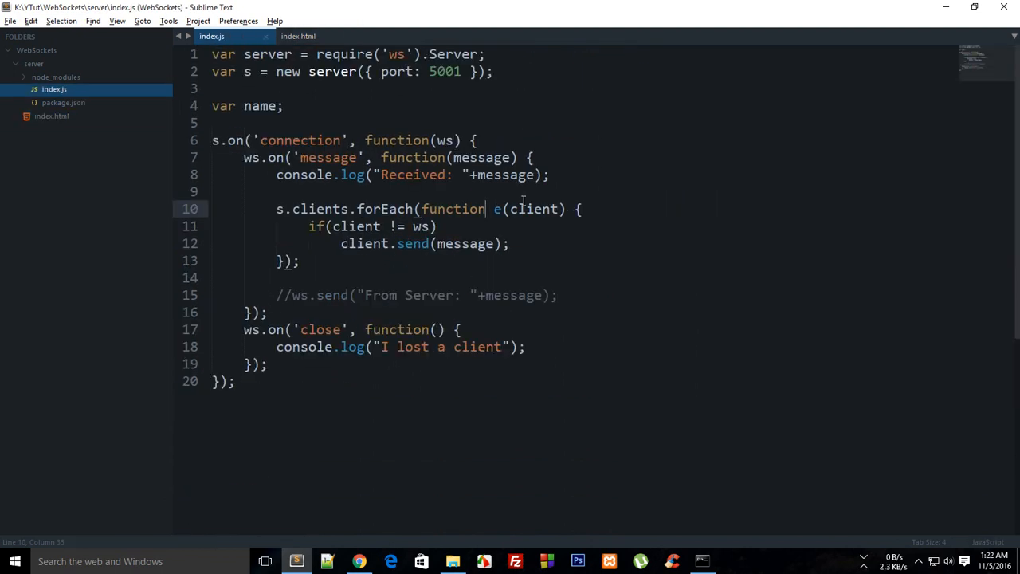
key("enter")
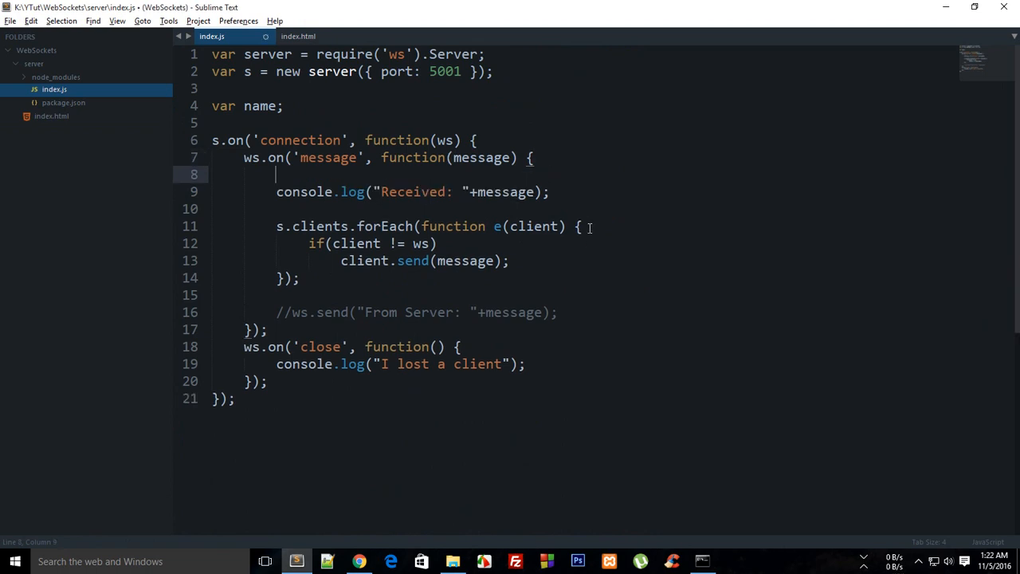
key("enter")
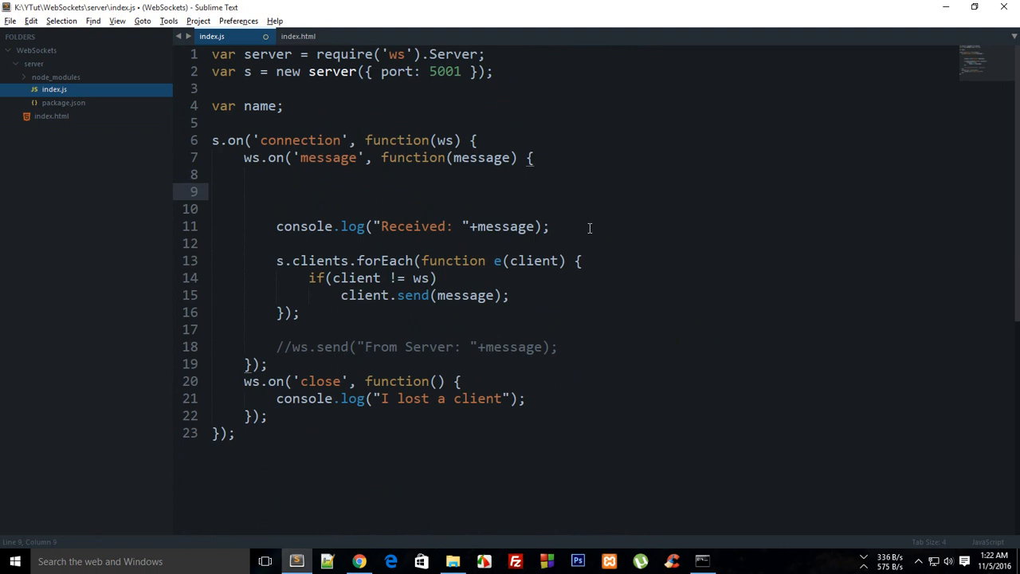
type("message =")
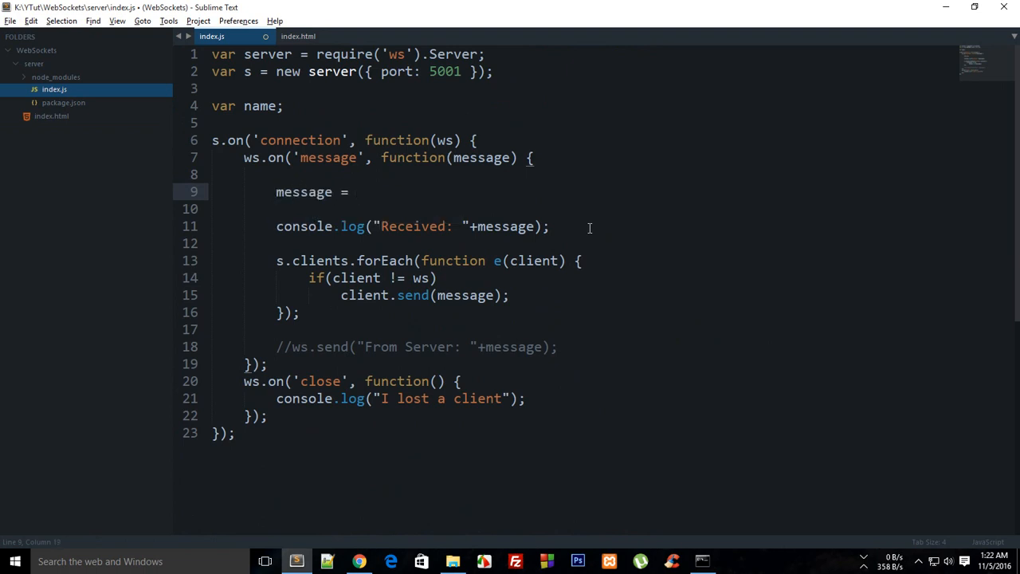
type("JSON.parse(message);")
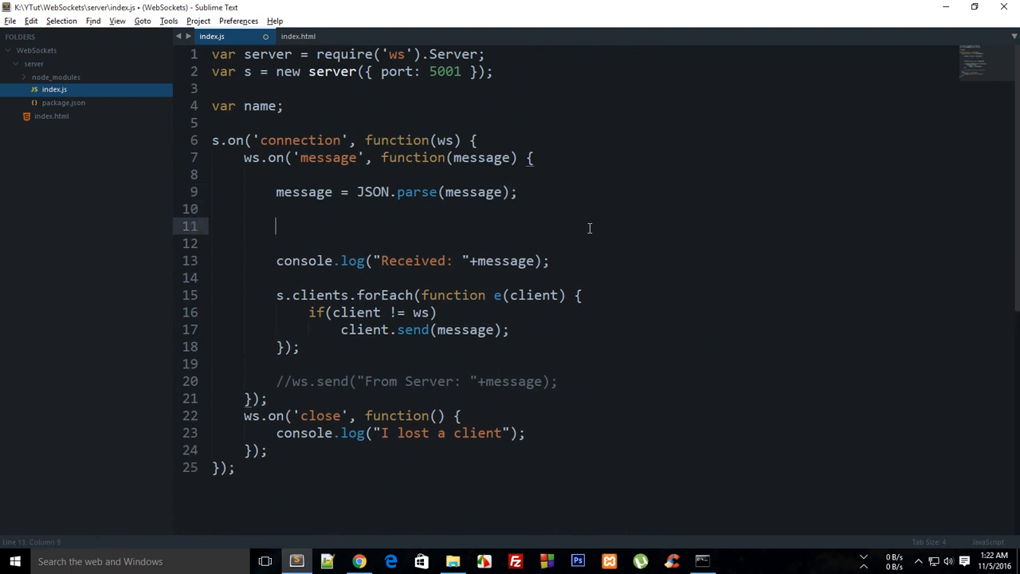
type("if(message.)")
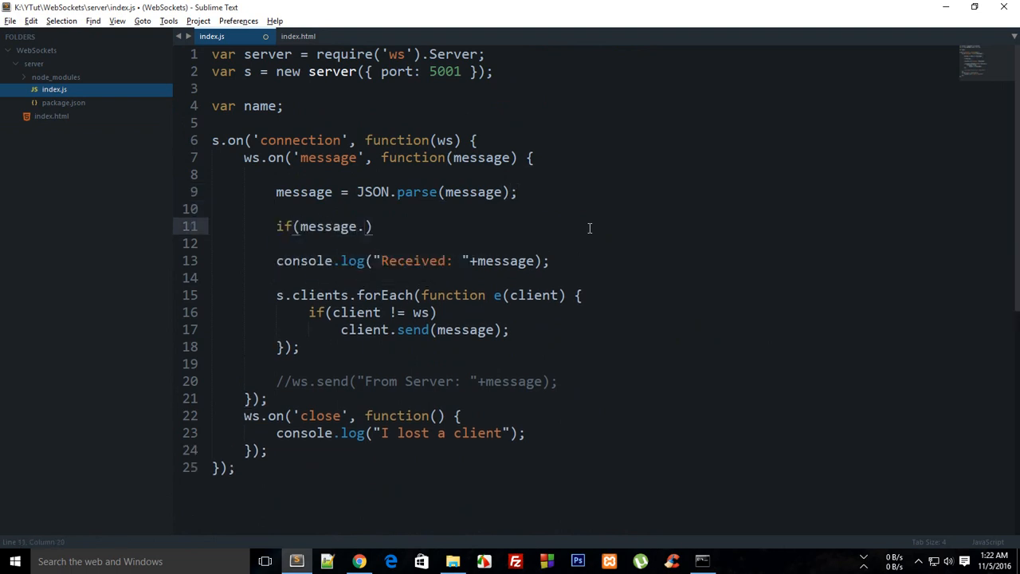
type("type ==")
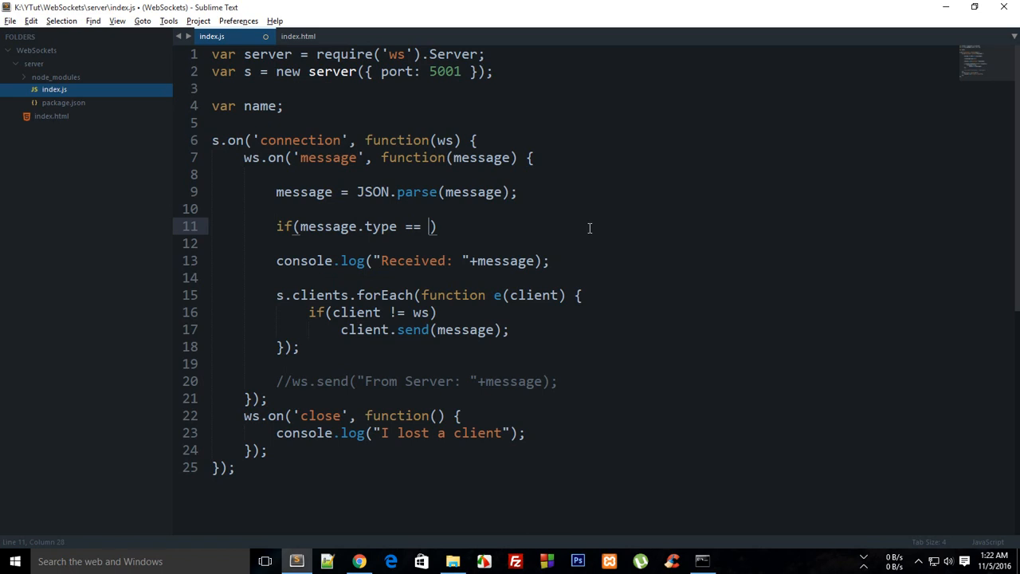
type("\"name\")")
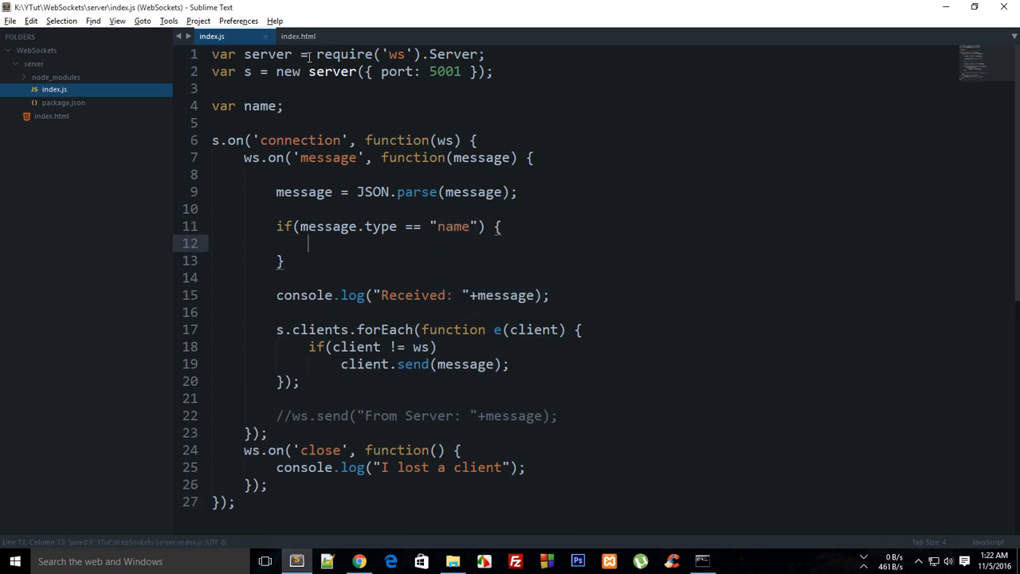
left_click(298, 36)
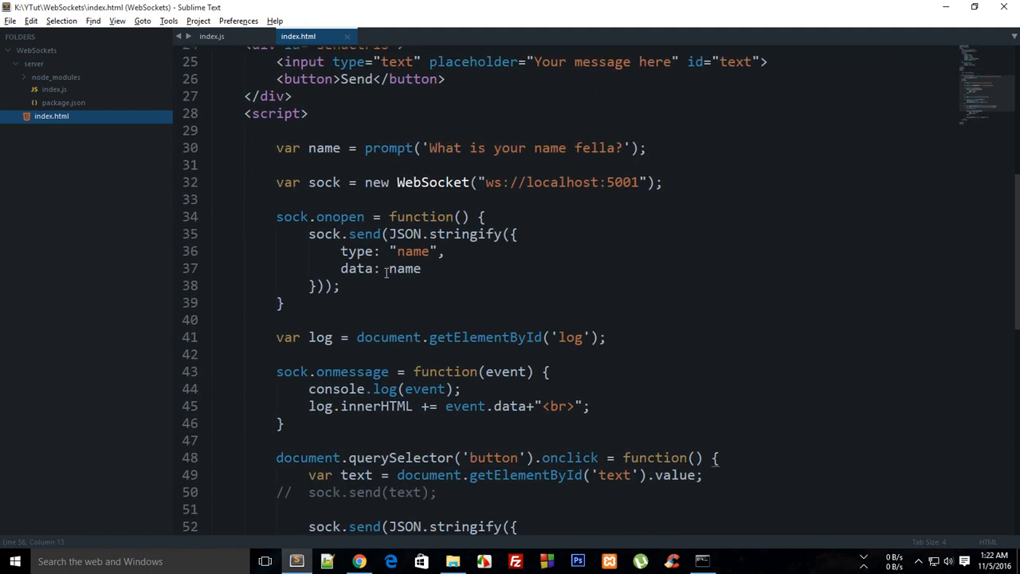
- Check the name value sent from index.html, then place the cursor in the empty name branch of index.js
double_click(405, 269)
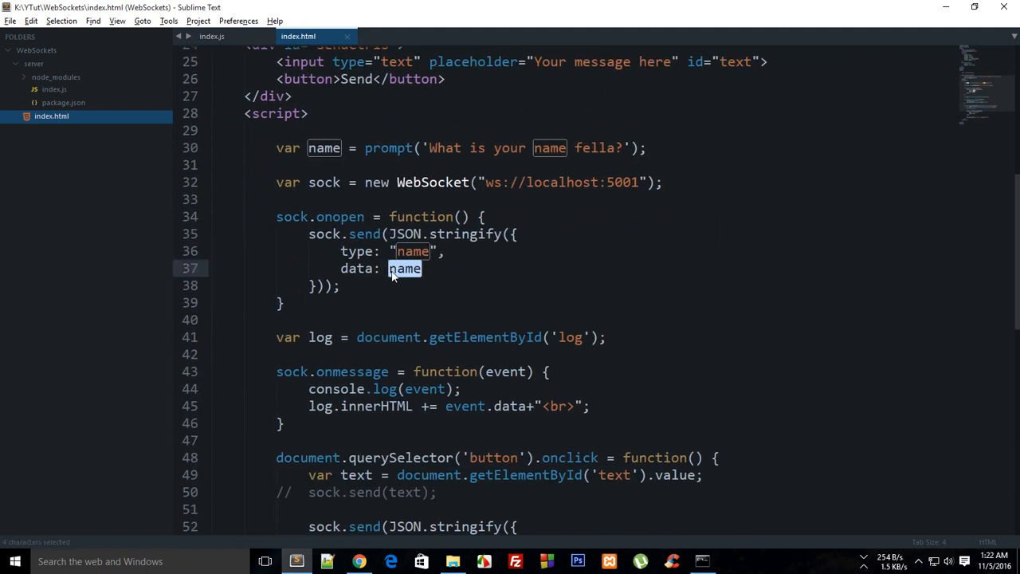
left_click(211, 36)
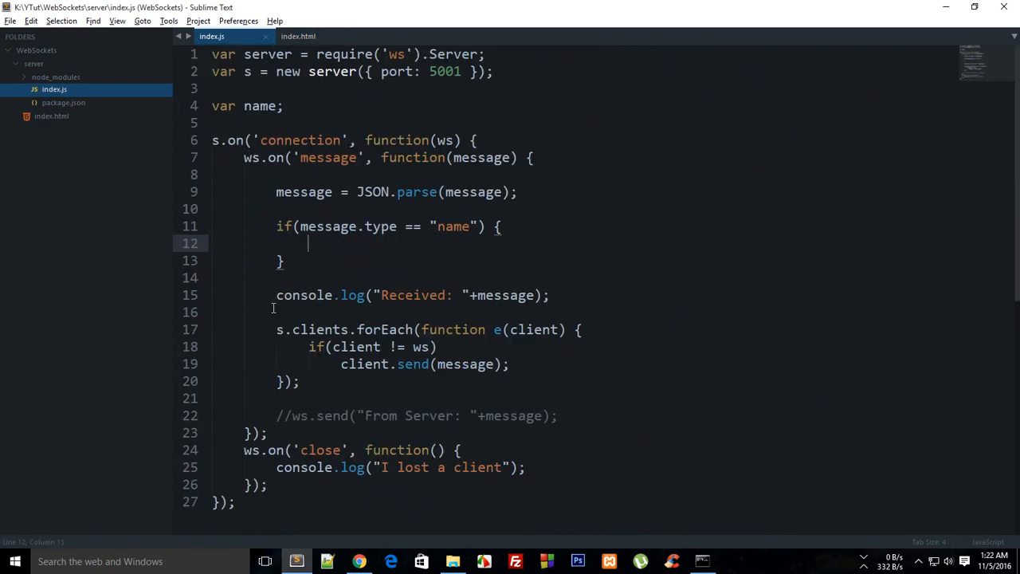
mouse_move(389, 326)
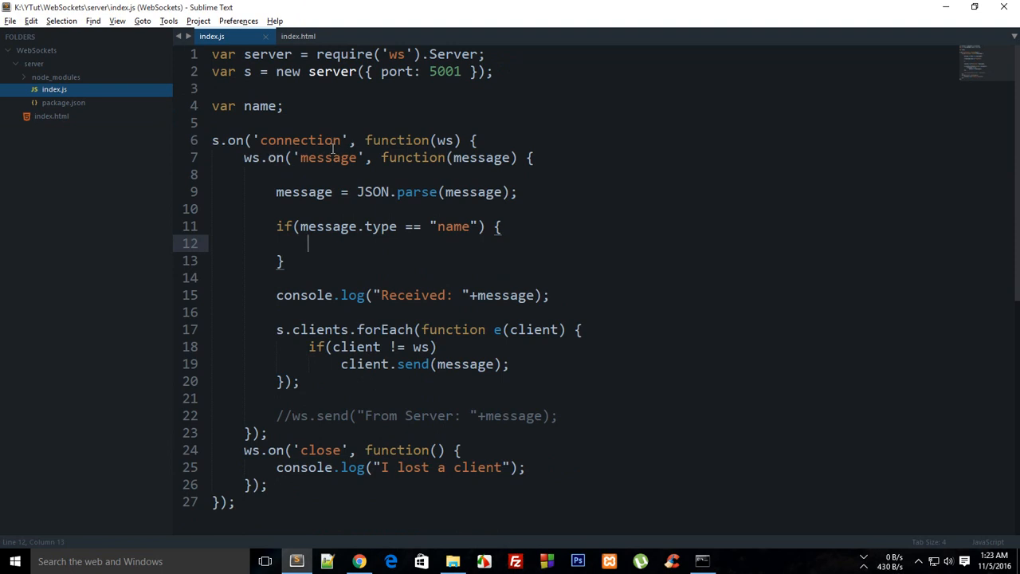
double_click(251, 157)
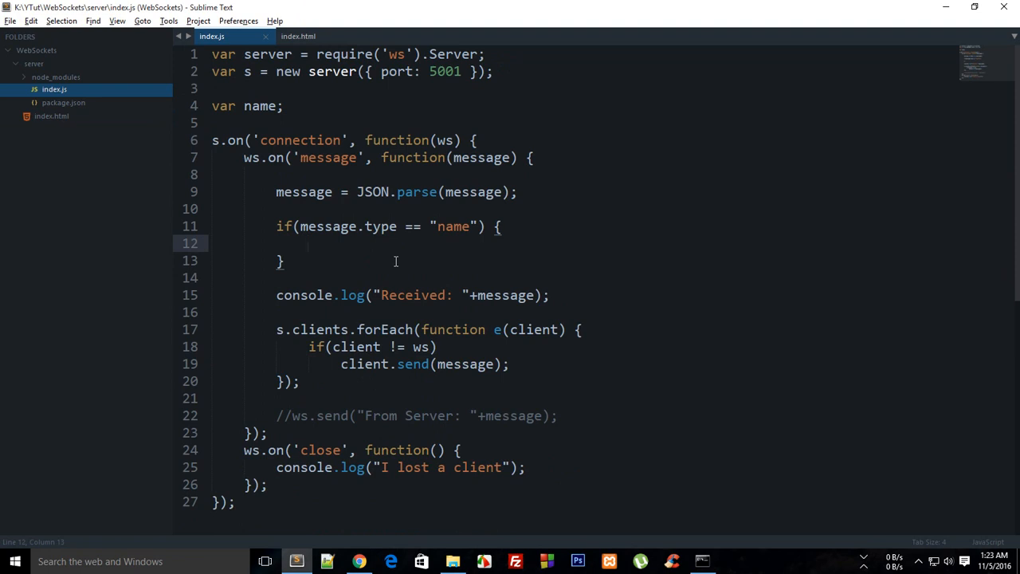
mouse_move(374, 280)
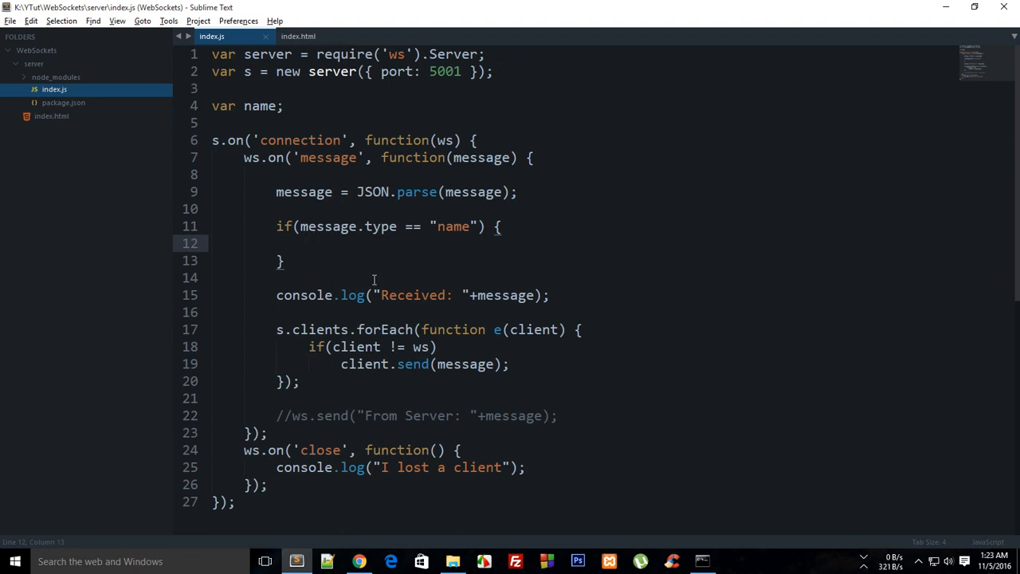
double_click(366, 364)
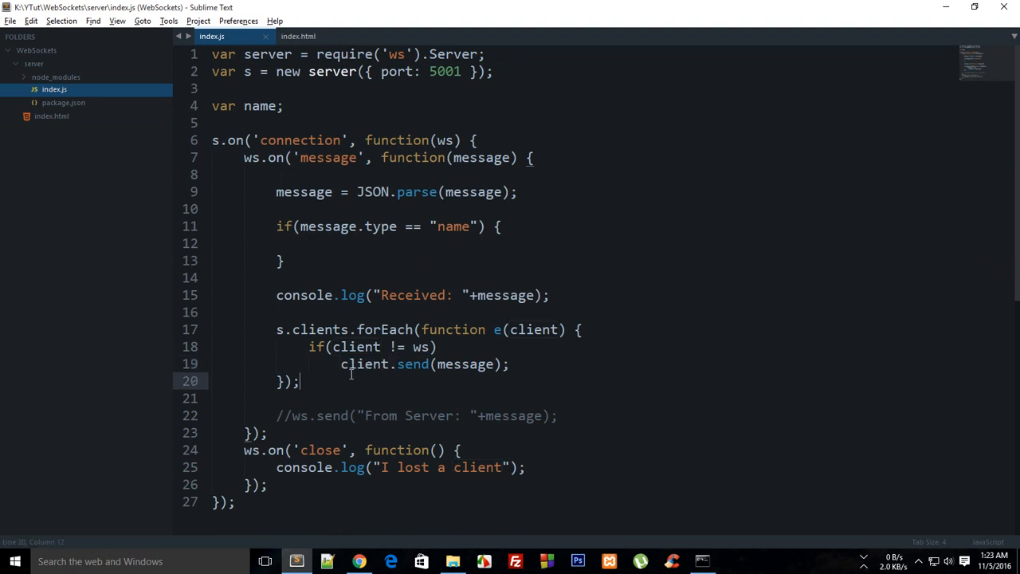
double_click(365, 364)
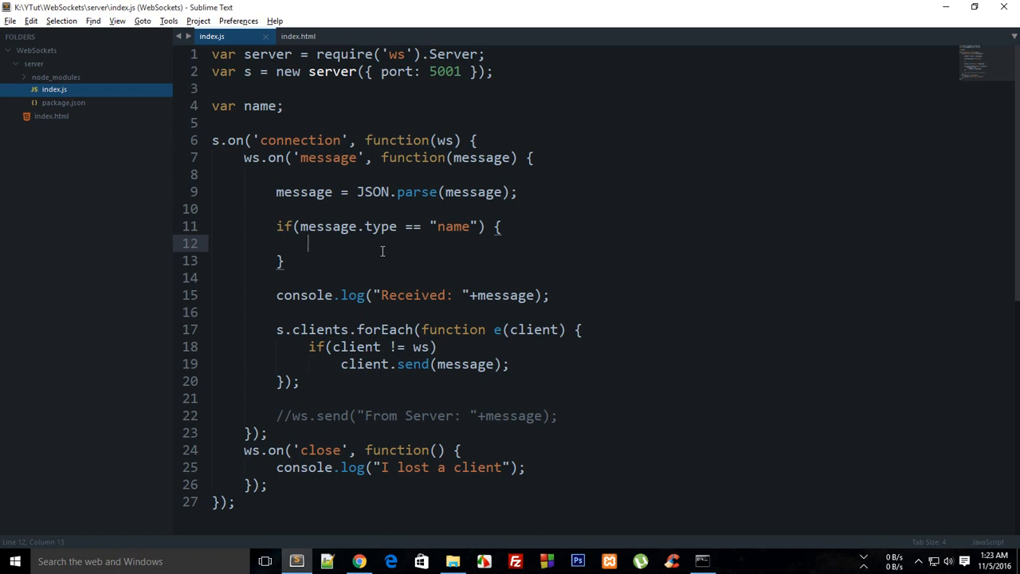
- Set ws.personName = message.data inside the name branch and save index.js
type("ws.")
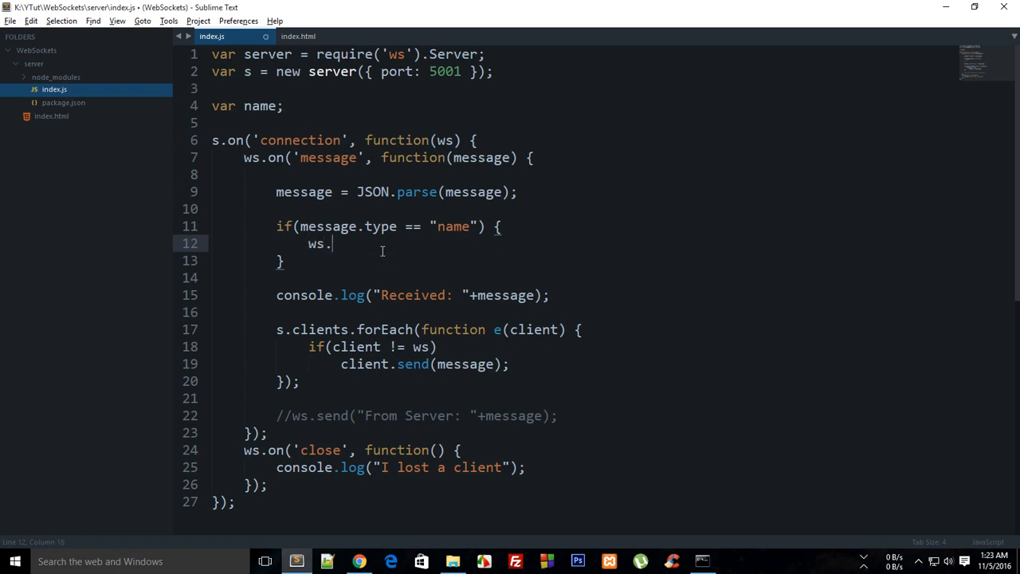
type("person")
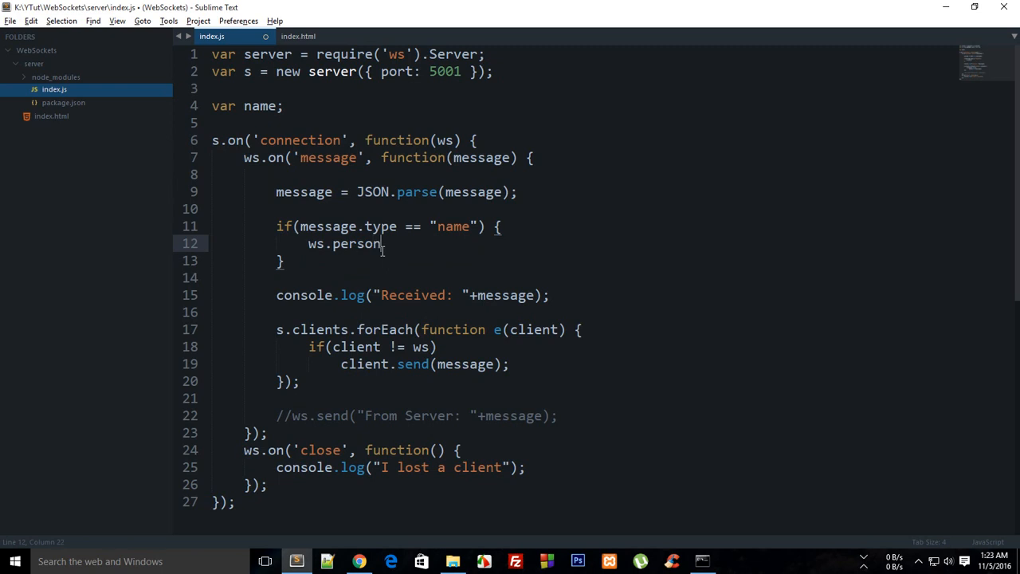
type("Name =")
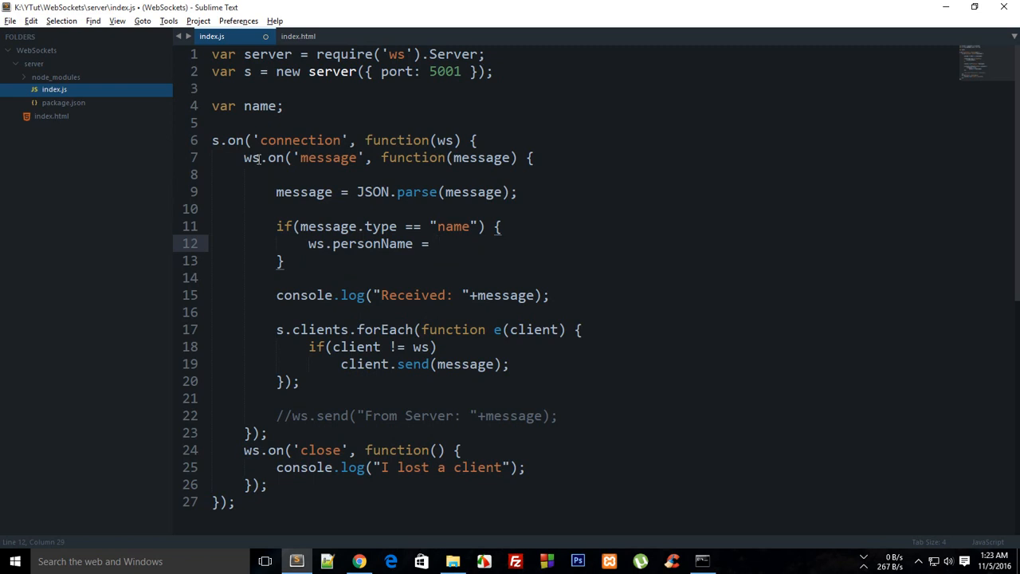
double_click(251, 157)
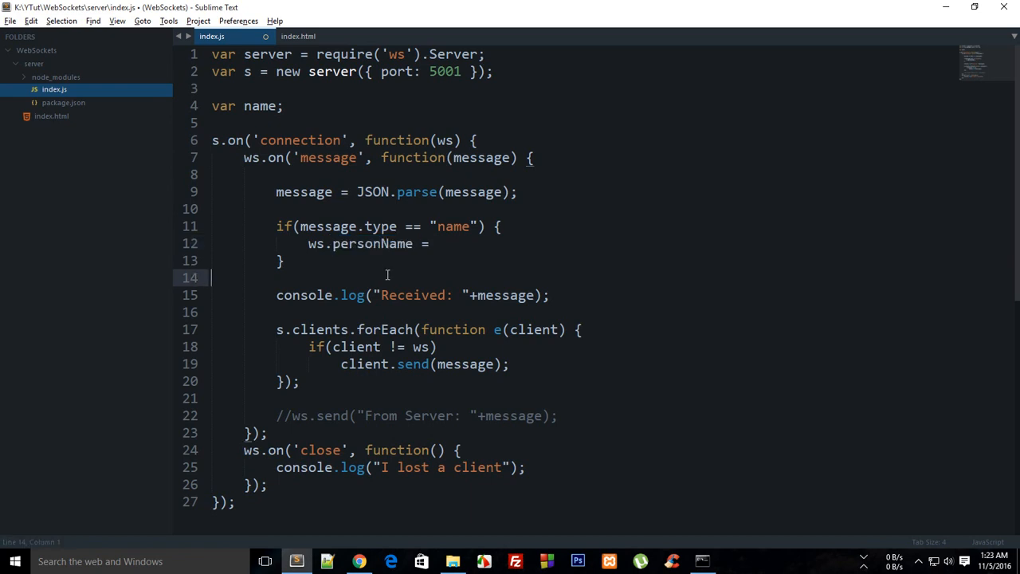
left_click(436, 243)
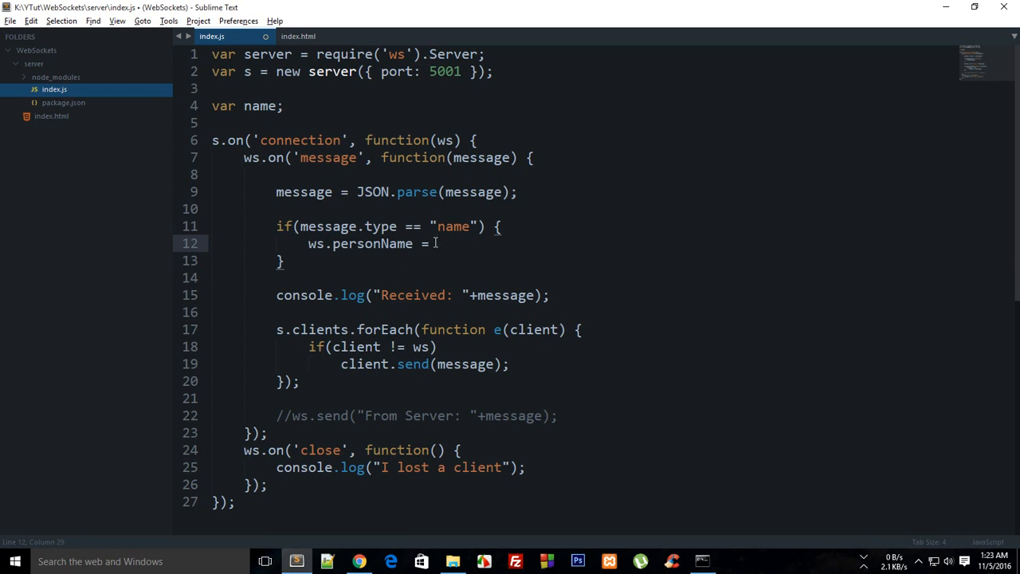
type("m")
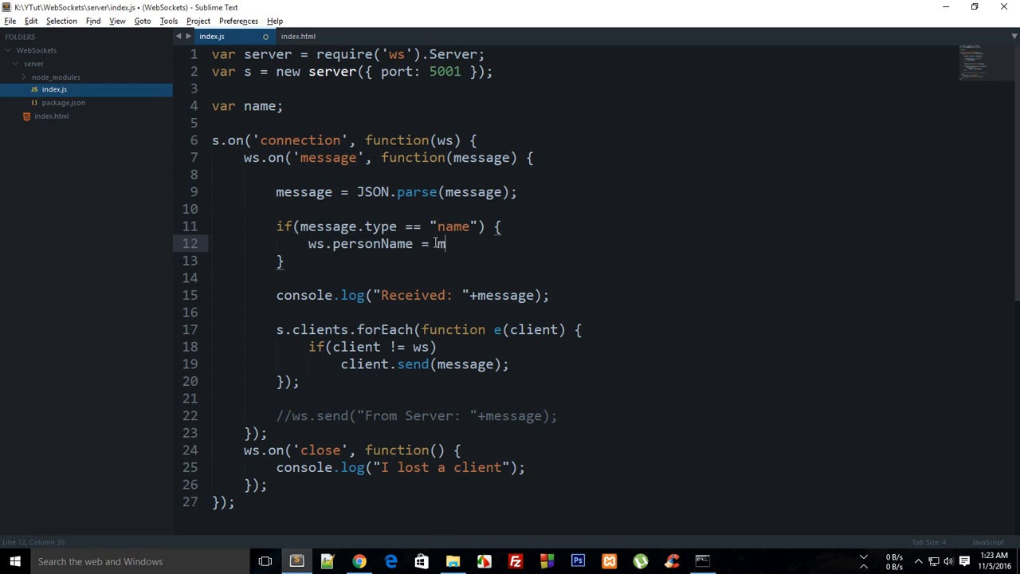
type("essage.data;")
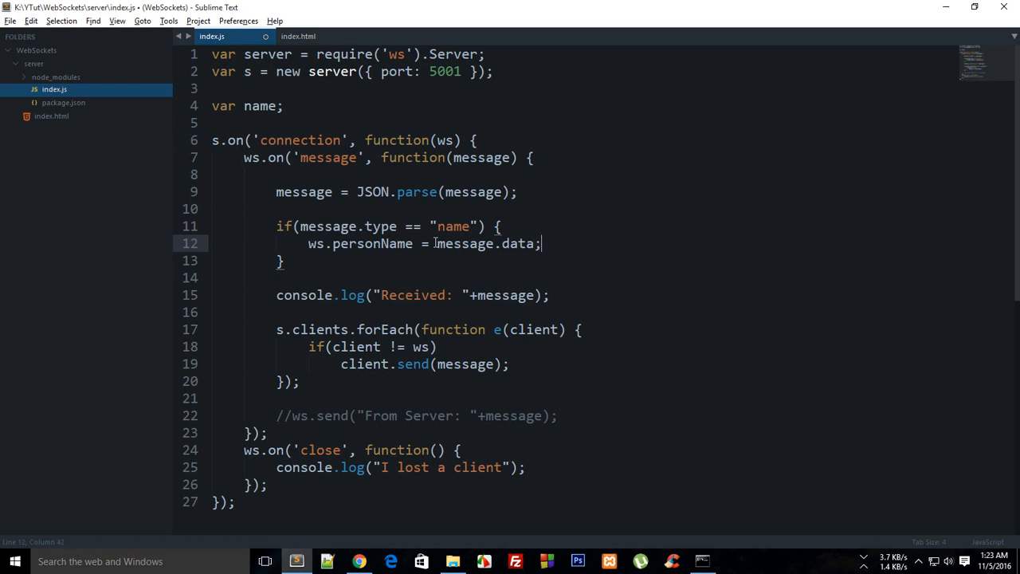
key("ctrl+s")
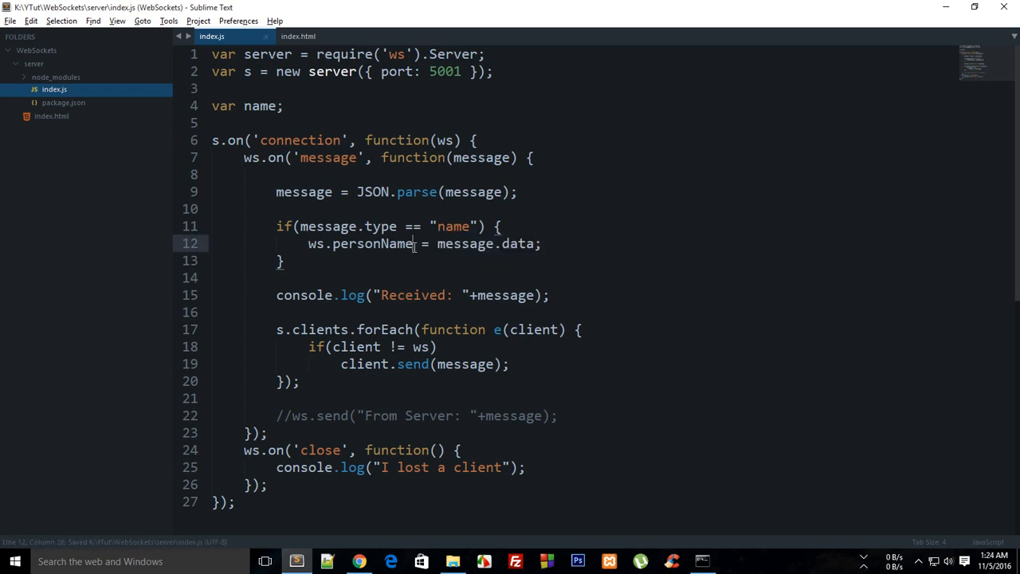
scroll("down", 3)
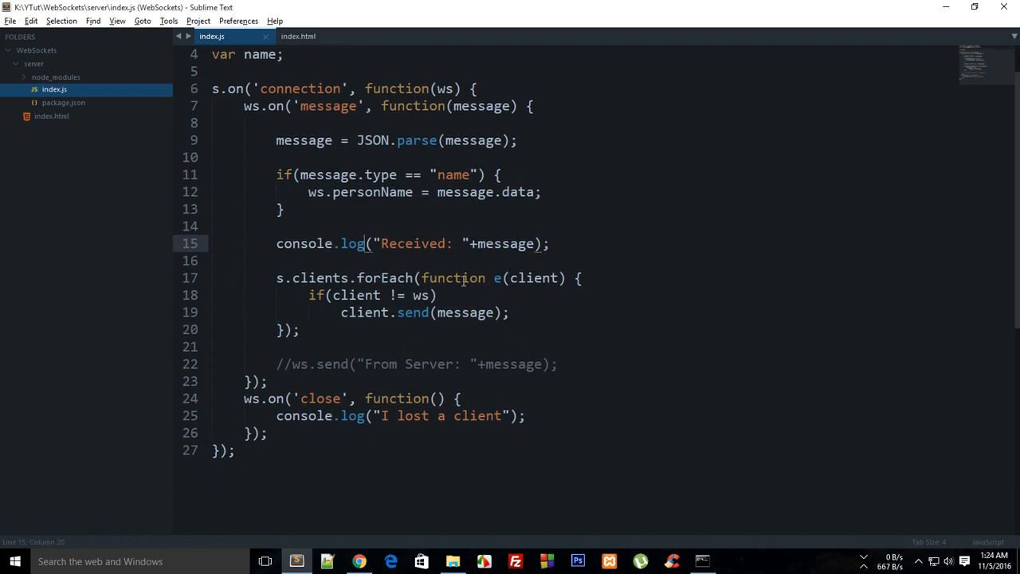
- Replace client.send(message) with a JSON.stringify object holding a type and data field
double_click(466, 311)
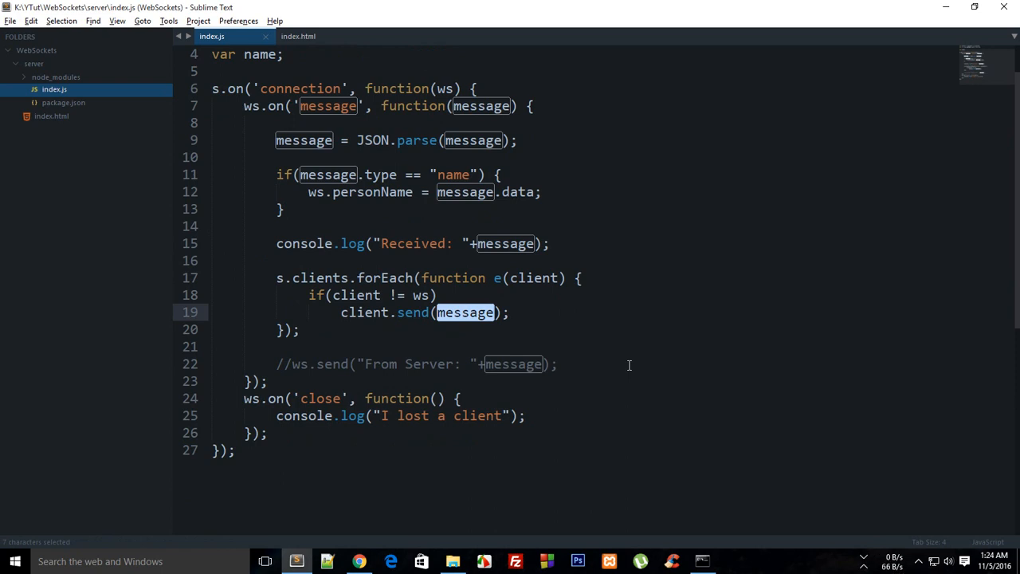
type("JSON.stringify(")
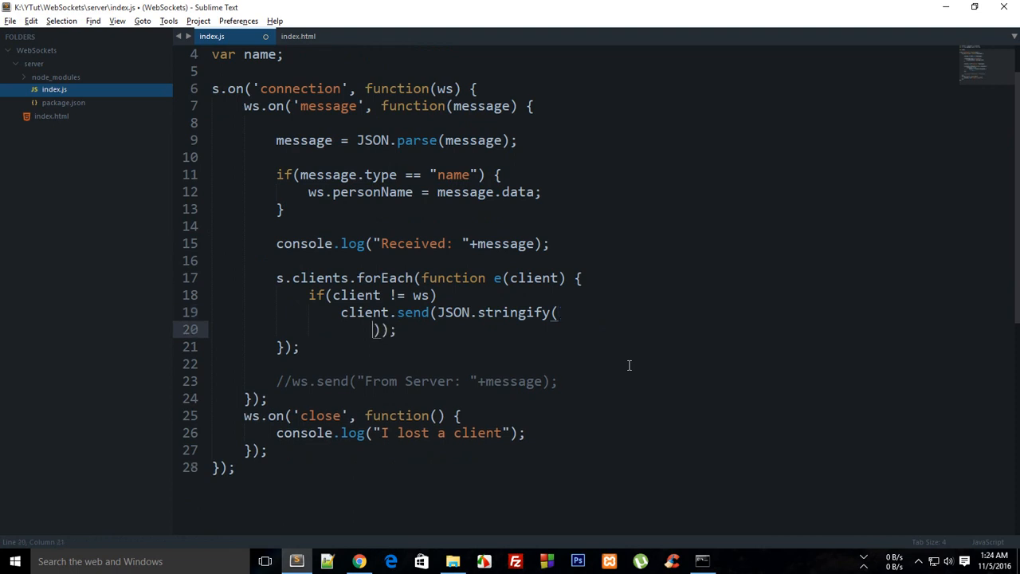
type("{")
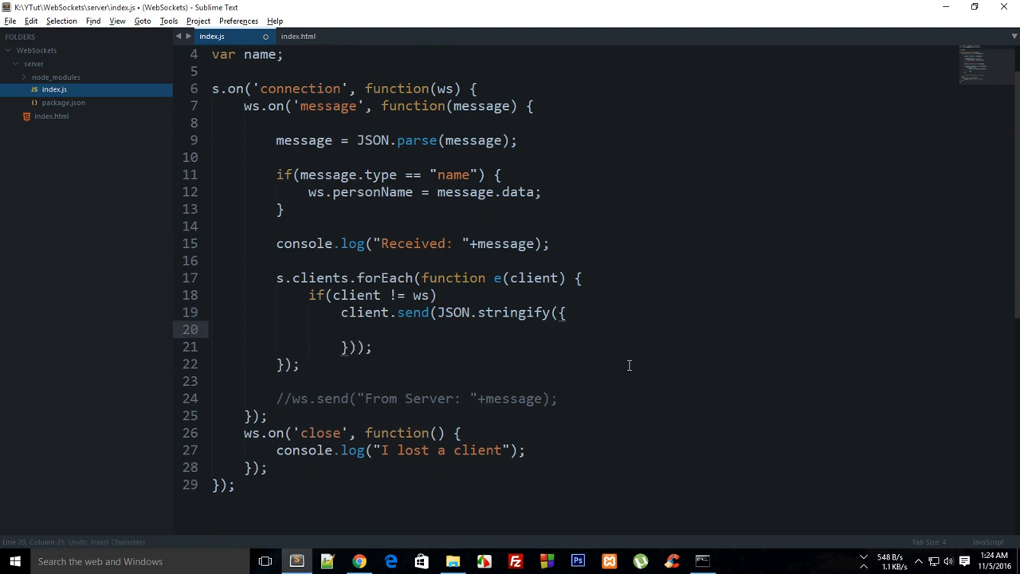
type("t")
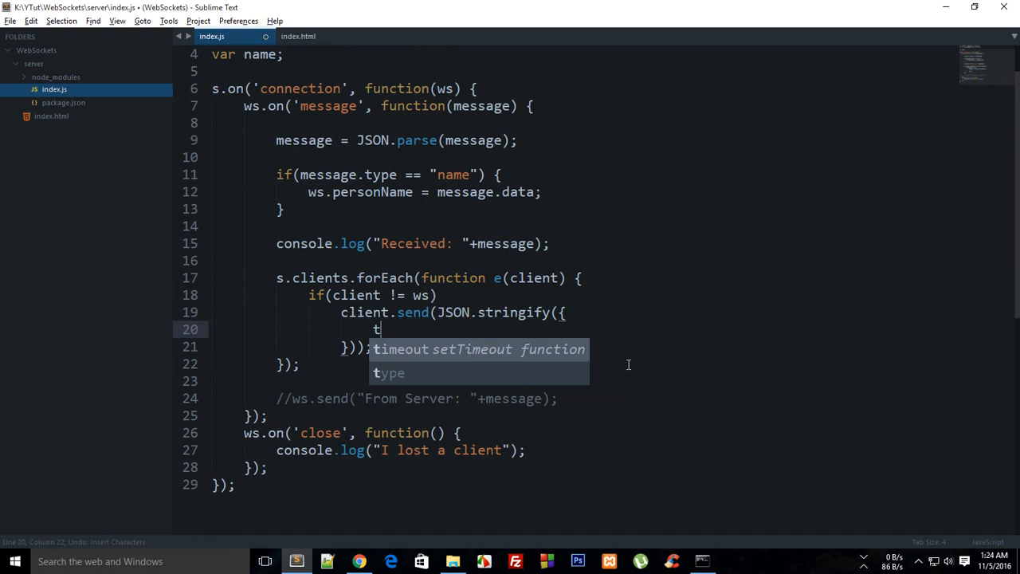
type("ype: \"messae")
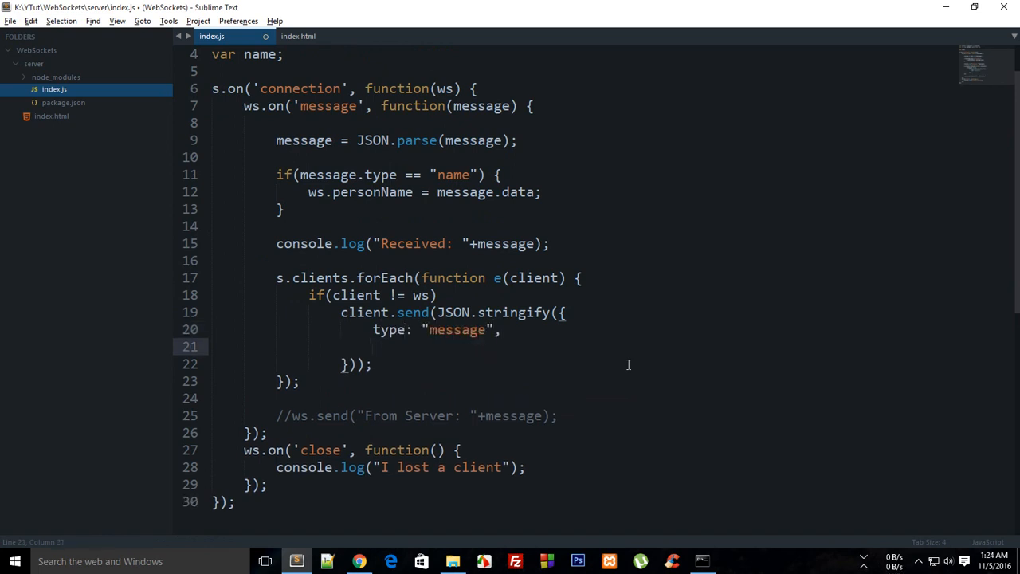
type("data:")
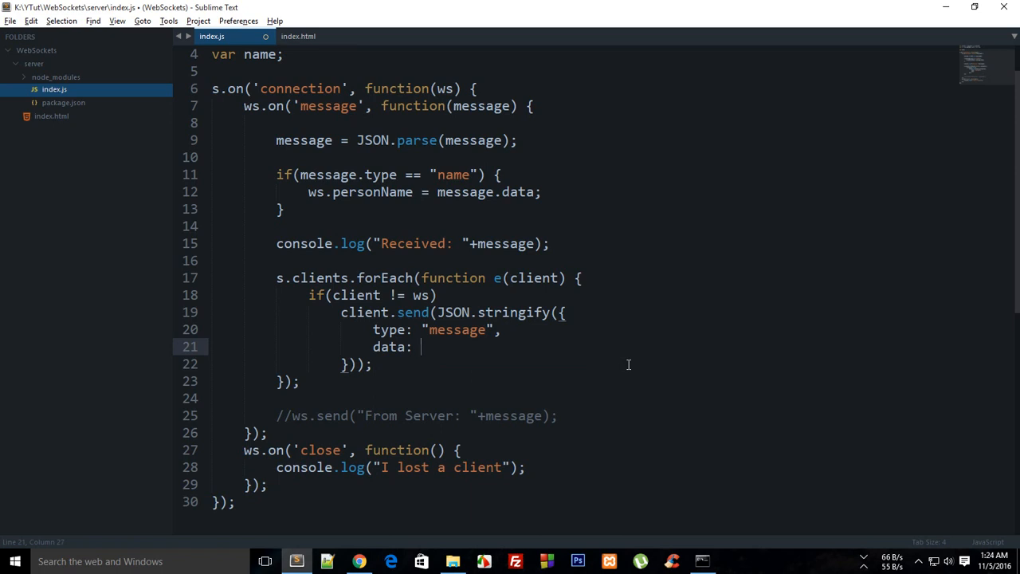
type("client")
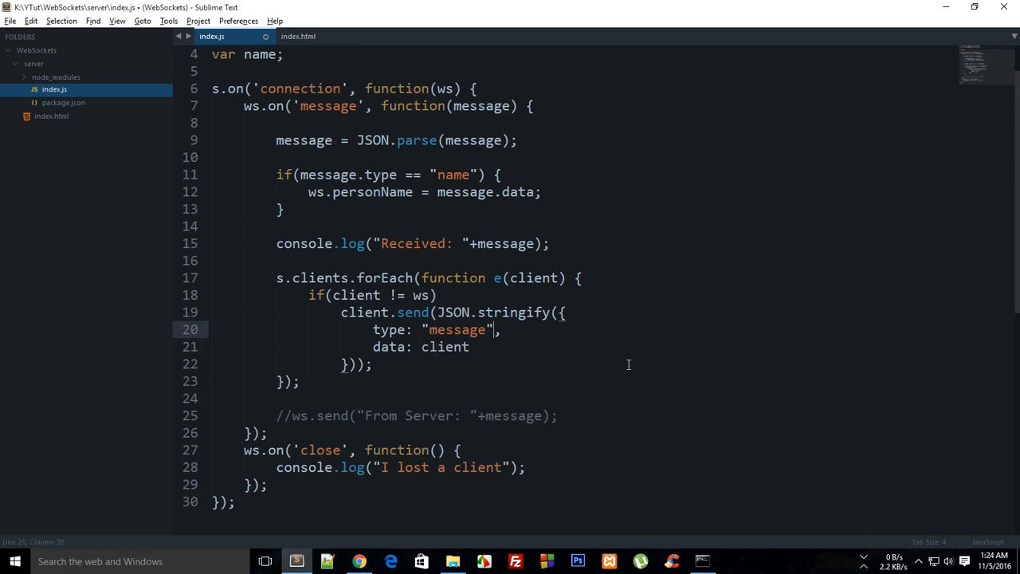
- Rework the object to name: client.personName and data: message.data
left_click_drag(372, 330, 495, 330)
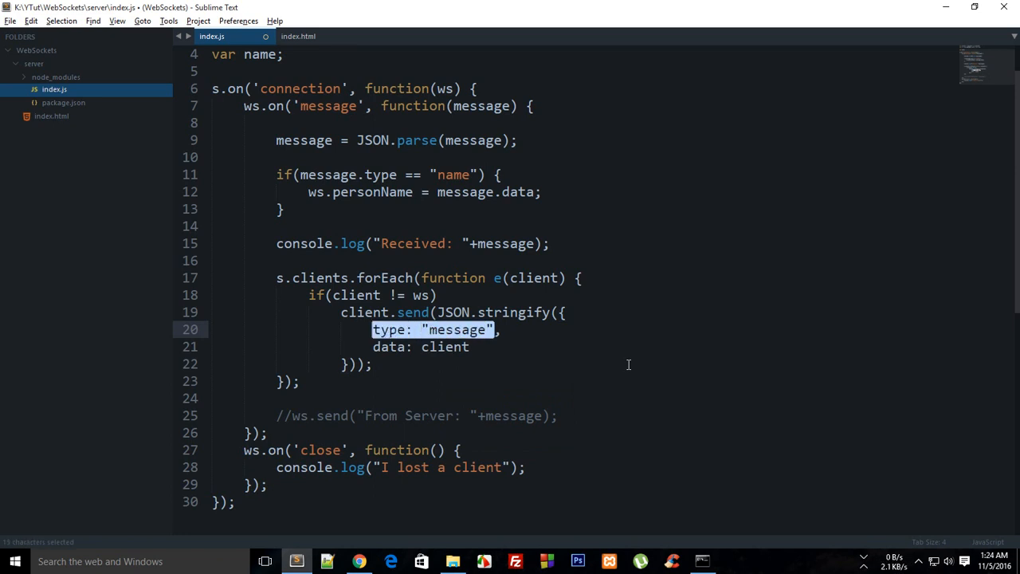
type("na,")
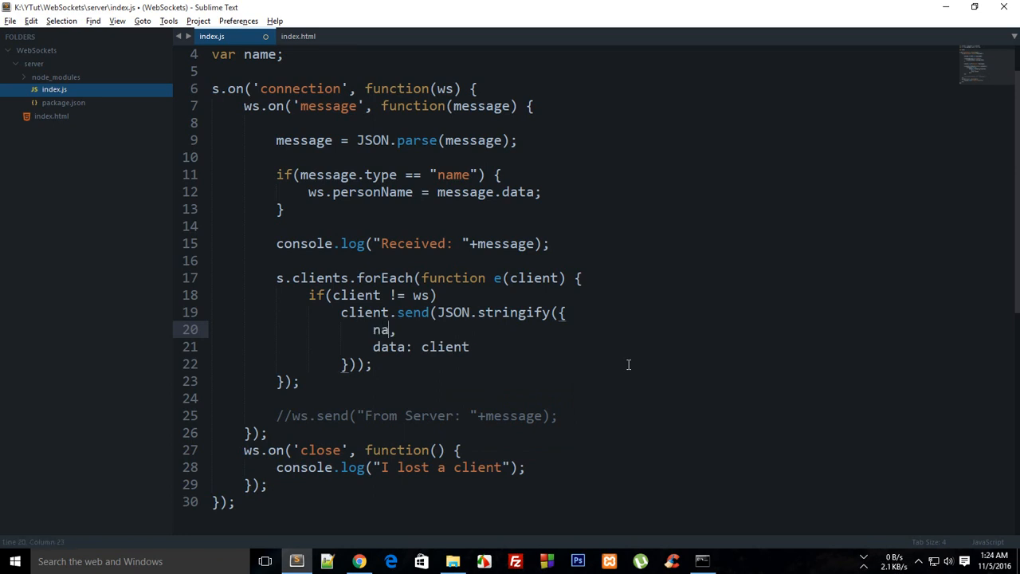
type("me: client.")
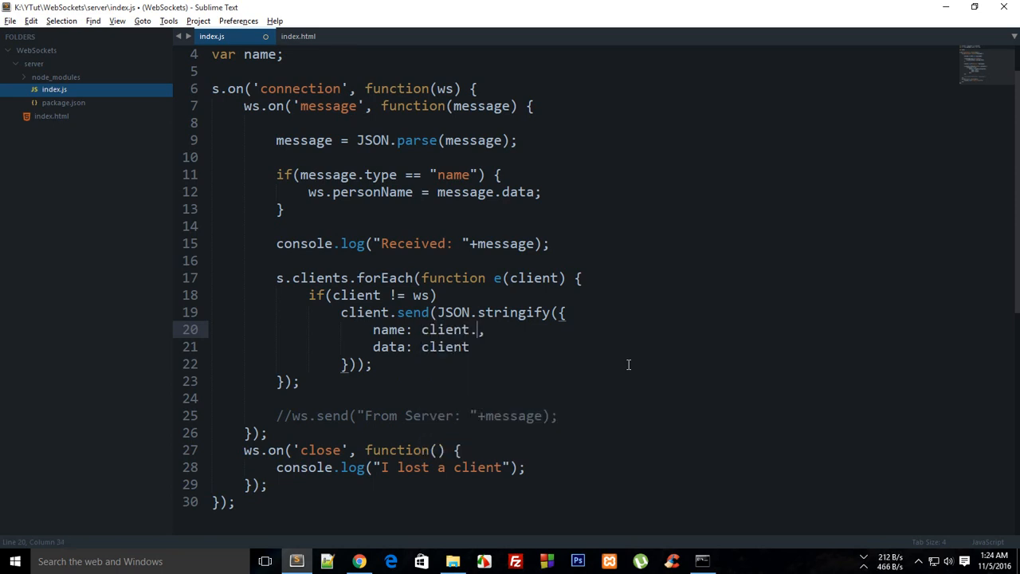
type("personName")
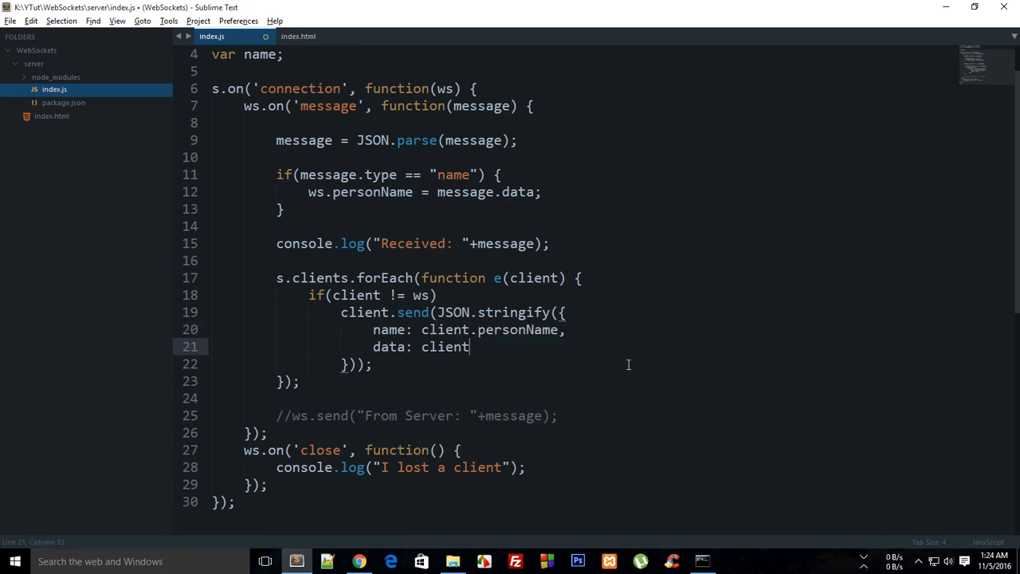
key("backspace")
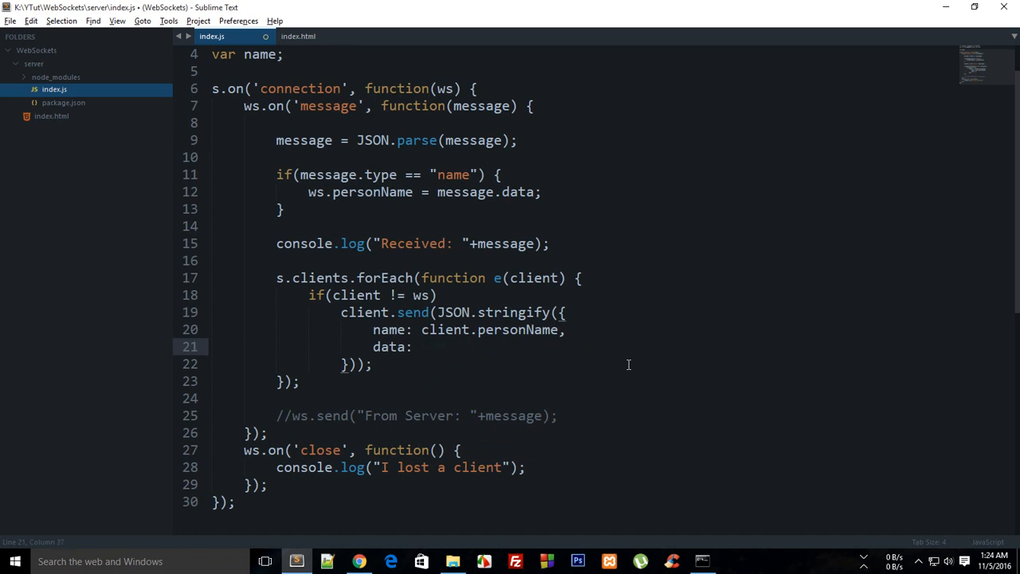
type("message.")
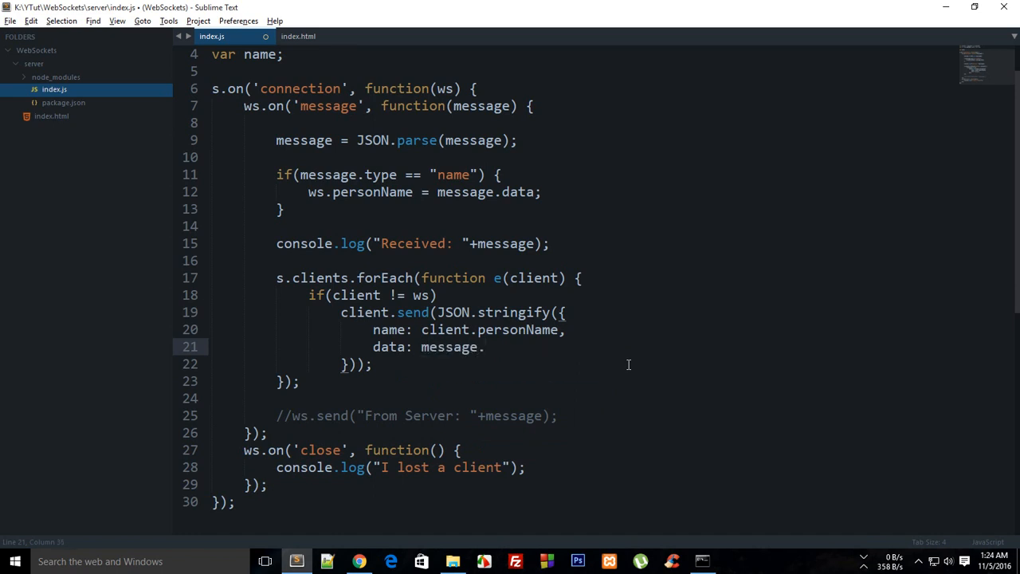
type("data;")
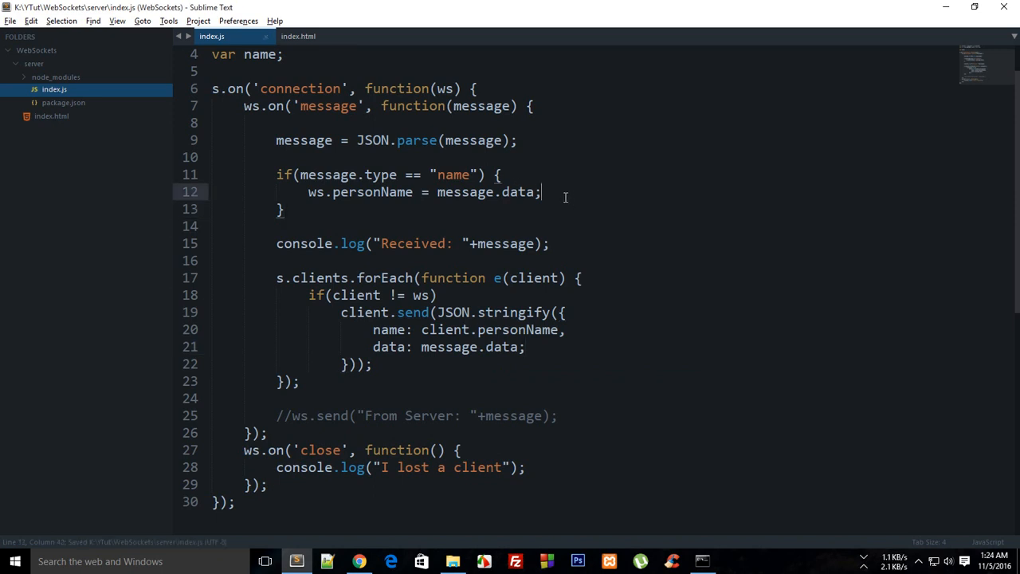
- Add return; to the name branch so name messages are not relayed
type("return;")
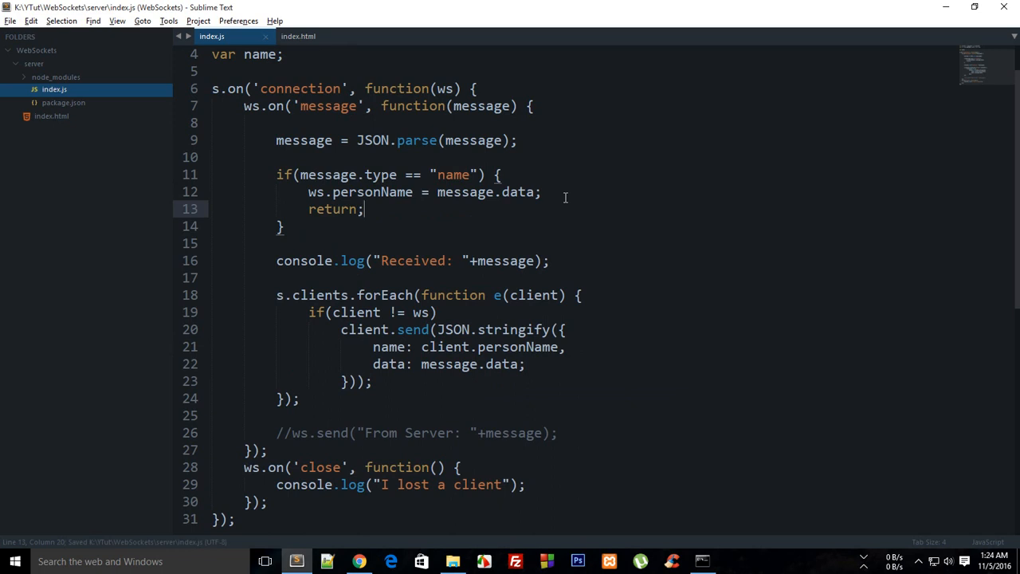
scroll("down", 3)
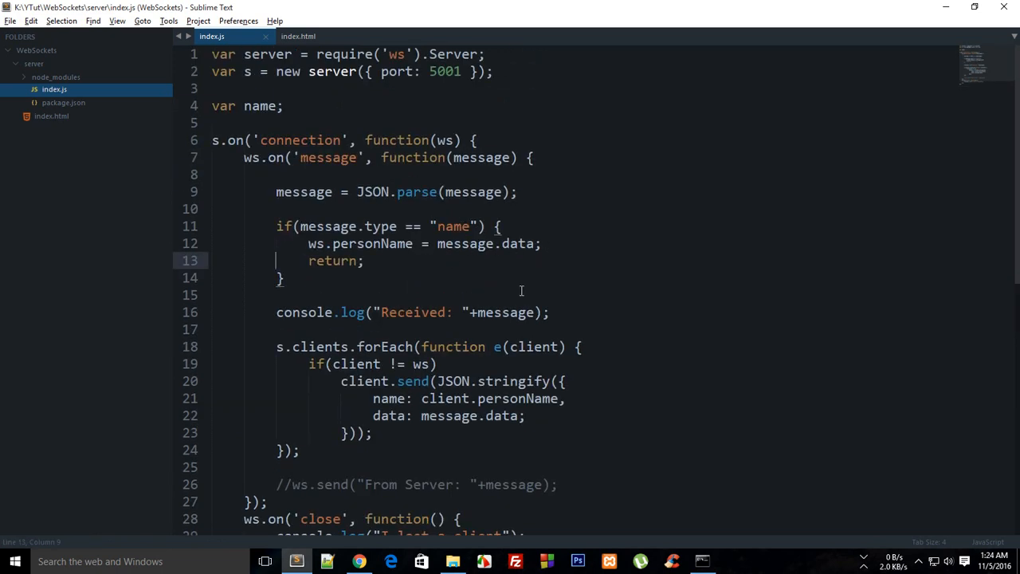
scroll("down", 3)
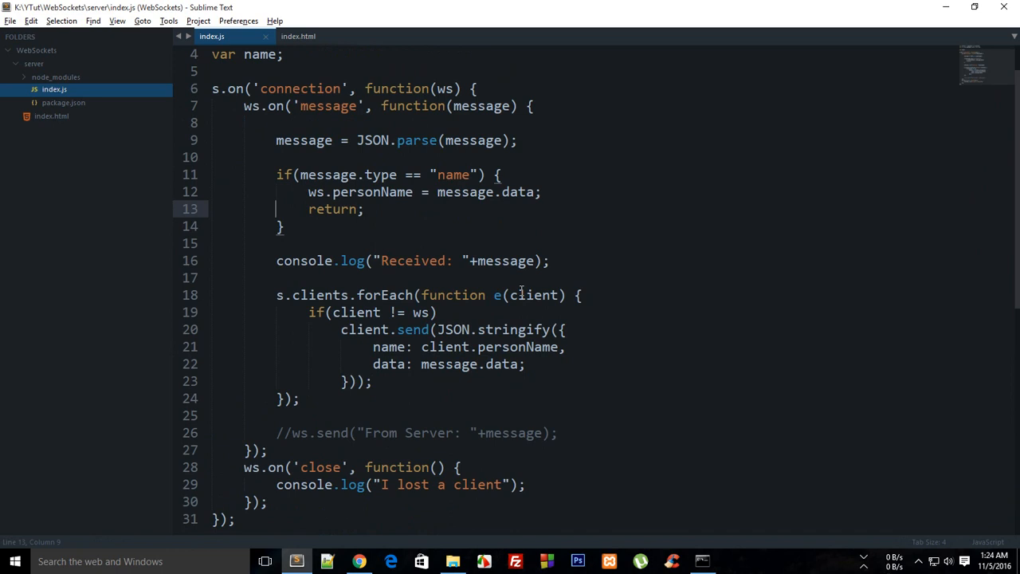
scroll("down", 3)
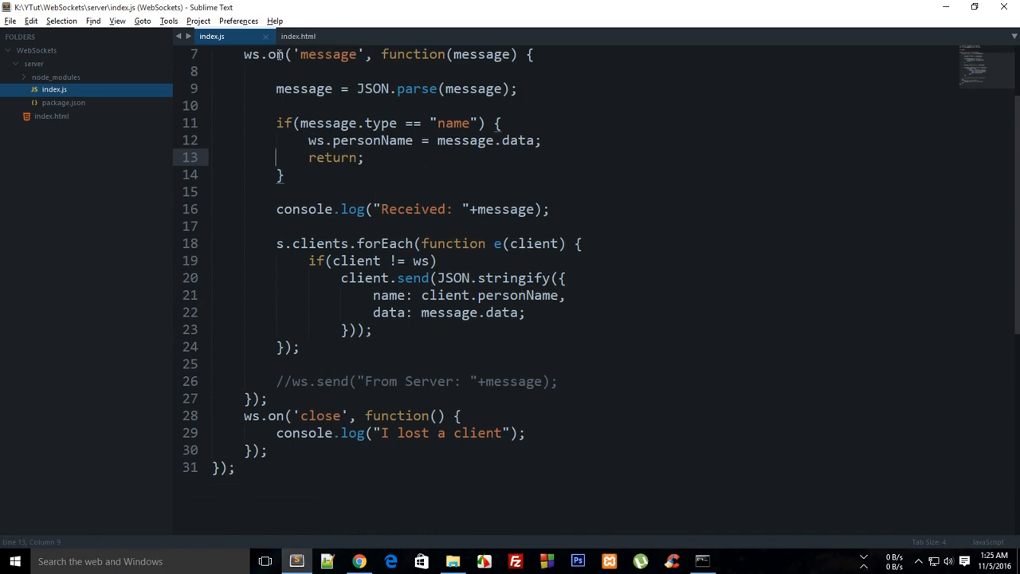
left_click(298, 36)
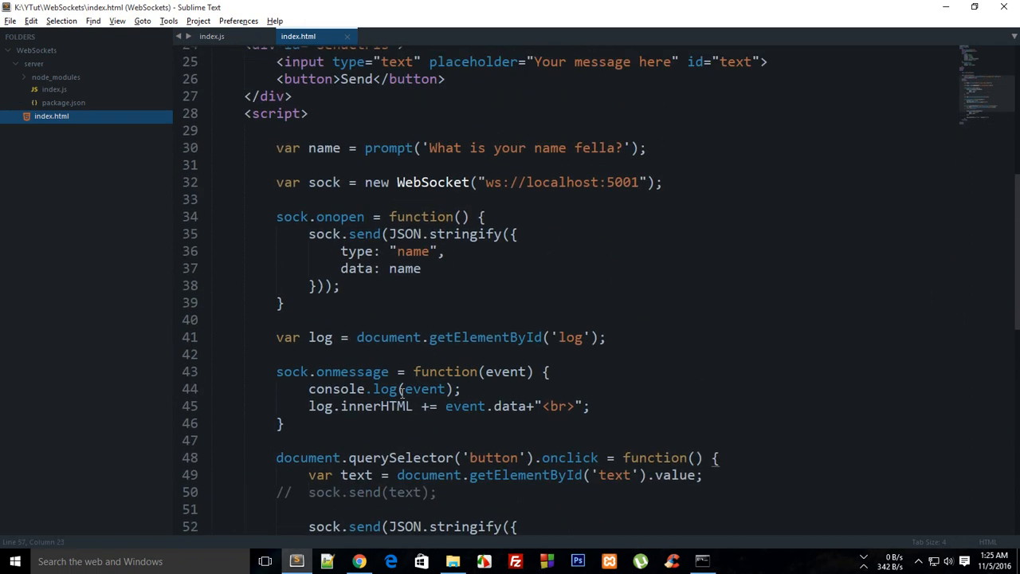
- In index.html's onmessage handler add var json = JSON.parse(event.data)
left_click(211, 36)
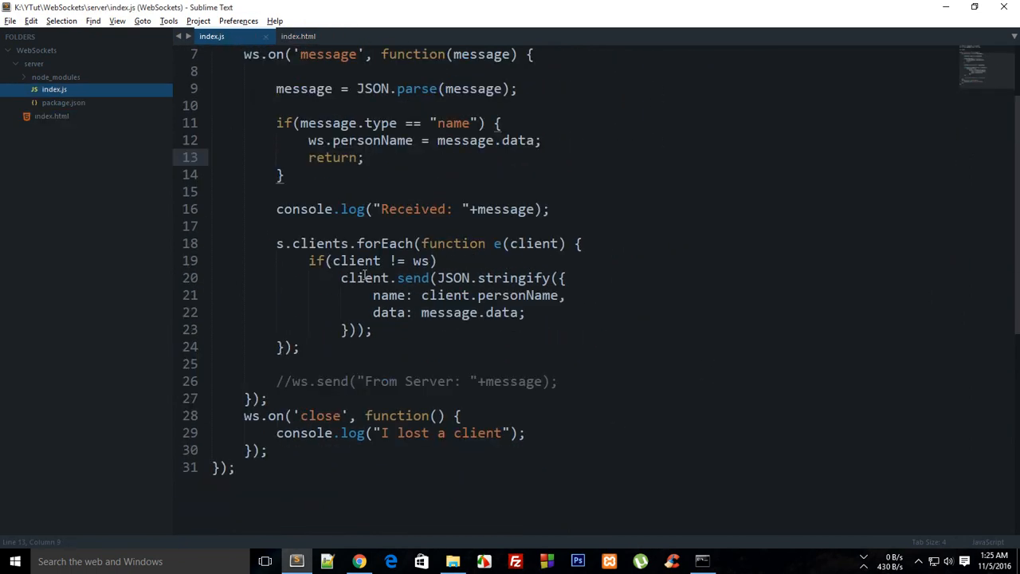
scroll("up", 3)
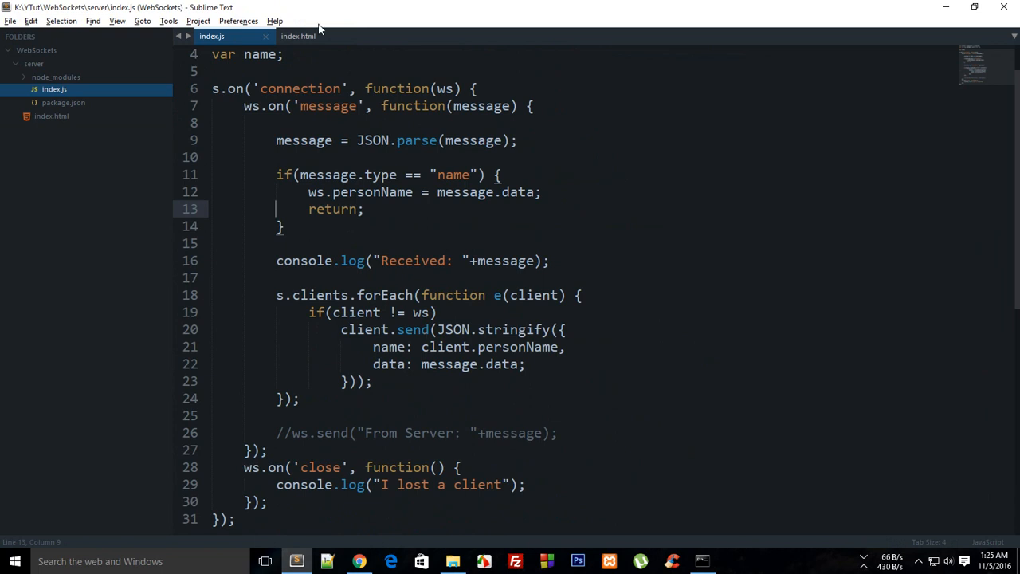
left_click(298, 36)
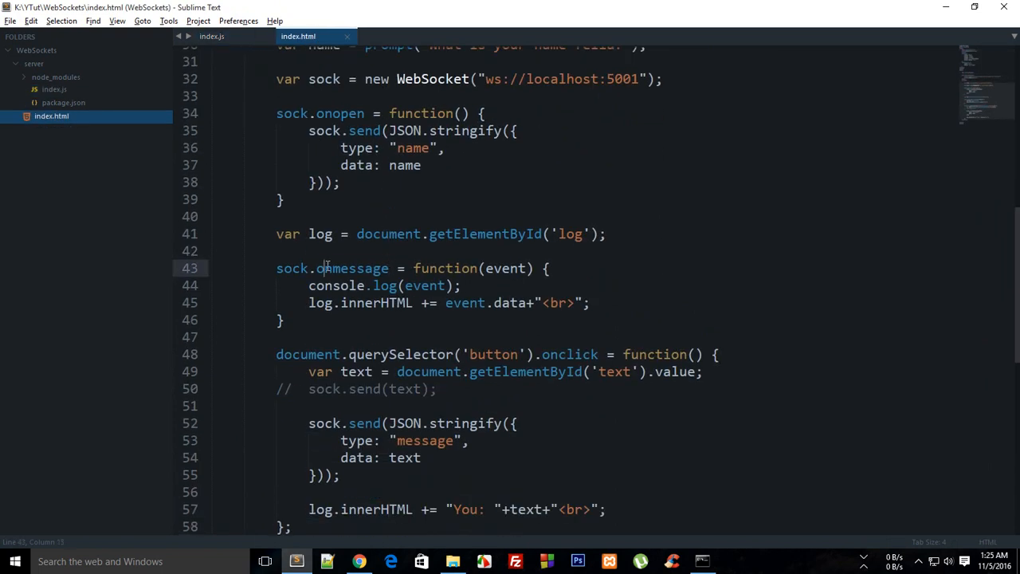
left_click(589, 303)
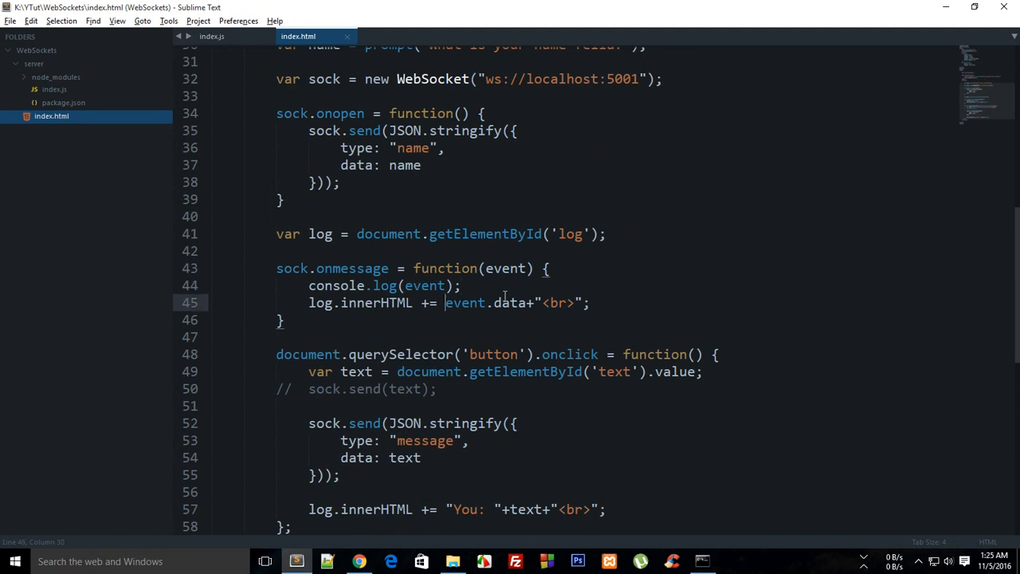
key("enter")
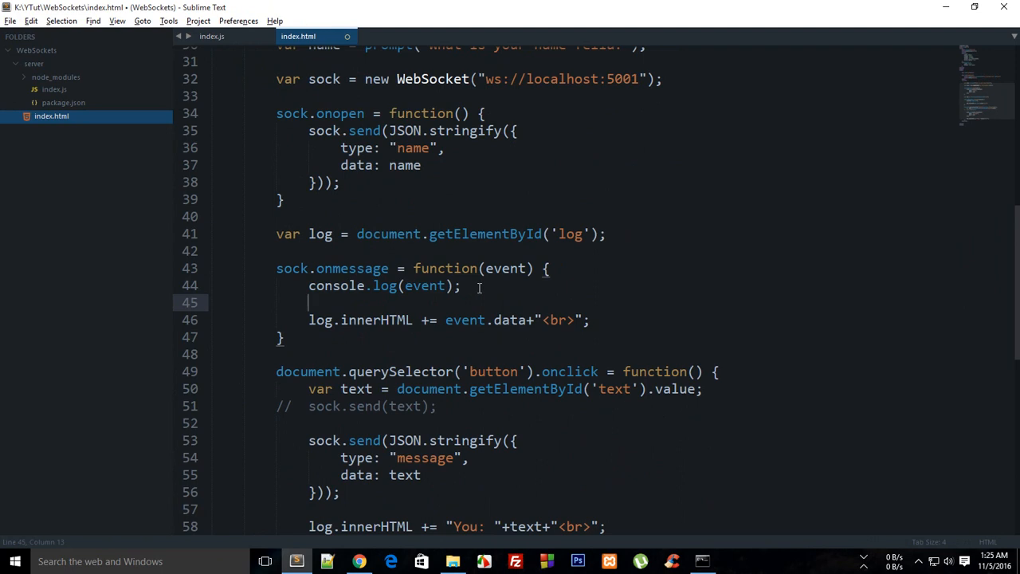
type("var json =")
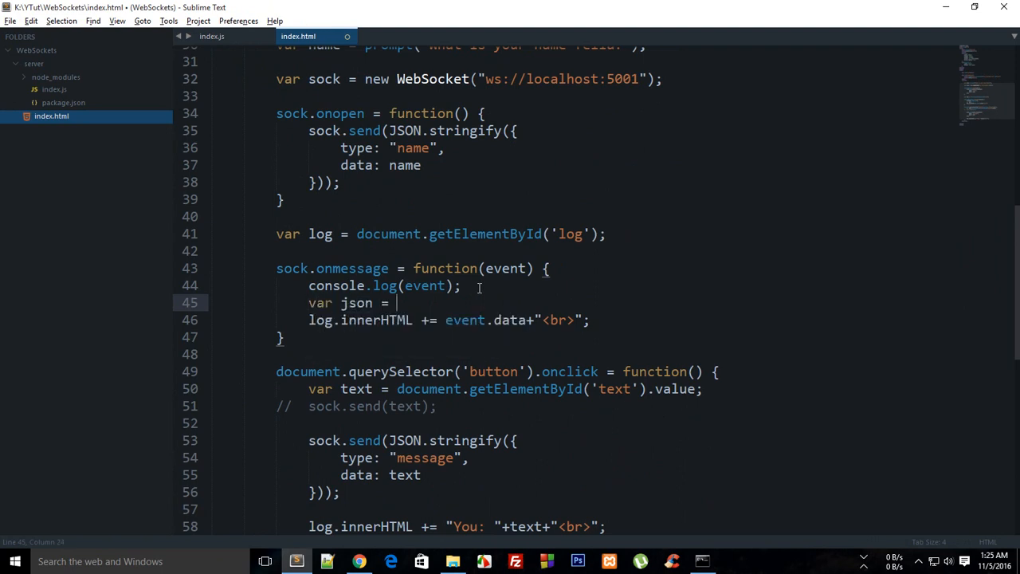
type("JSON.aprs")
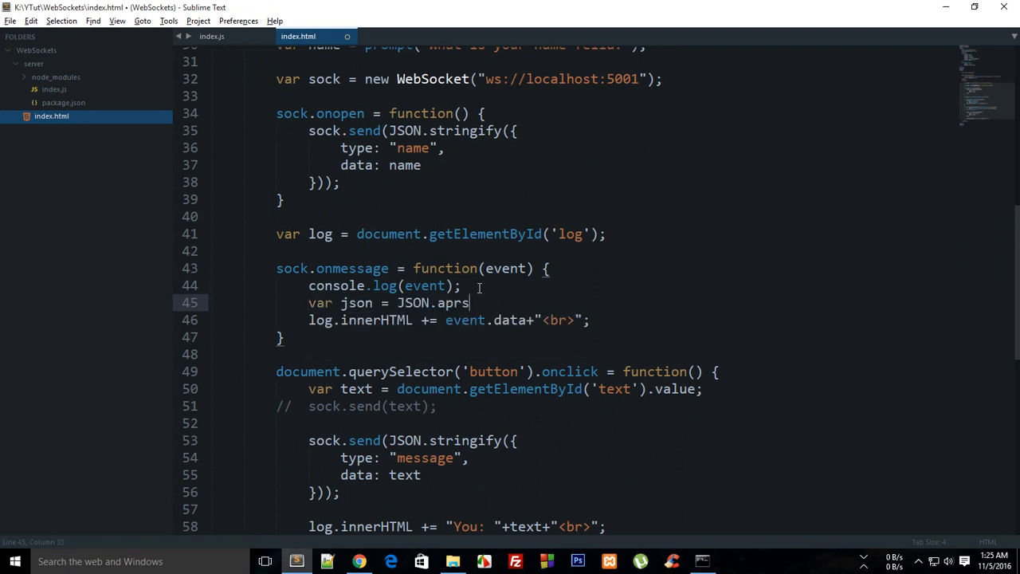
type("parse(event.data);")
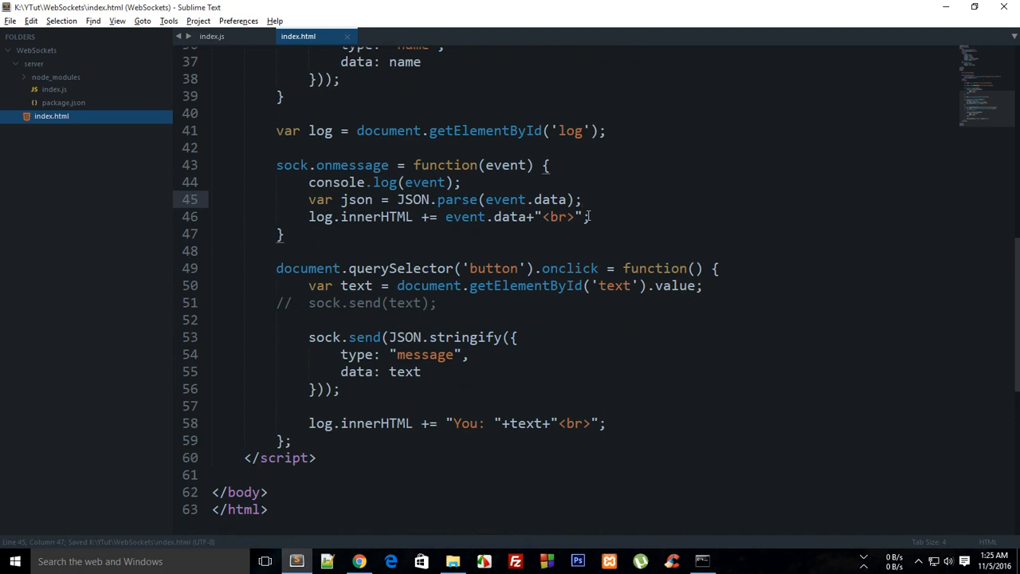
- Show each log entry as json.name + ": " + json.data, then return to index.js
key("enter")
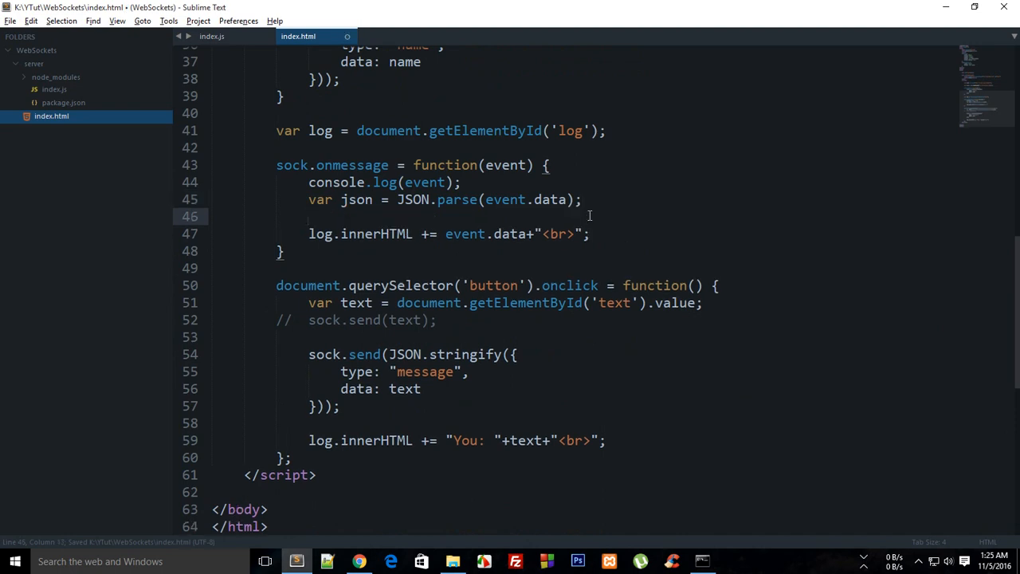
type("jso")
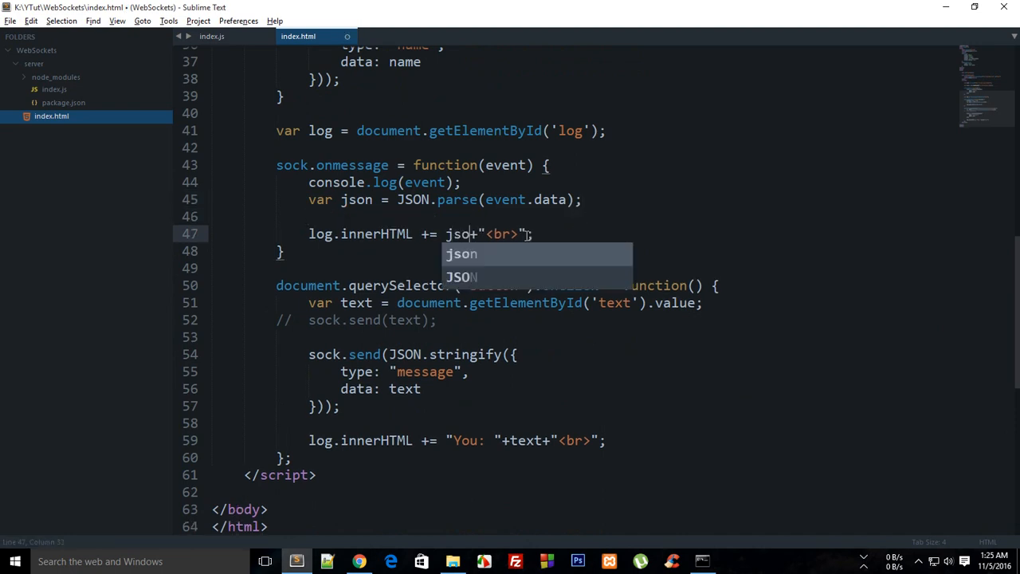
type("n.name")
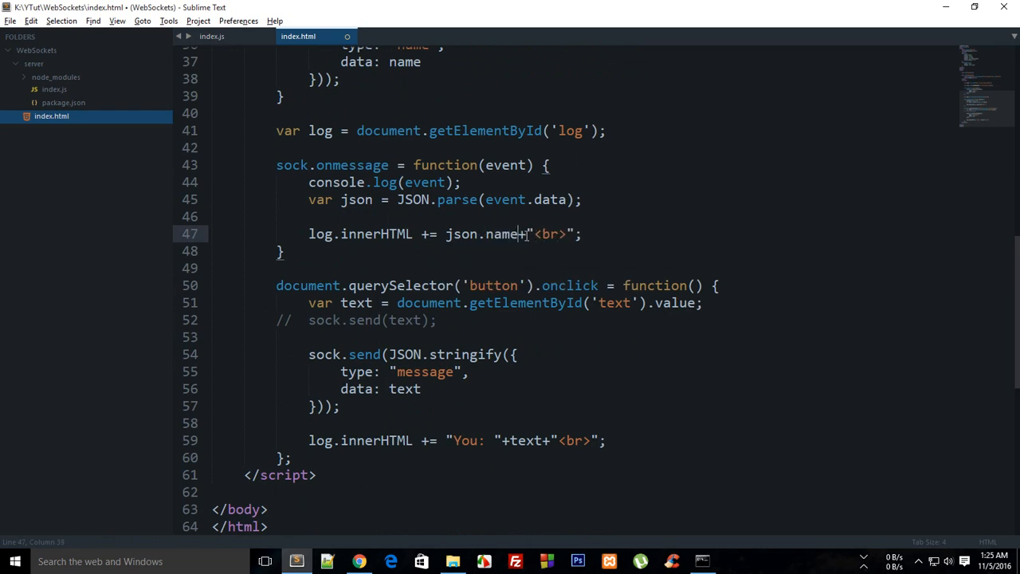
type("+")
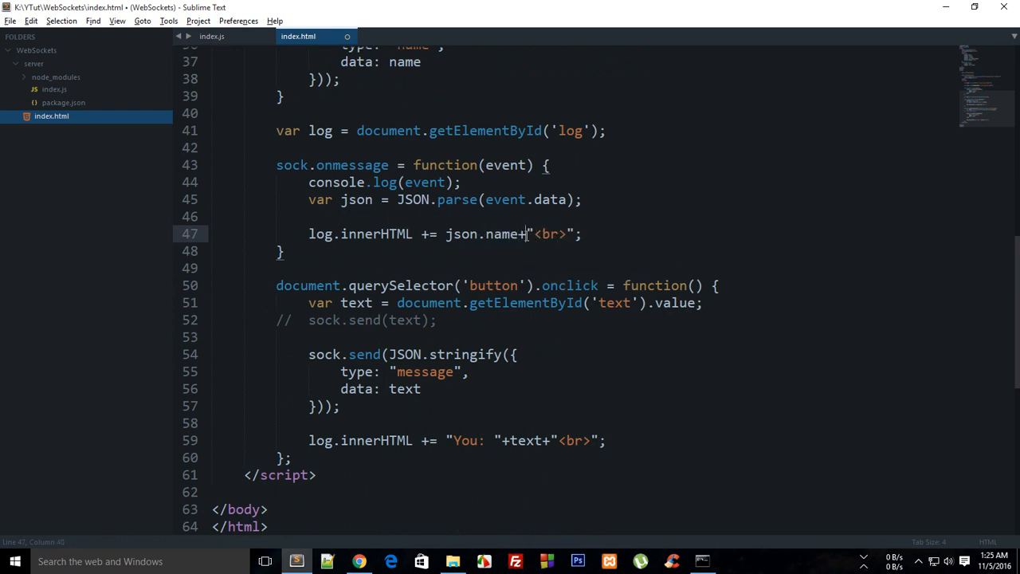
type(": \"+json.data")
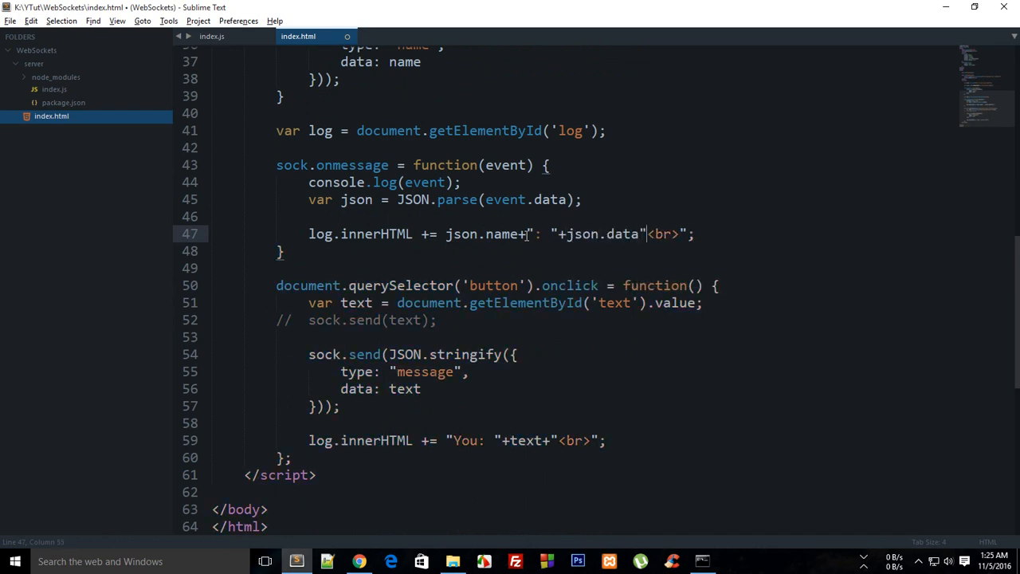
left_click(211, 36)
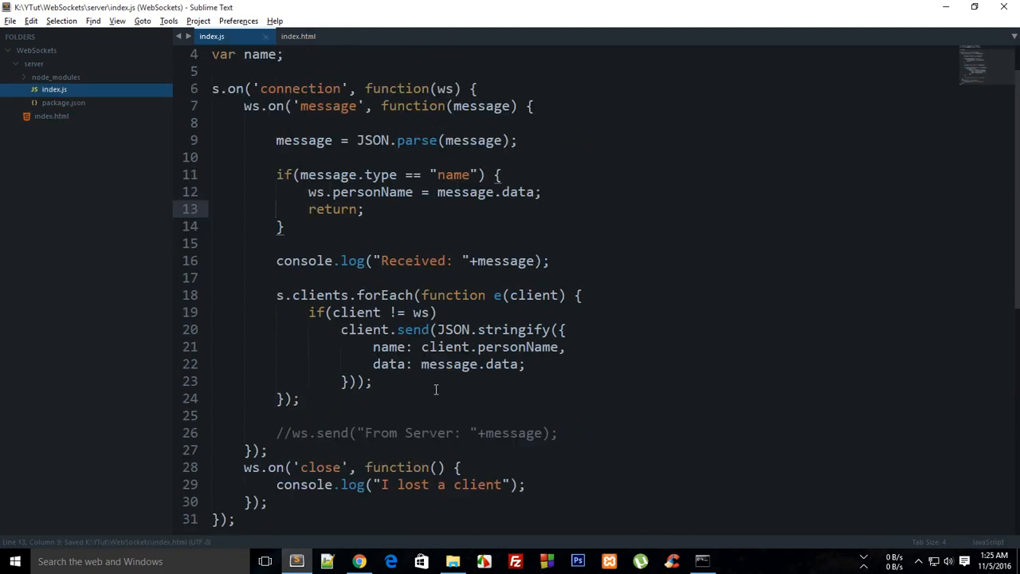
left_click(299, 36)
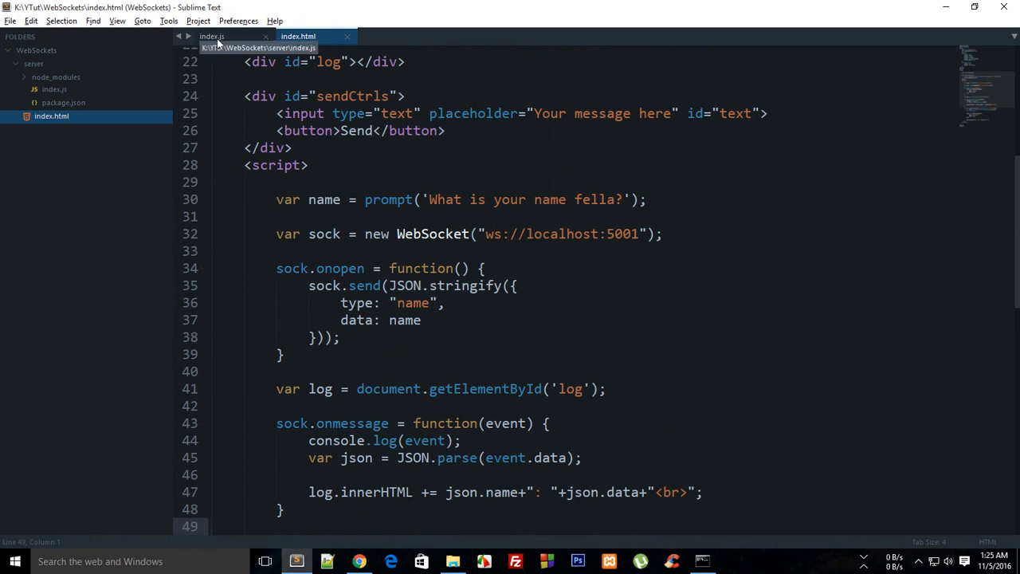
left_click(211, 36)
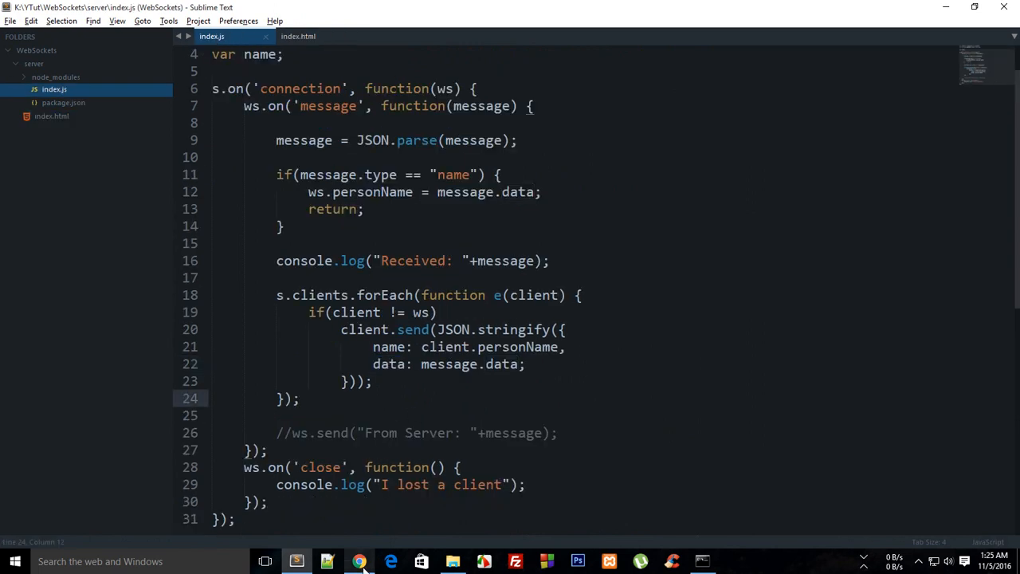
- Restart the node server and reload the chat page so the name prompt appears
left_click(360, 561)
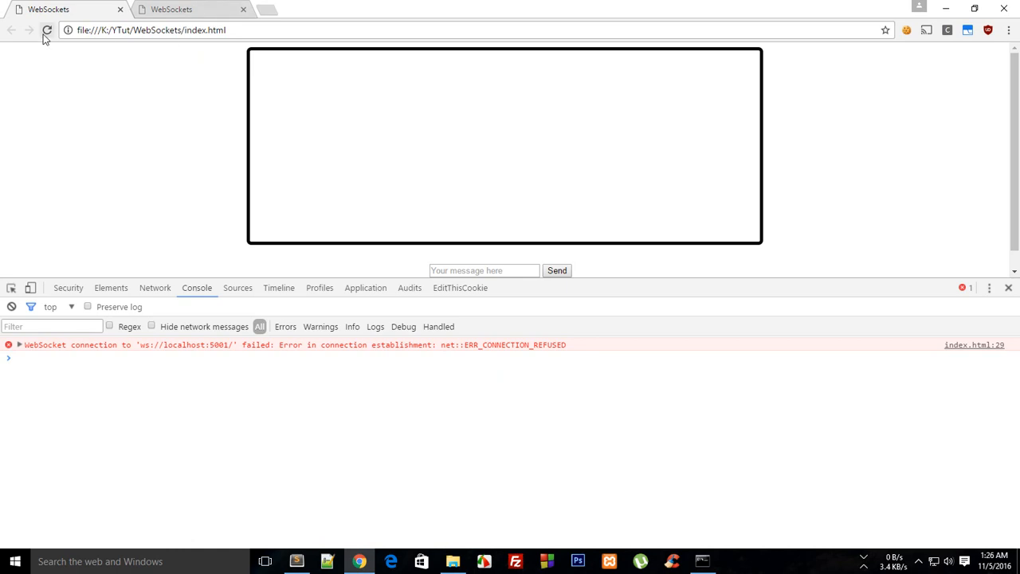
left_click(47, 30)
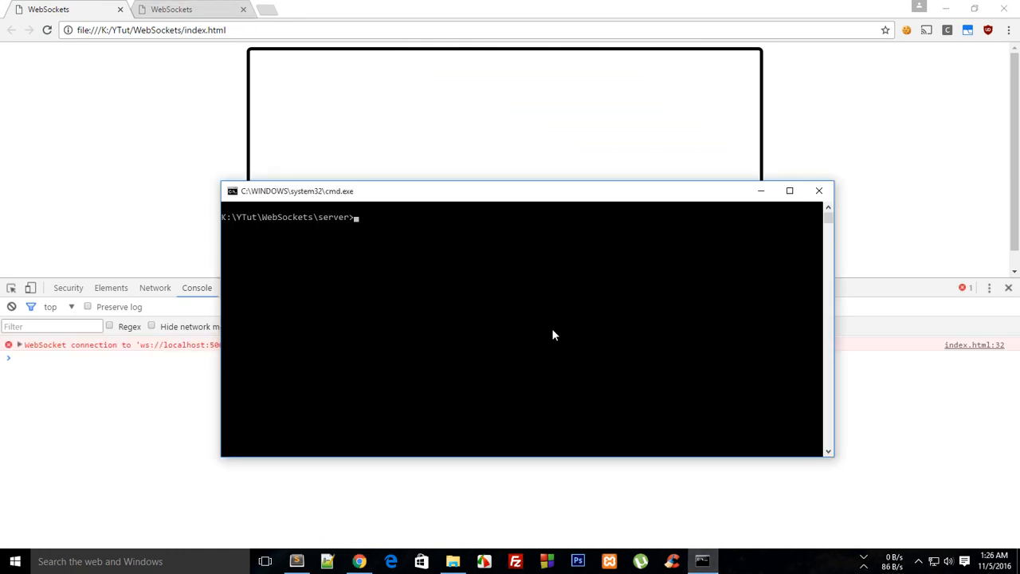
type("node i")
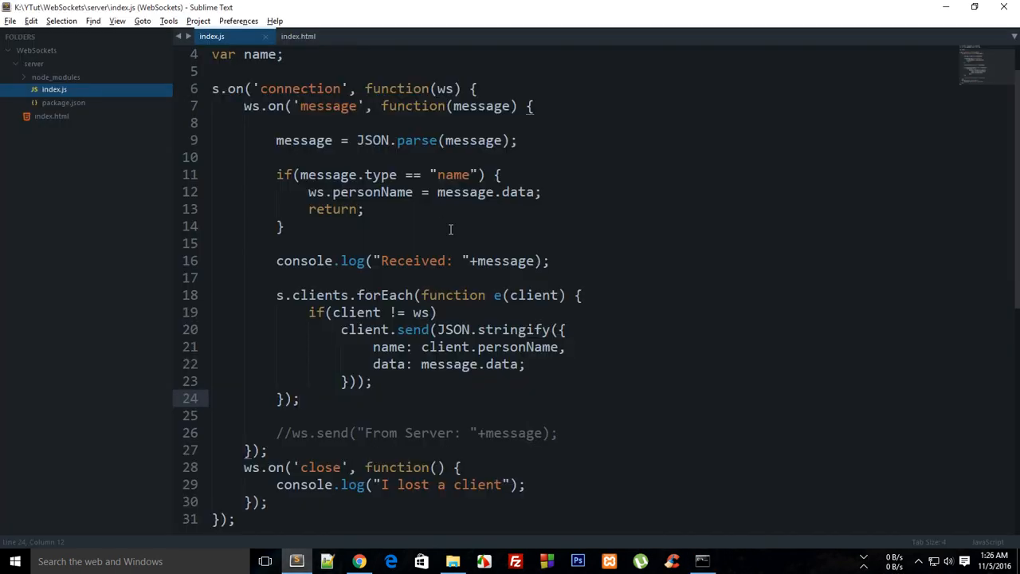
scroll("down", 3)
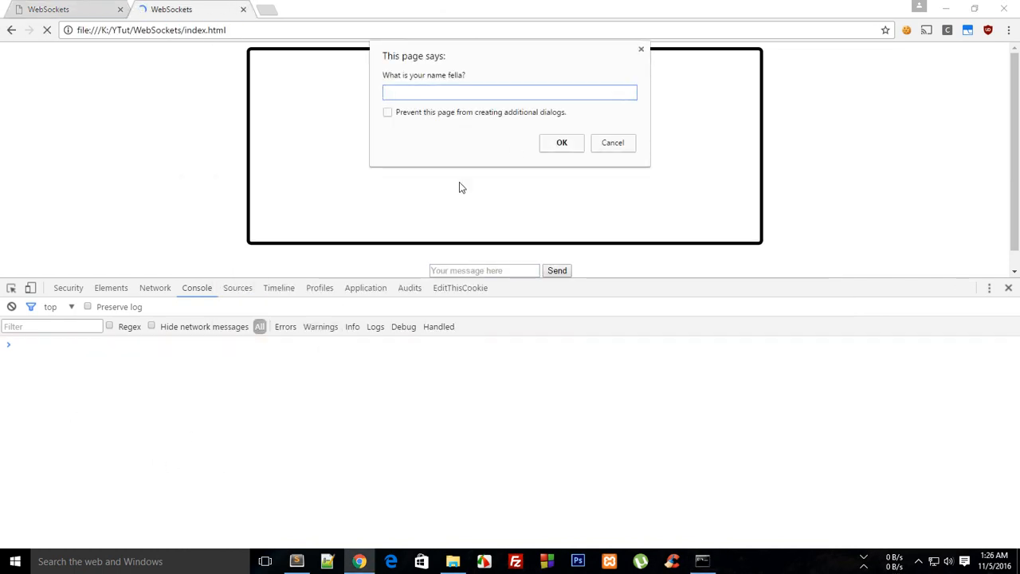
- Join the chat under a name from the second tab and send 'Hello'
type("j")
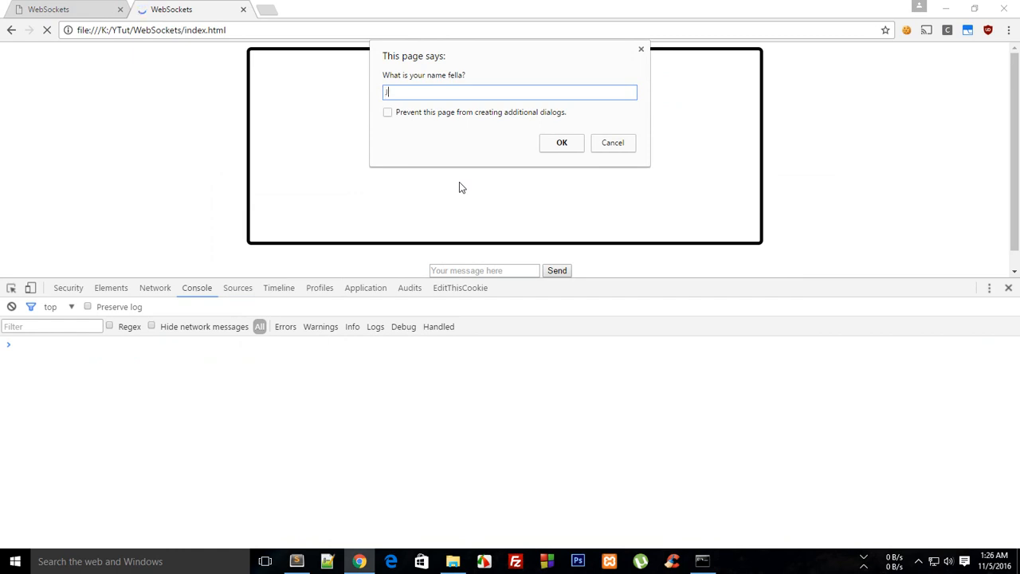
left_click(561, 142)
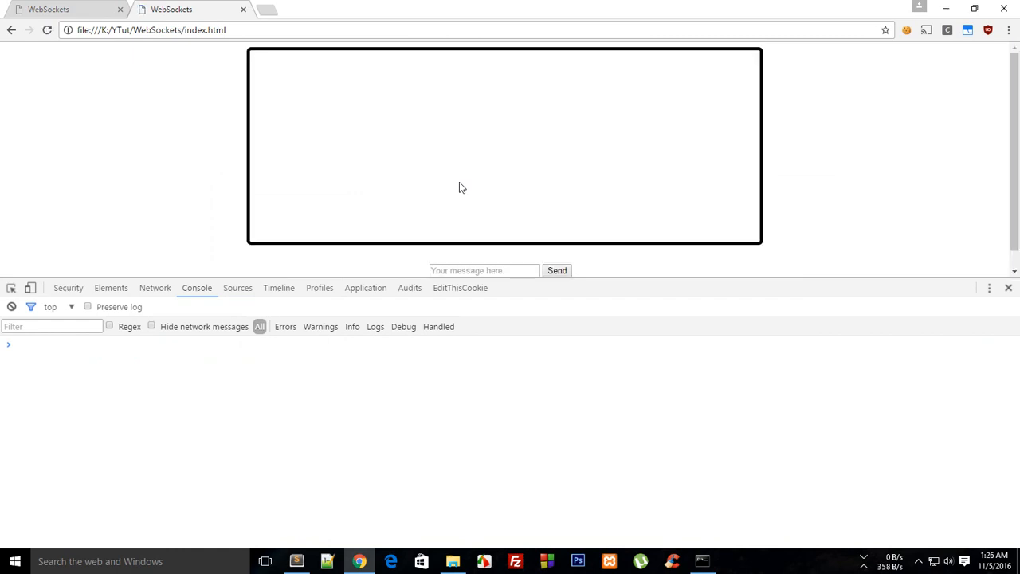
left_click(702, 561)
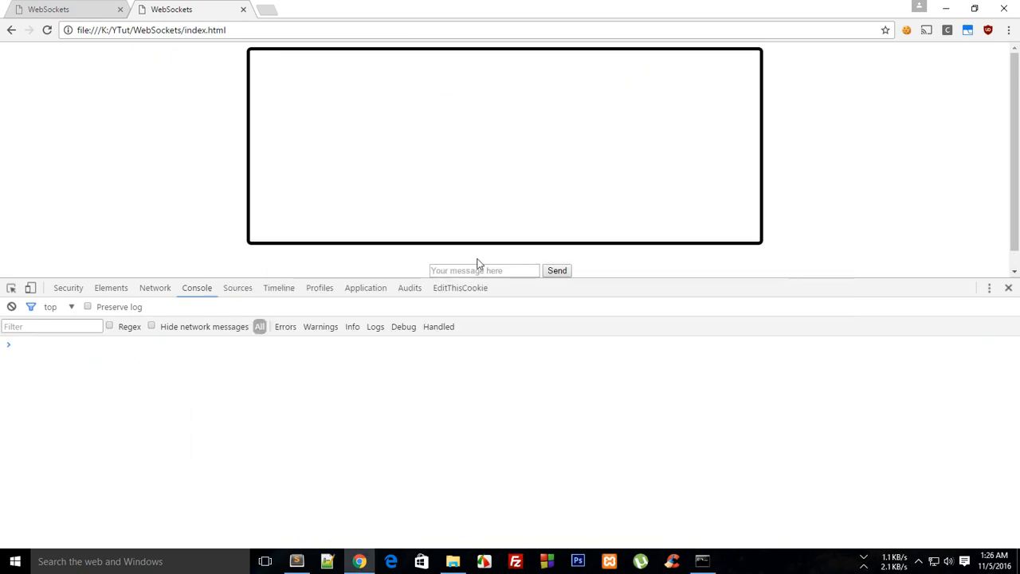
type("Hello")
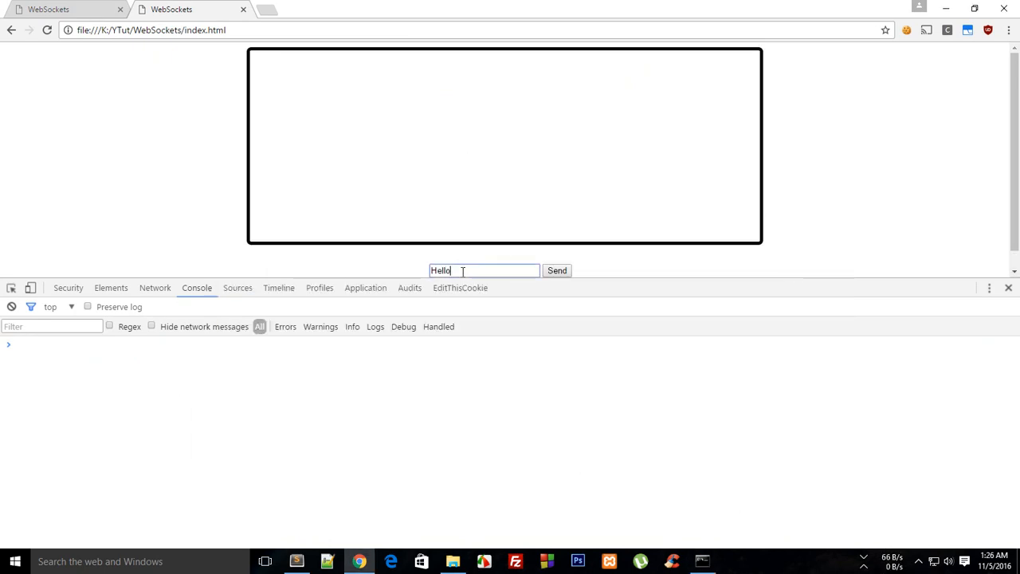
left_click(558, 271)
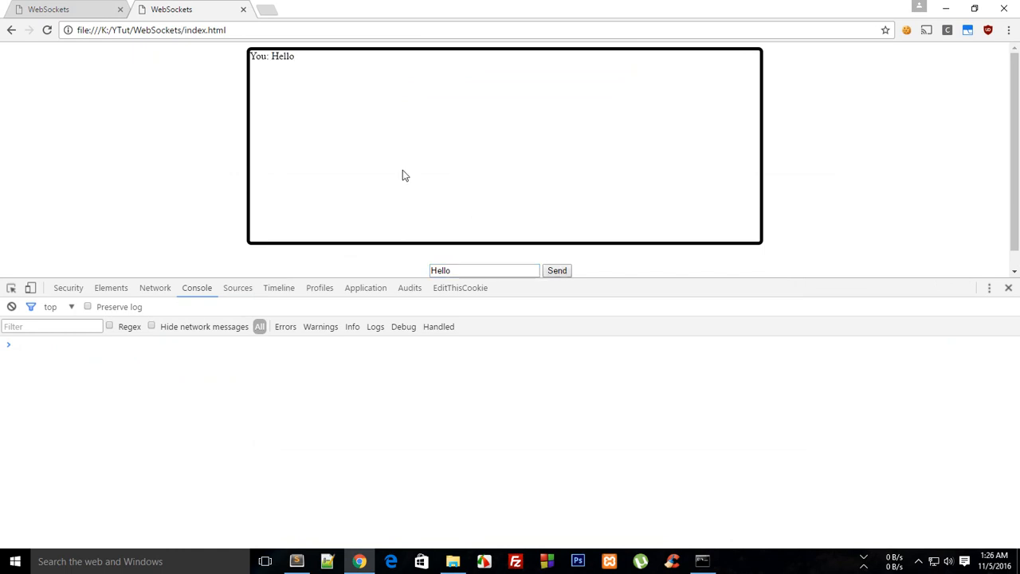
- Send 'Hello' again so 'You: Hello' appears in the chat log
left_click(556, 270)
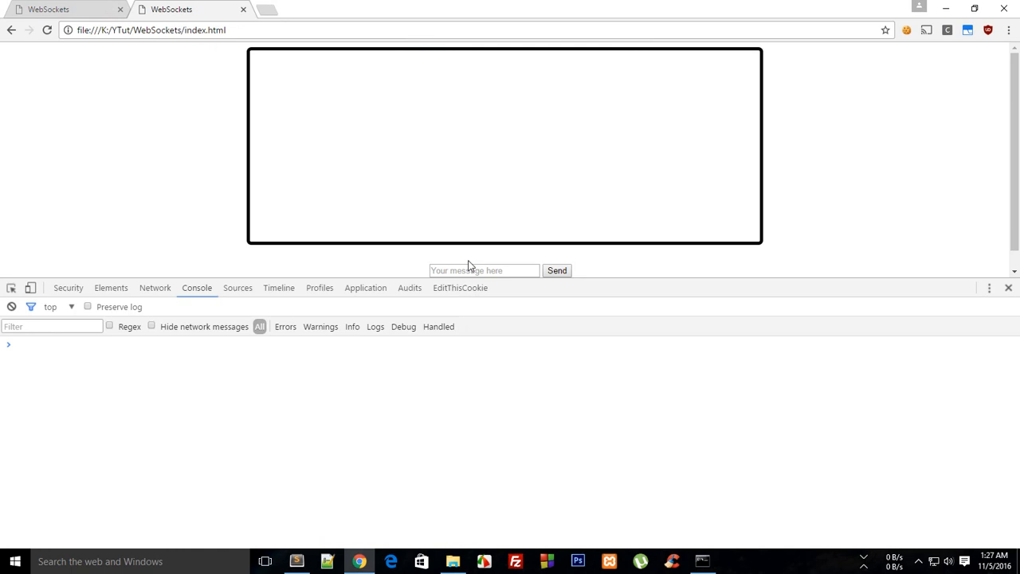
scroll("down", 3)
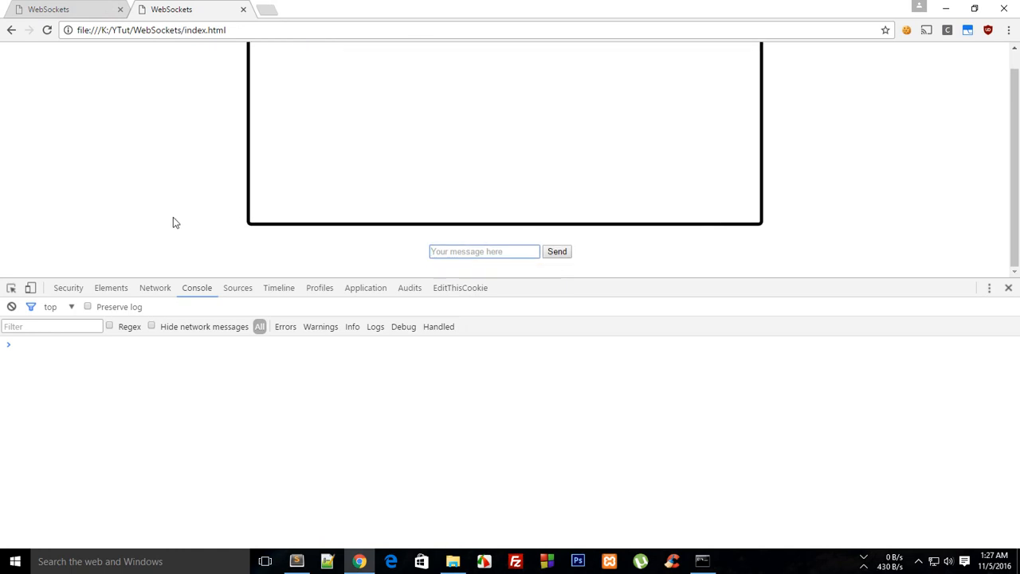
type("Hello")
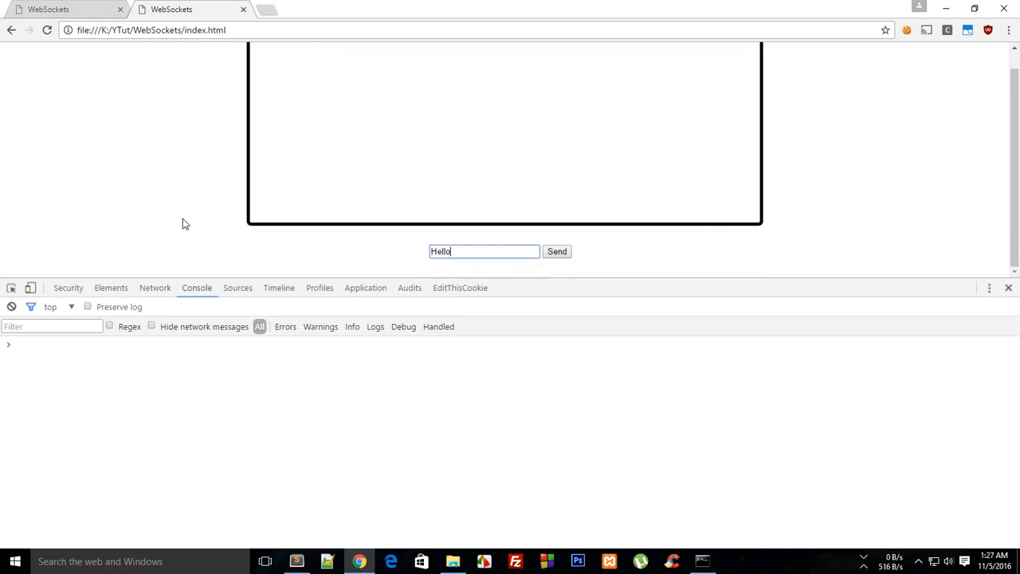
left_click(556, 251)
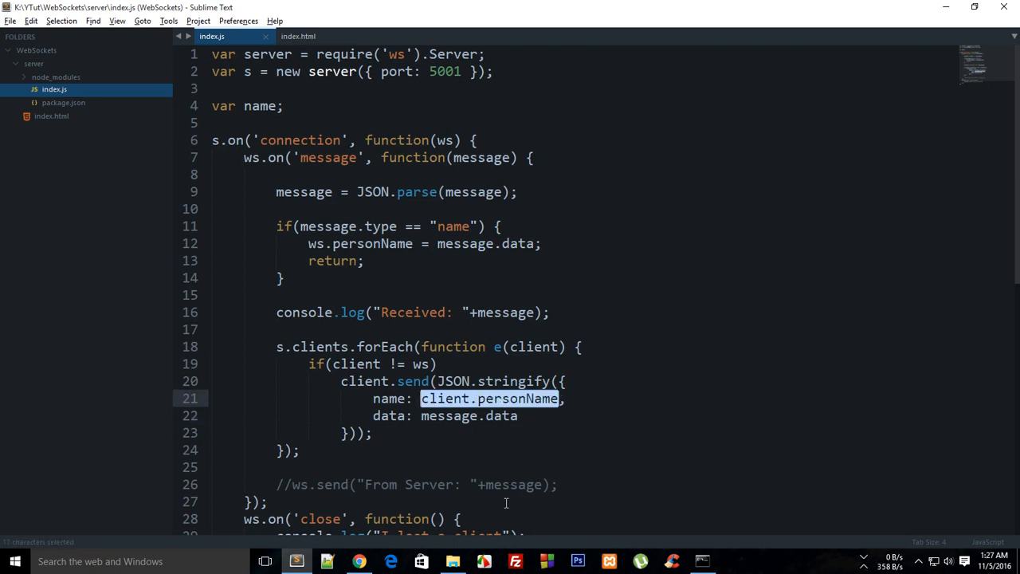
- Replace client.personName with ws.personName in the broadcast and return to the browser
type("ws.per")
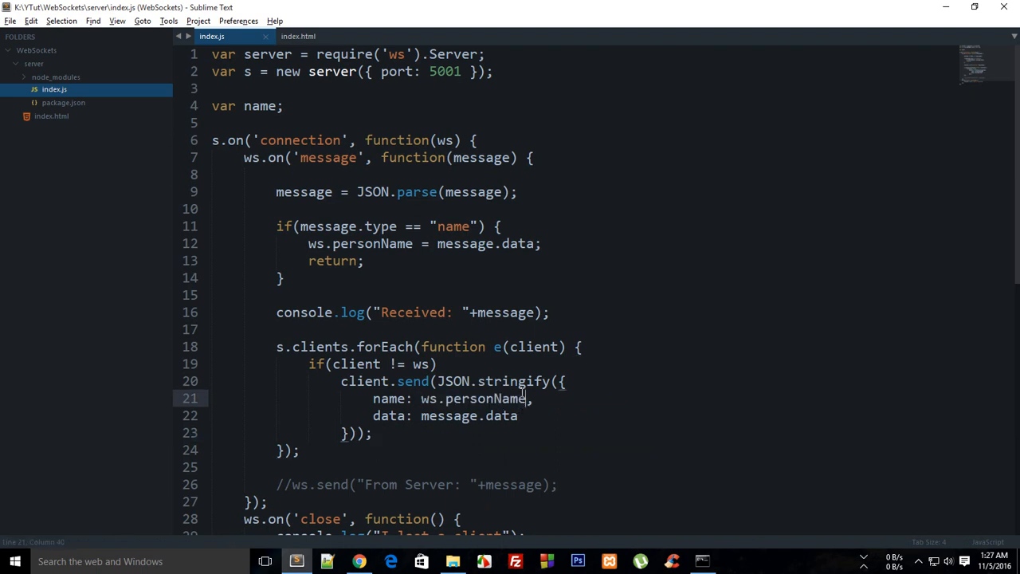
left_click(359, 561)
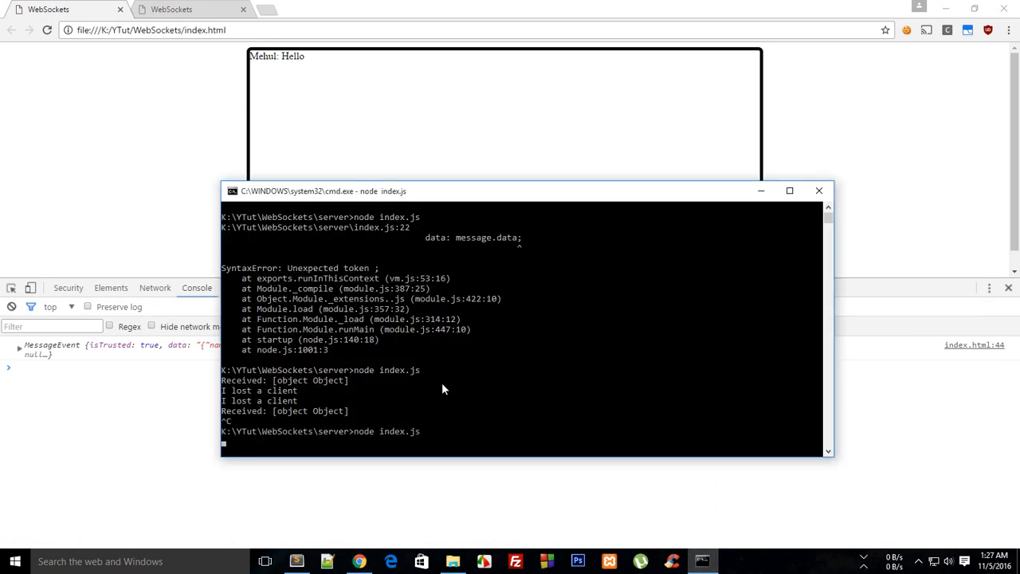
- Reload the first tab, rejoin, and send the greeting 'Hello from John'
left_click(46, 29)
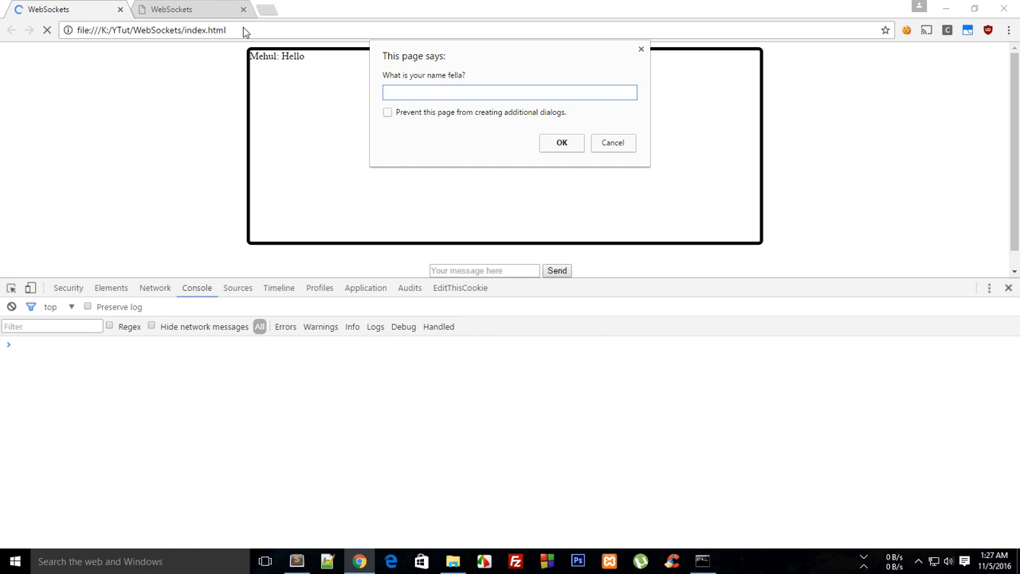
left_click(561, 142)
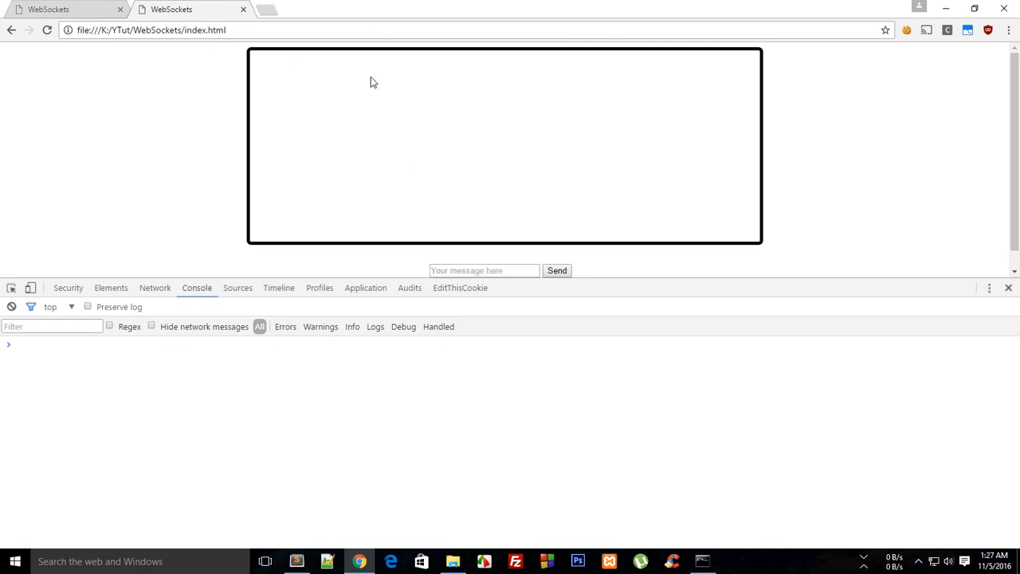
left_click(484, 270)
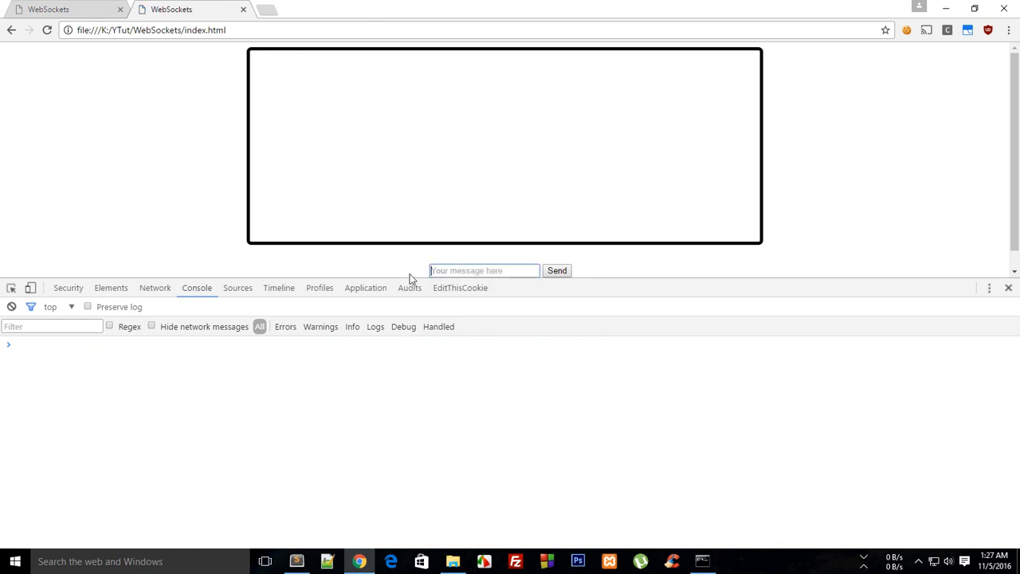
type("Hello from John")
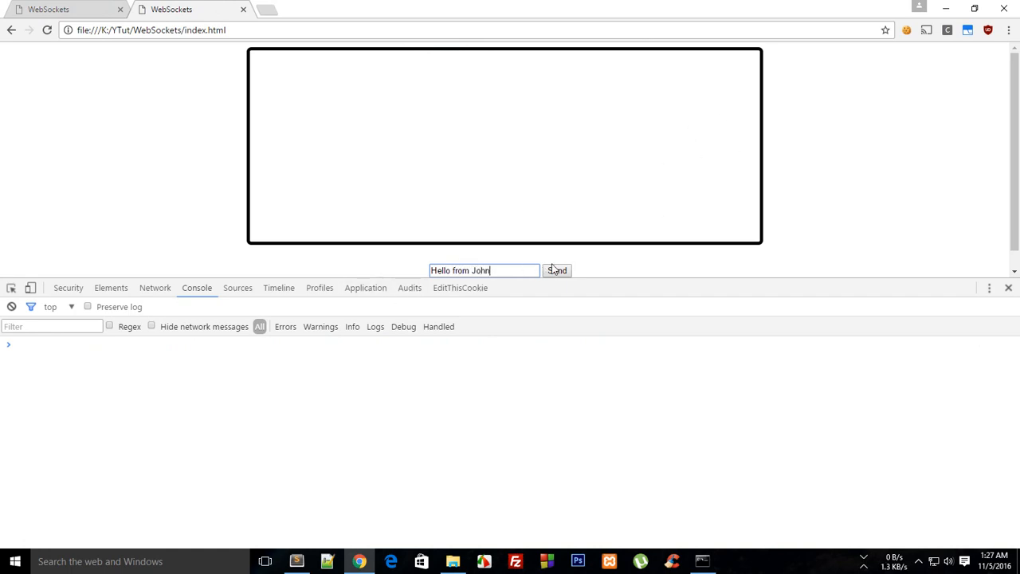
left_click(557, 271)
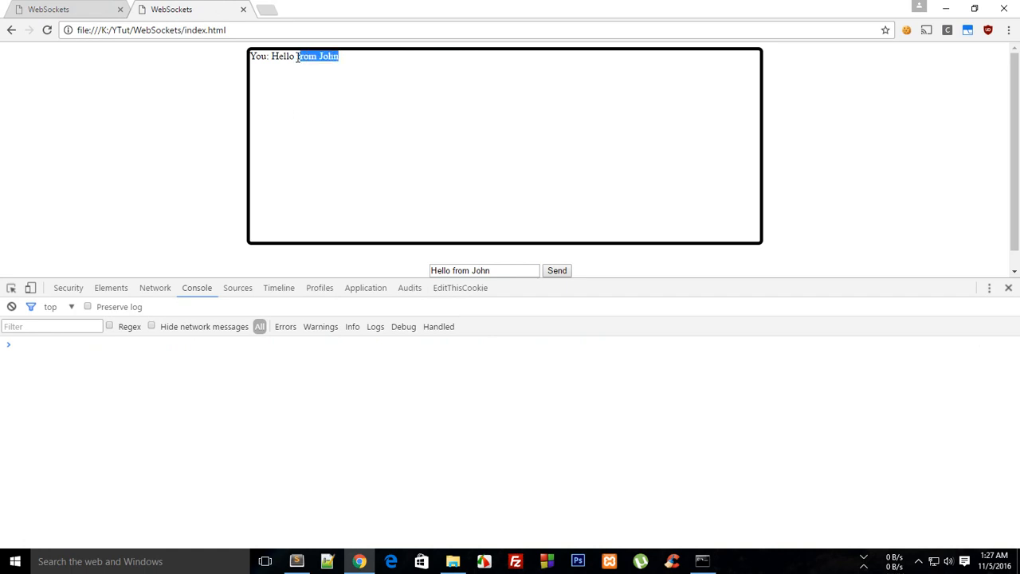
- From Mehul's tab reply 'Hey John, whatsup man' so both logs show labeled messages
left_click(558, 270)
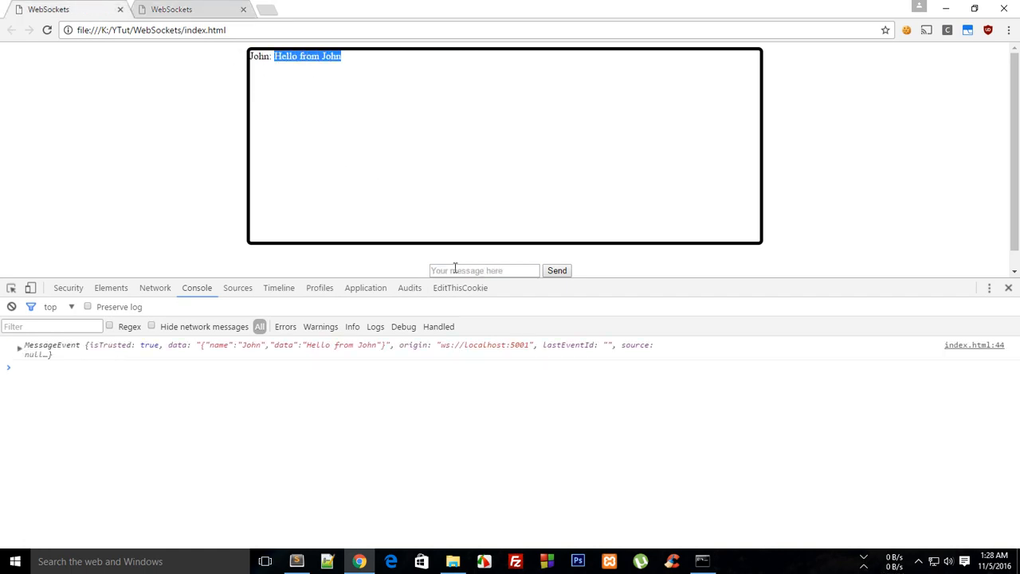
type("Hey John")
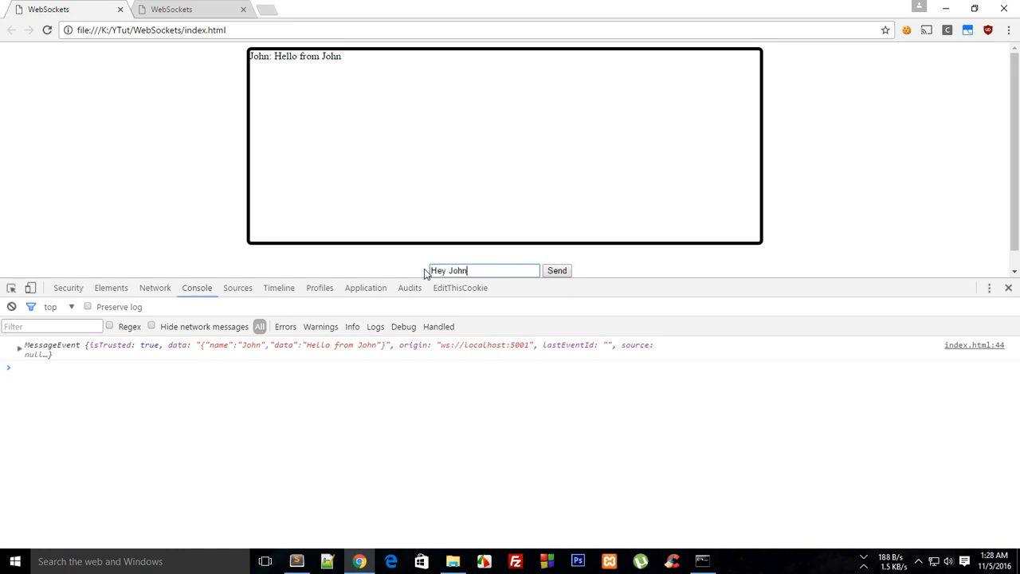
type(", whatsup man")
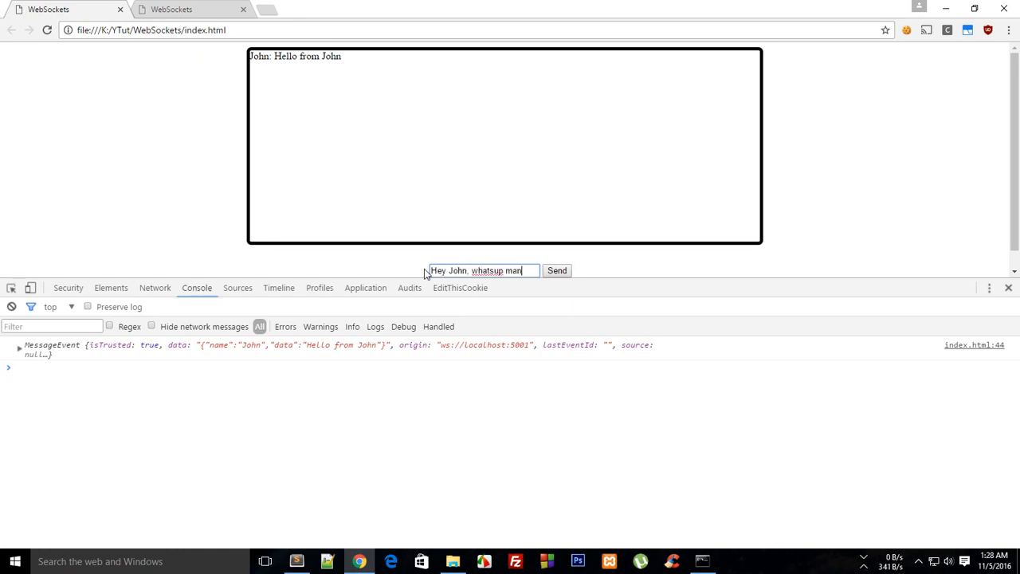
left_click(557, 270)
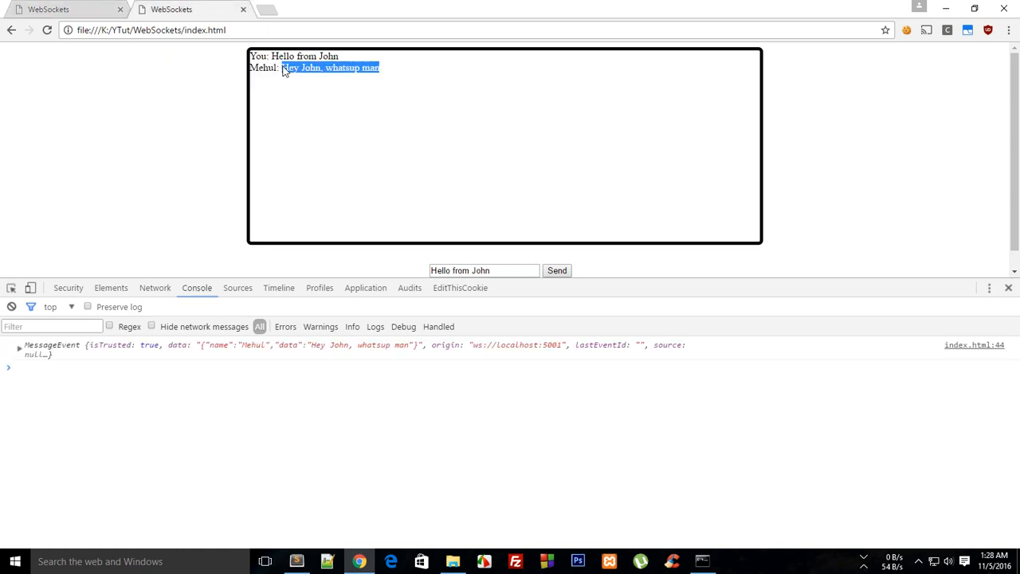
left_click(1008, 288)
type("Hey I")
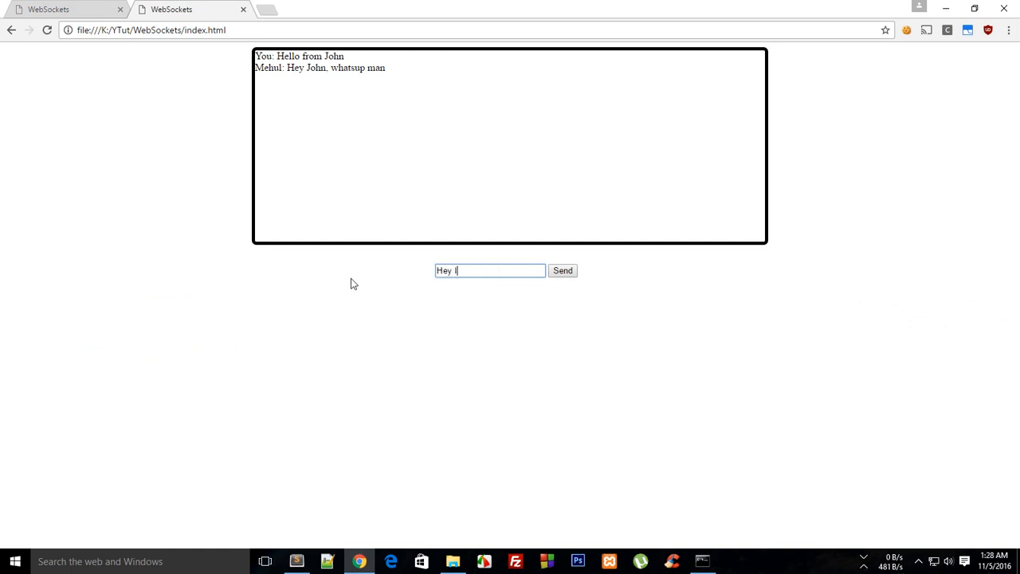
- Send John's reply 'Hey I'm cool buddy. How about u?' and start a third chat tab
type("'m cool buddy. How")
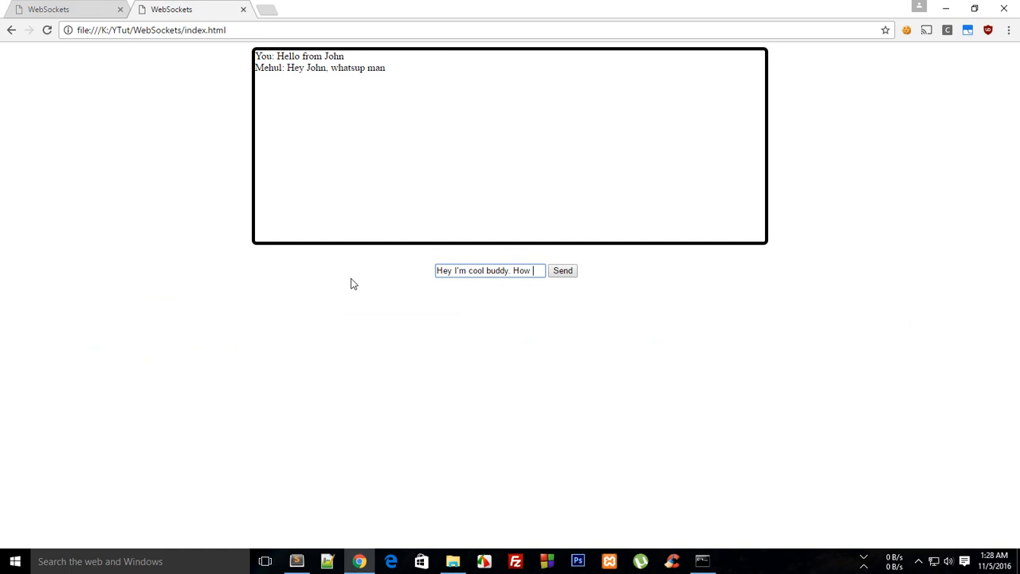
type("about ou")
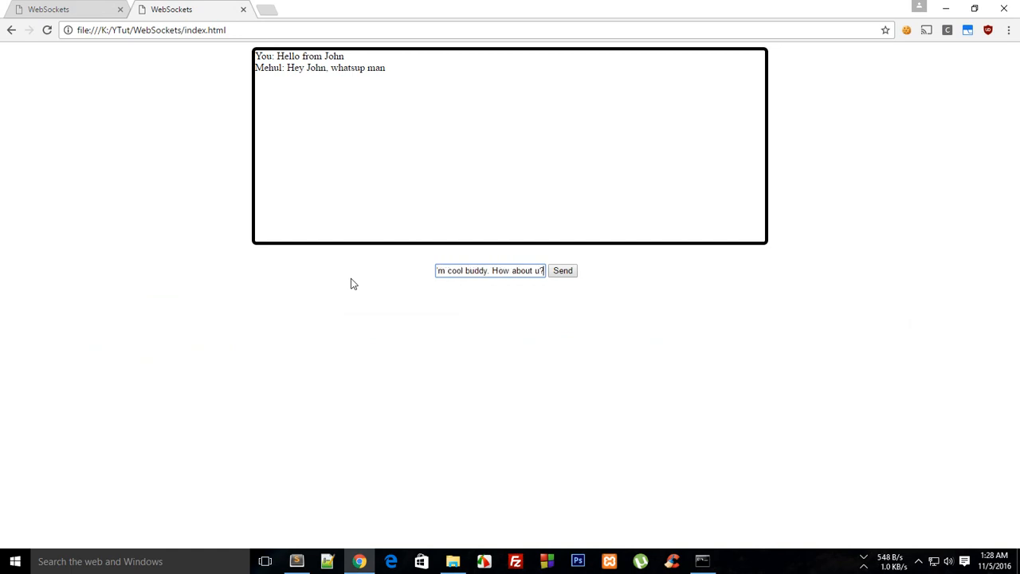
left_click(562, 271)
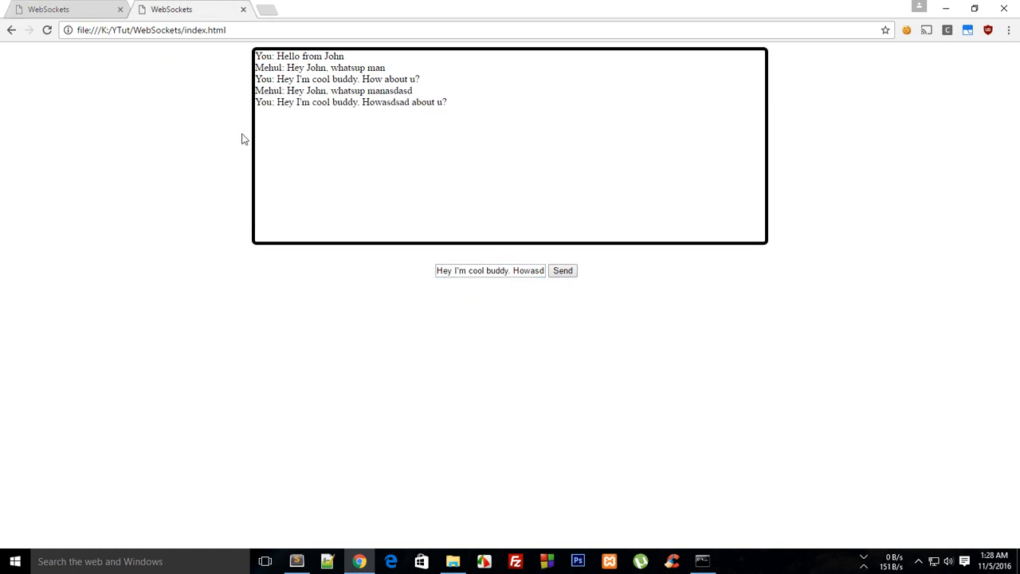
left_click(263, 9)
type("file:///K:/YTut/WebSockets/index.html")
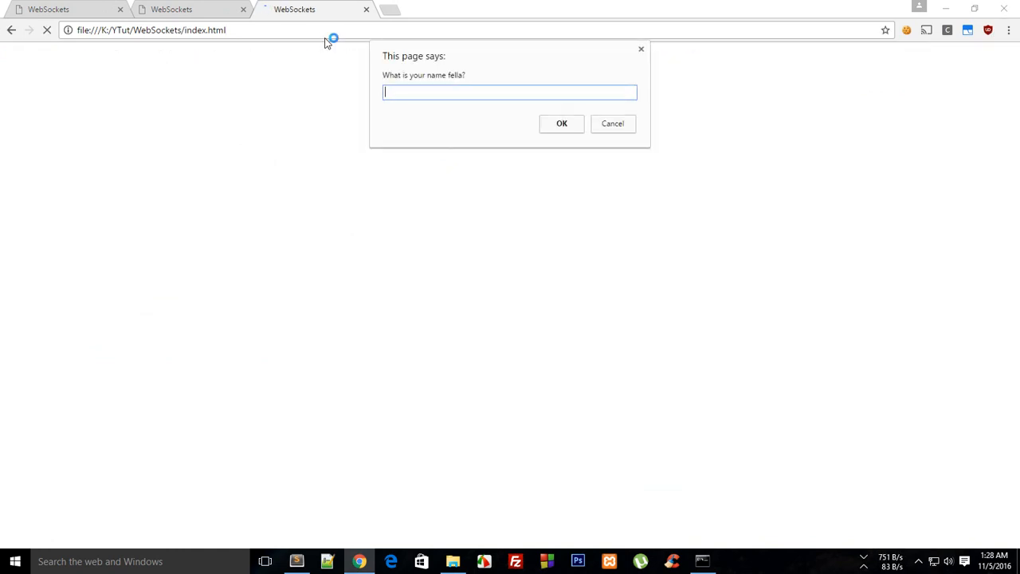
mouse_move(326, 43)
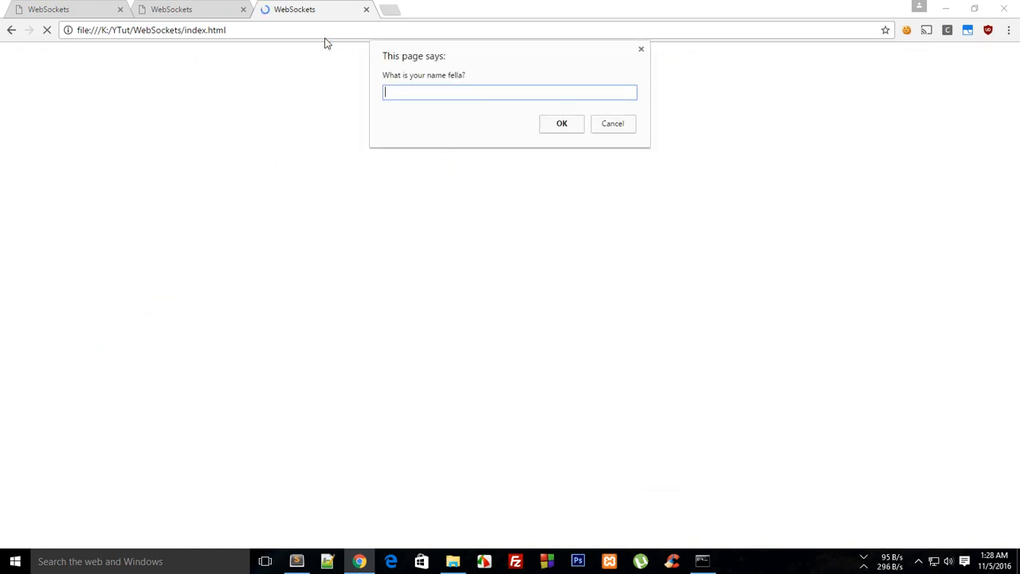
- Join as Hacker and post 'Send me your bank details or I'm shutting down this chat system', then return to the first tab
type("Hafck")
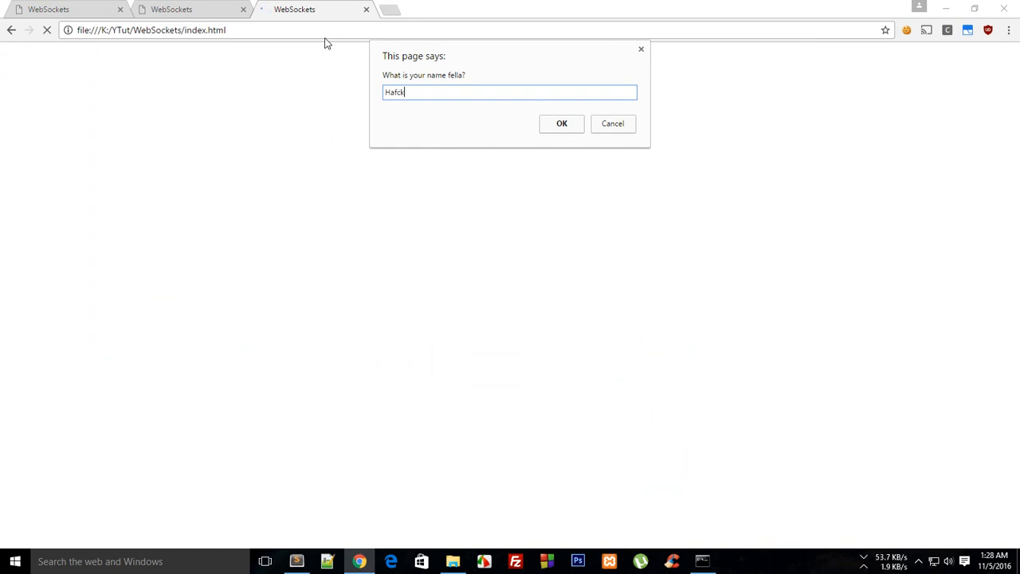
left_click(562, 123)
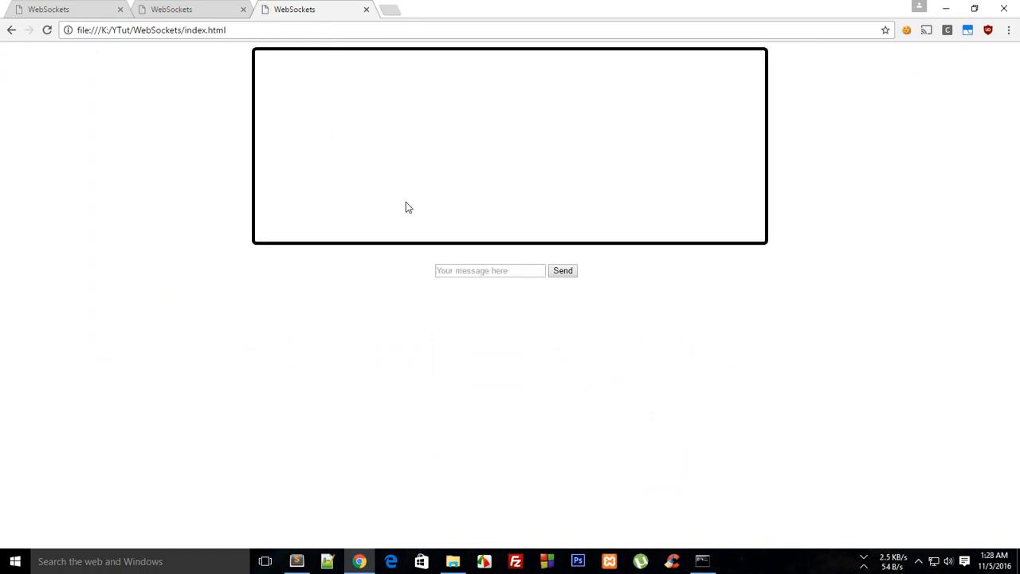
type("Send me")
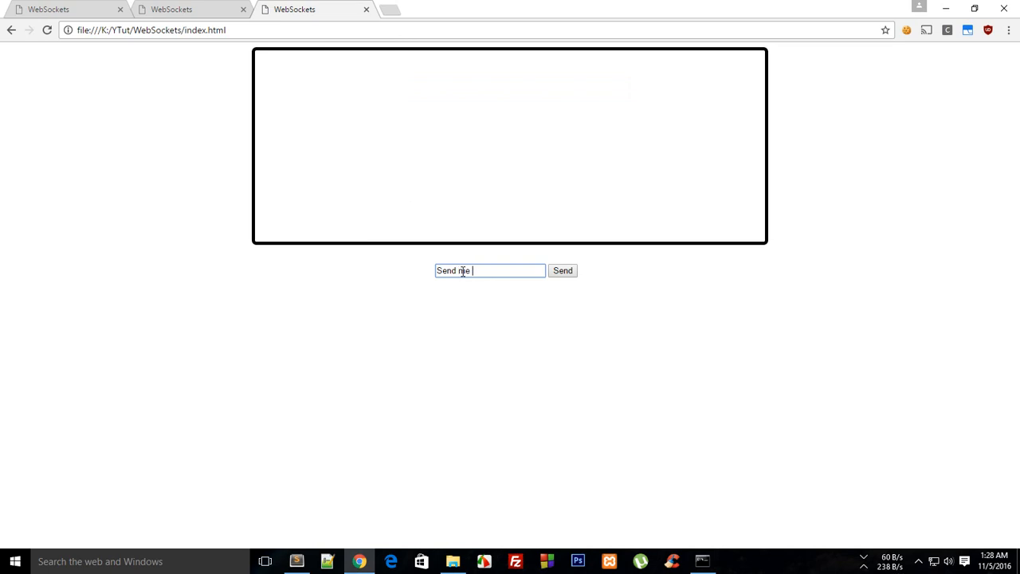
type("your details")
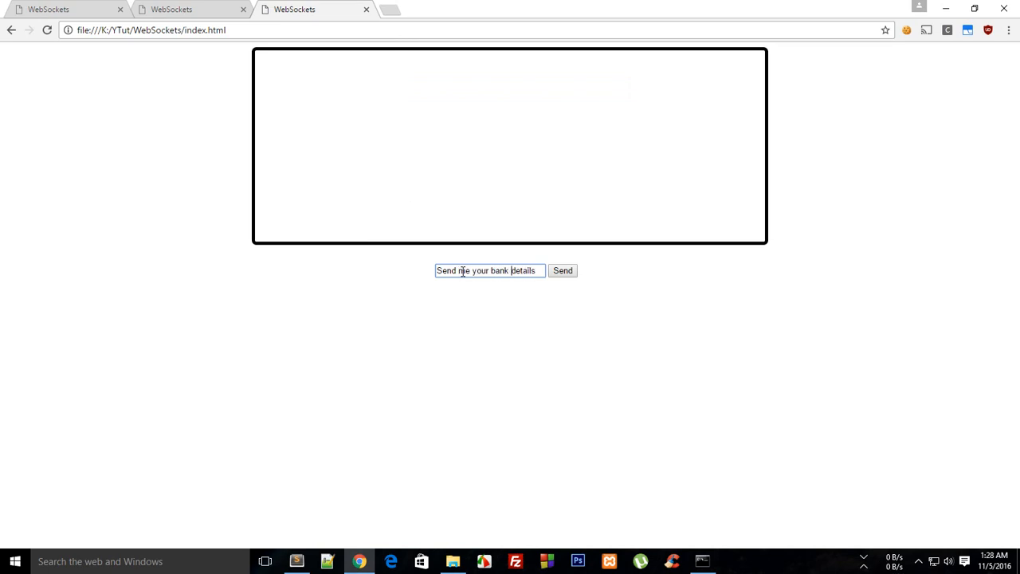
type("or I")
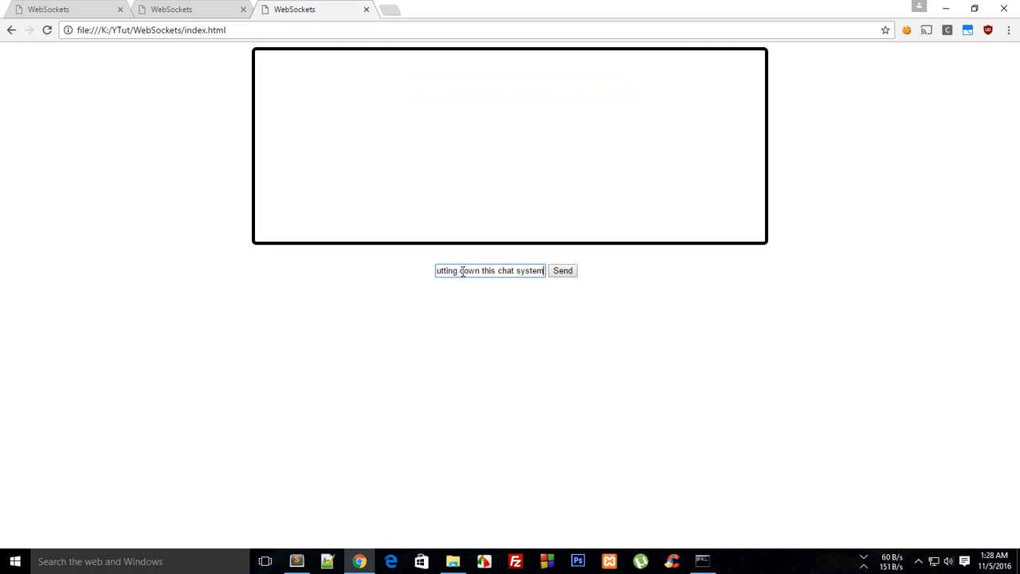
left_click(563, 270)
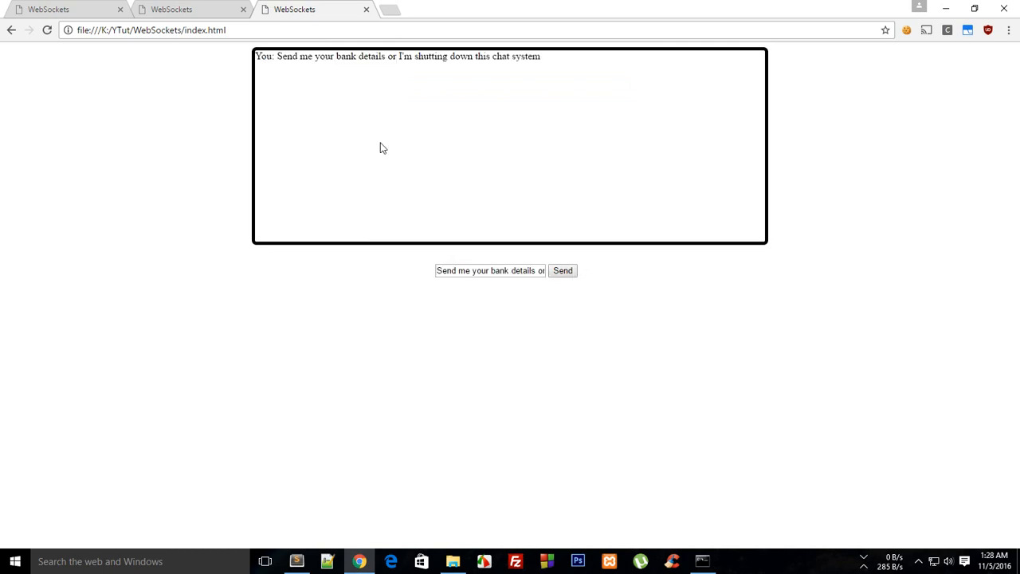
key("F12")
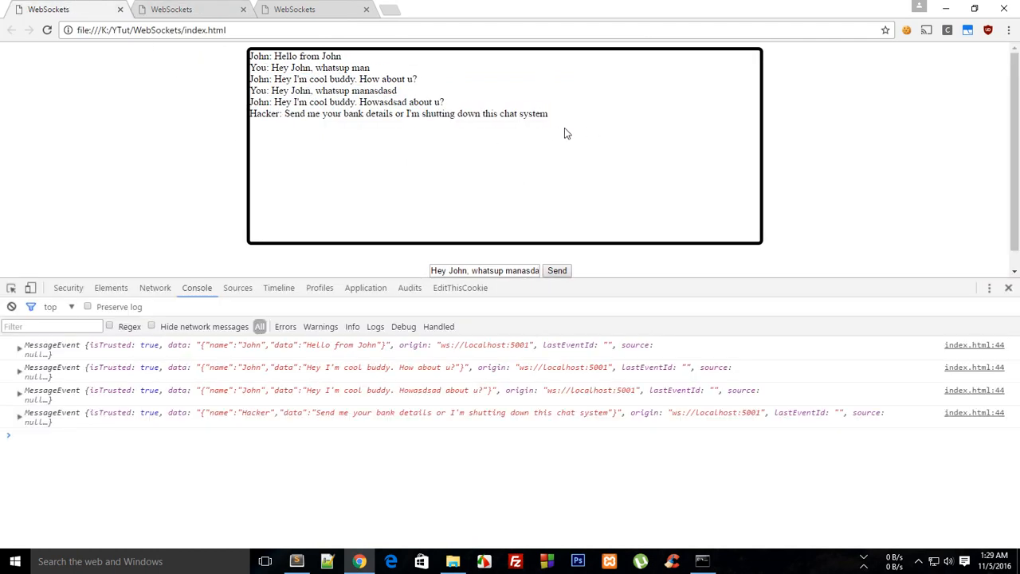
mouse_move(405, 227)
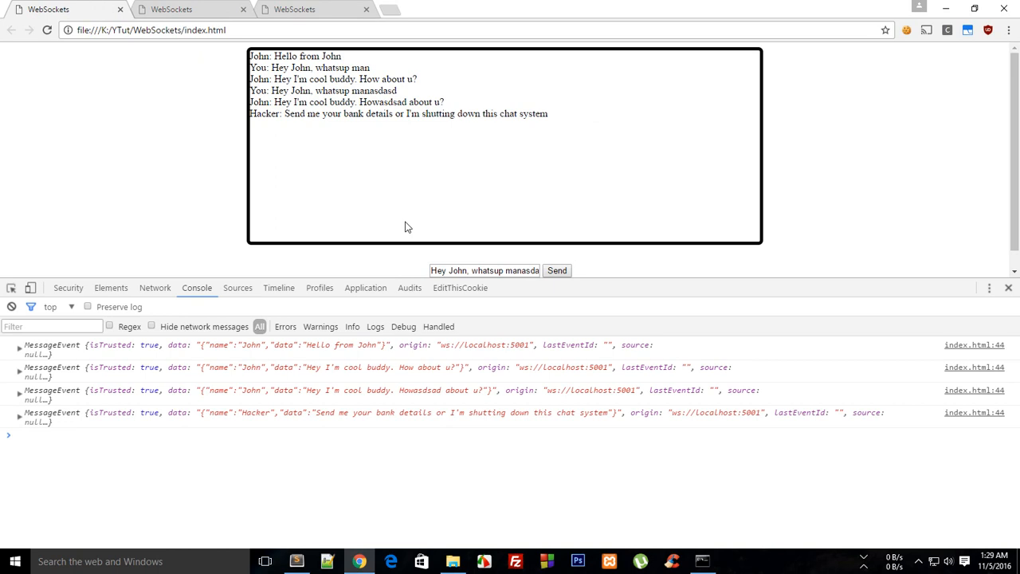
mouse_move(402, 226)
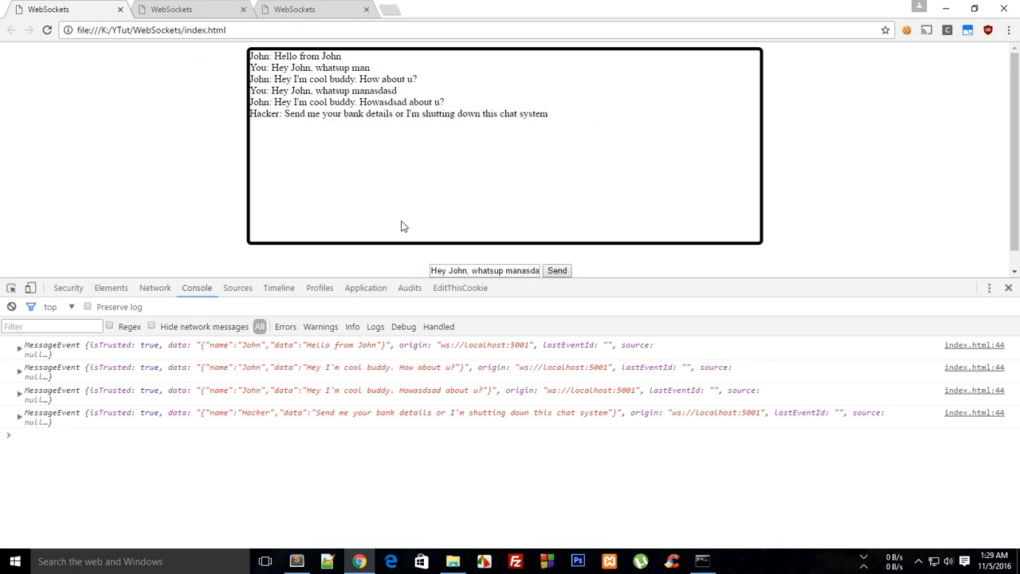
mouse_move(516, 174)
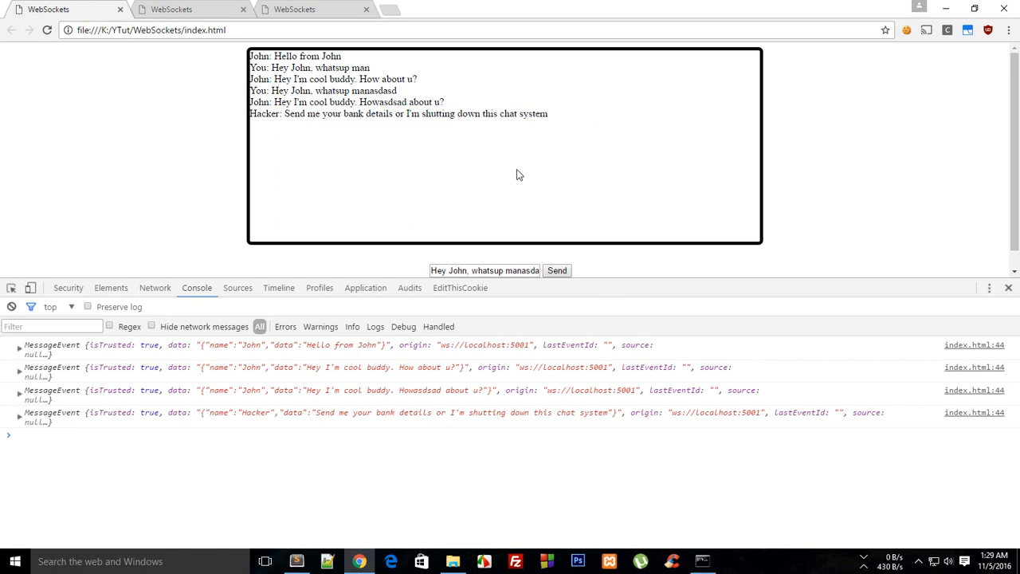
mouse_move(571, 125)
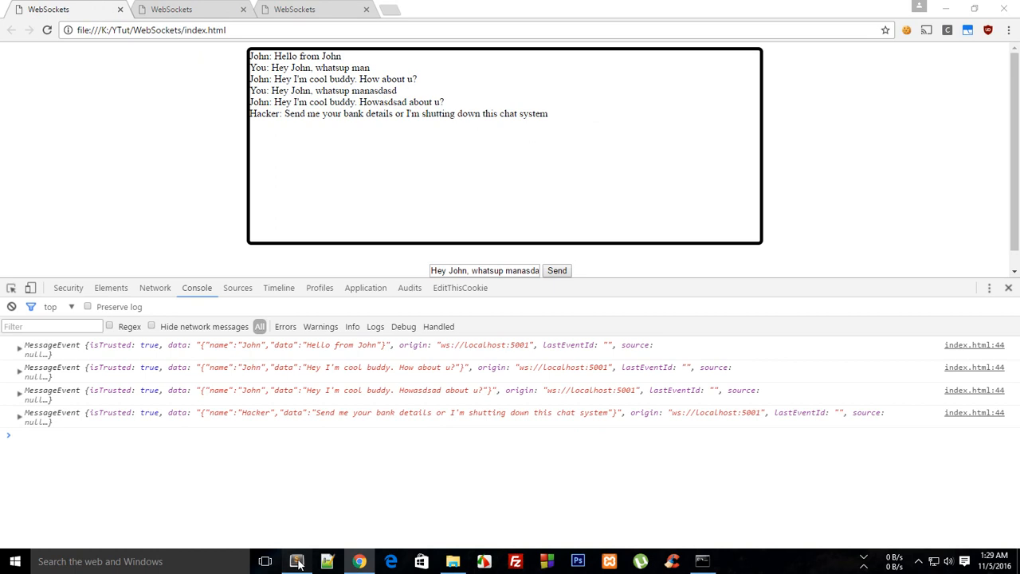
- Return to the server index.js and review the message-handling code
left_click(297, 561)
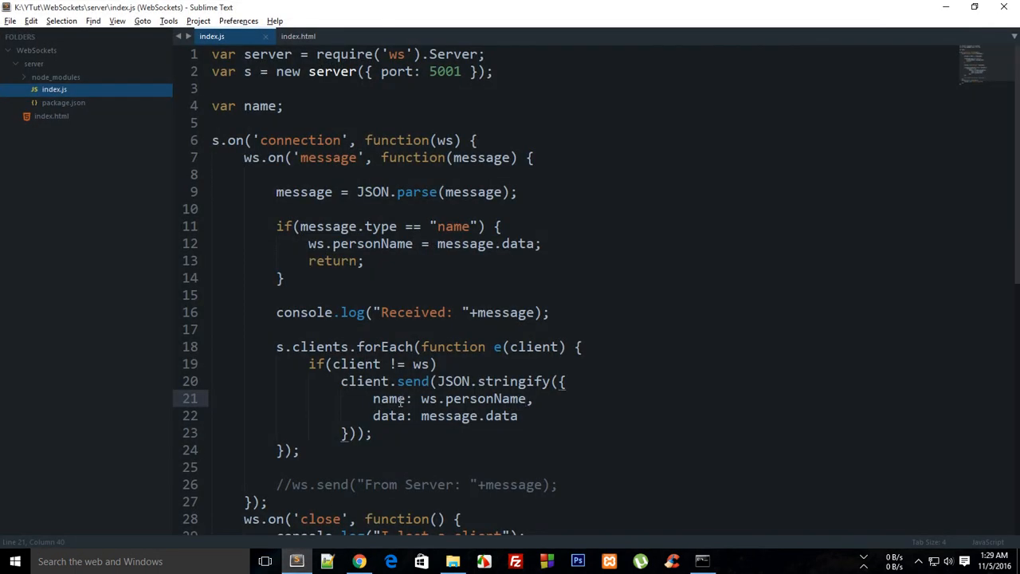
left_click(360, 561)
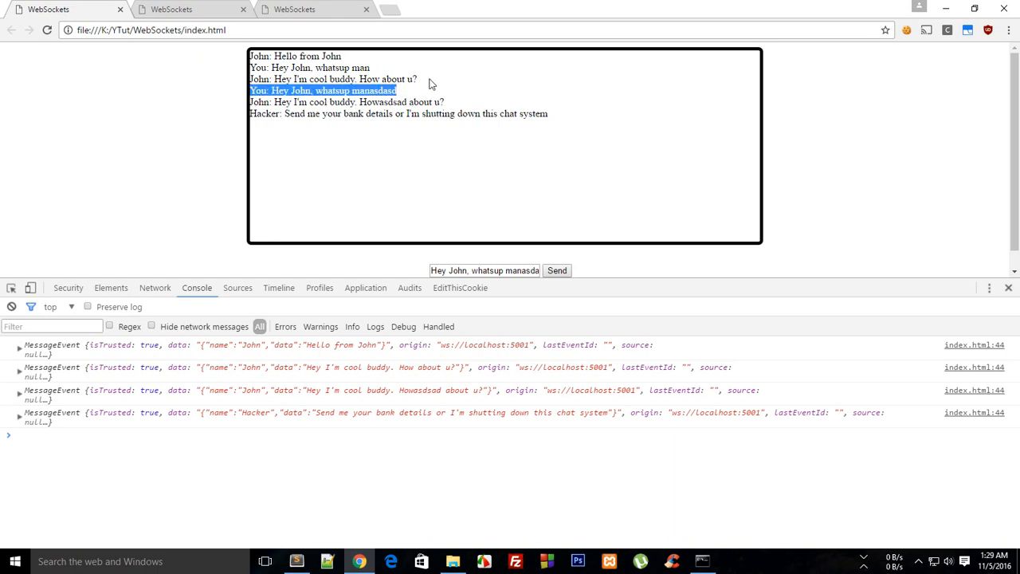
left_click(368, 150)
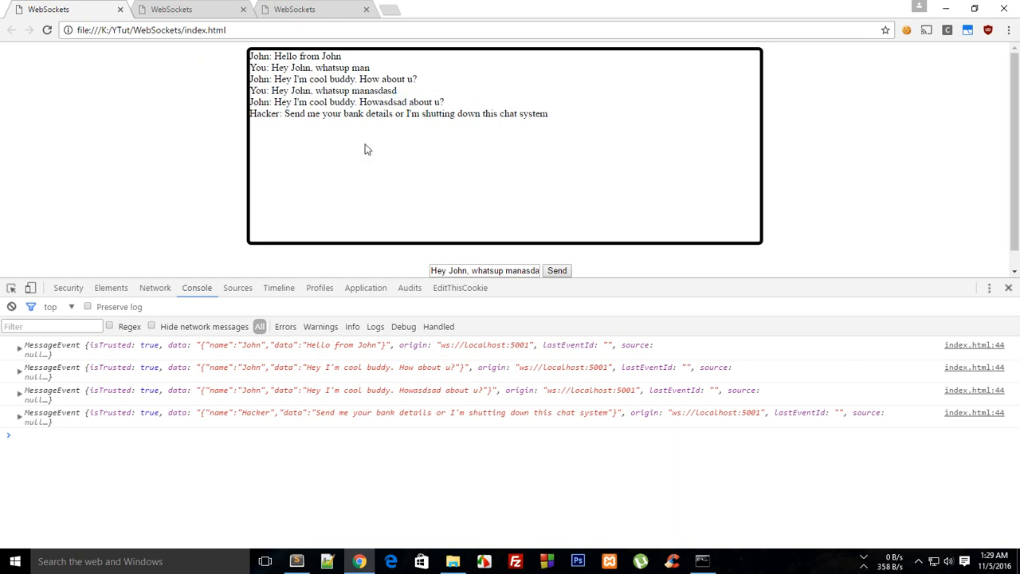
mouse_move(251, 299)
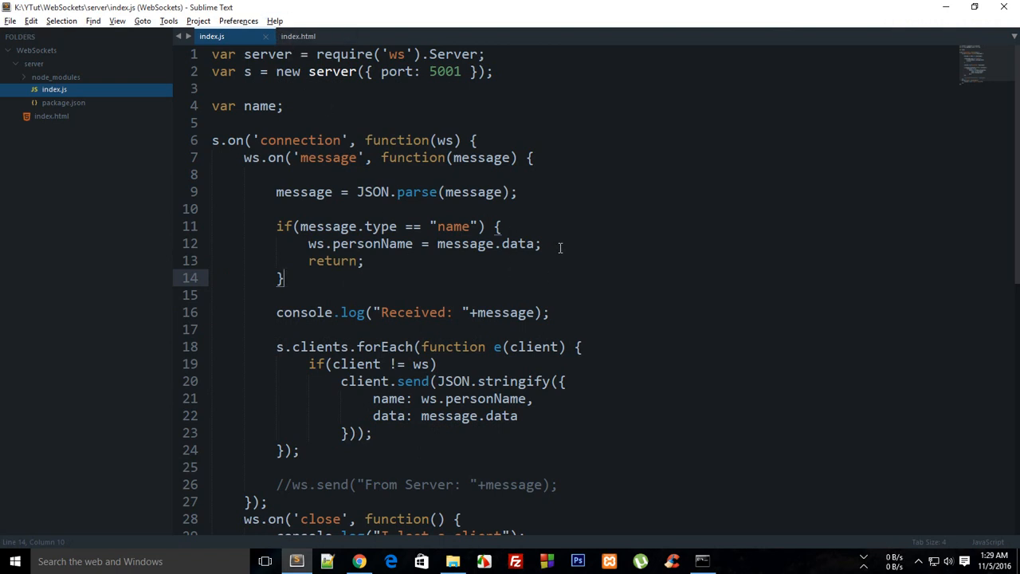
mouse_move(545, 243)
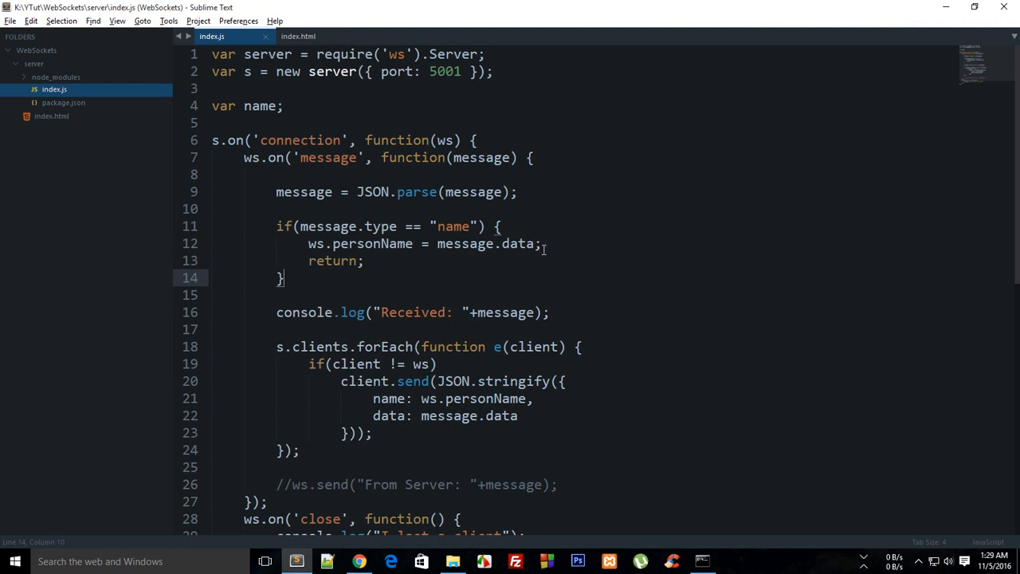
scroll("down", 3)
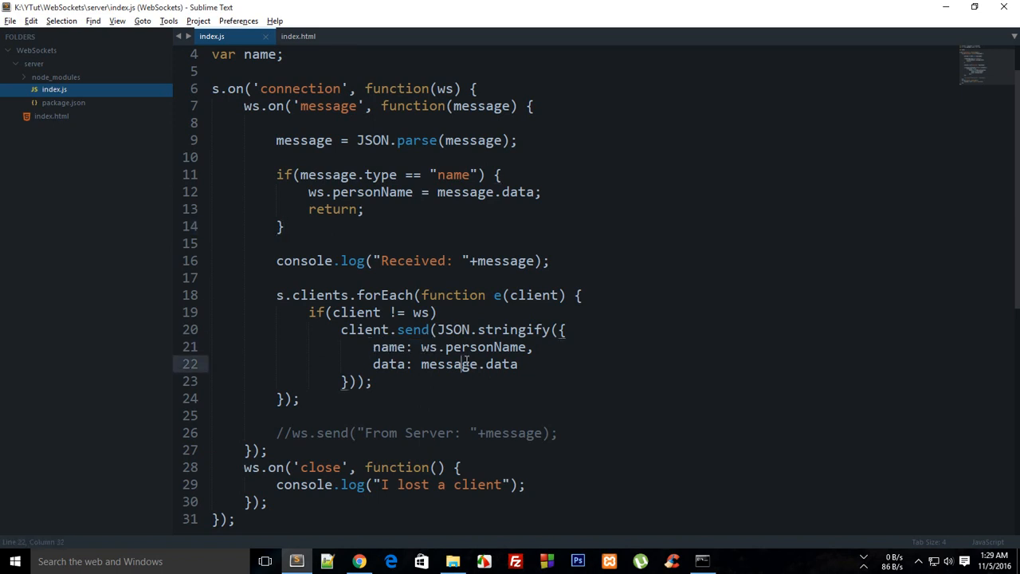
- Point out where ws.personName is stored and sent, then move to index.html
left_click(475, 346)
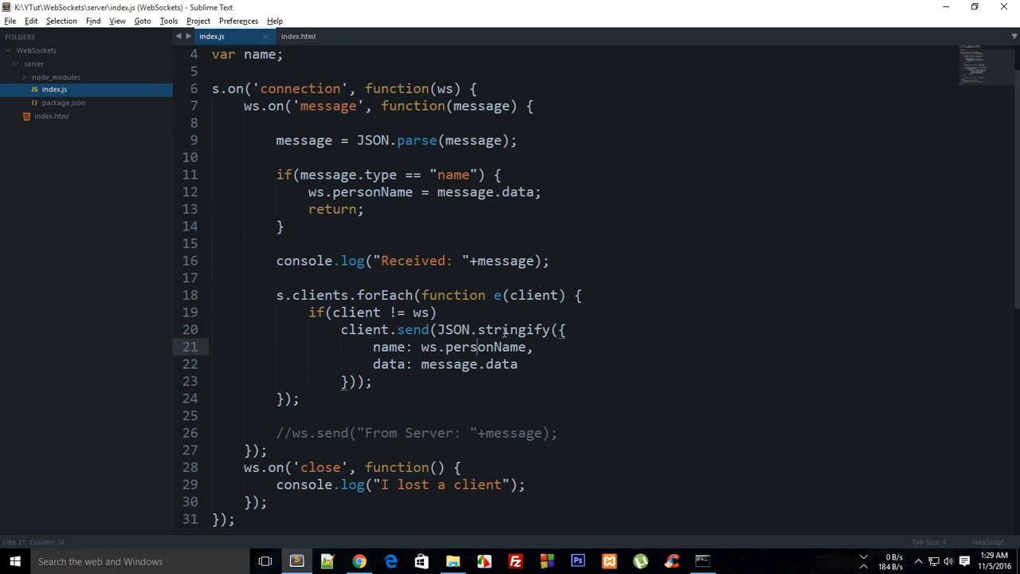
left_click(386, 191)
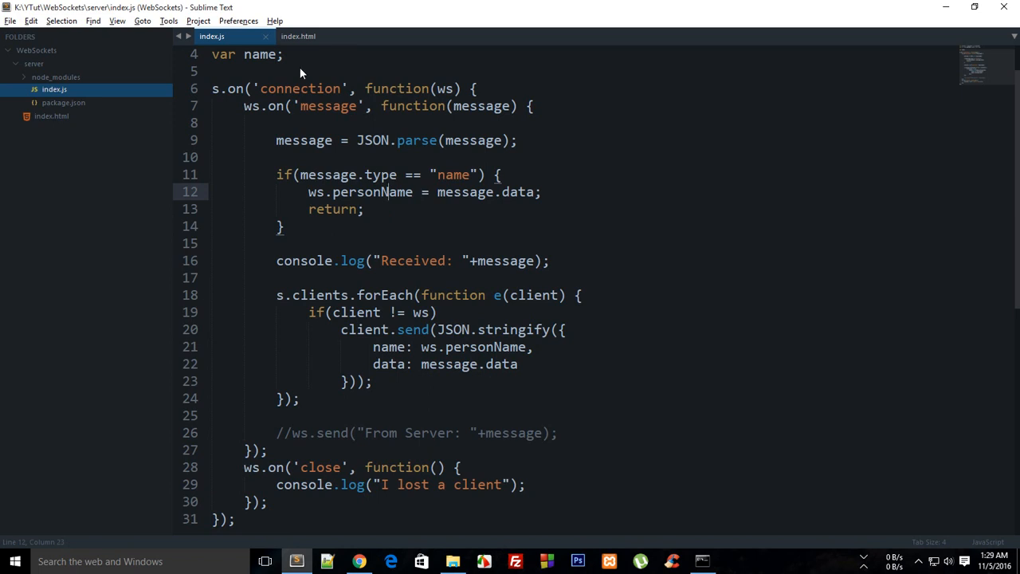
left_click(298, 36)
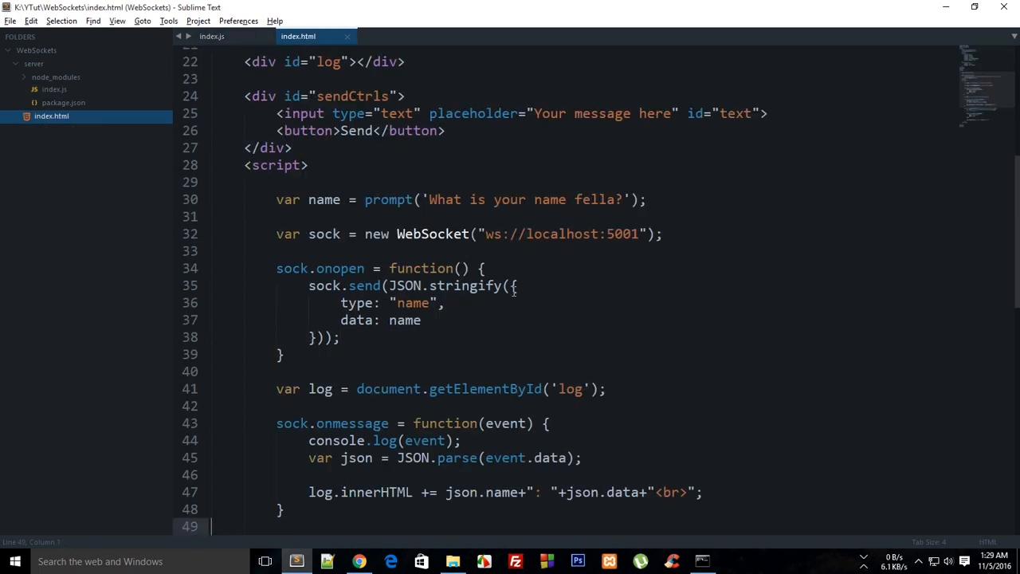
mouse_move(367, 475)
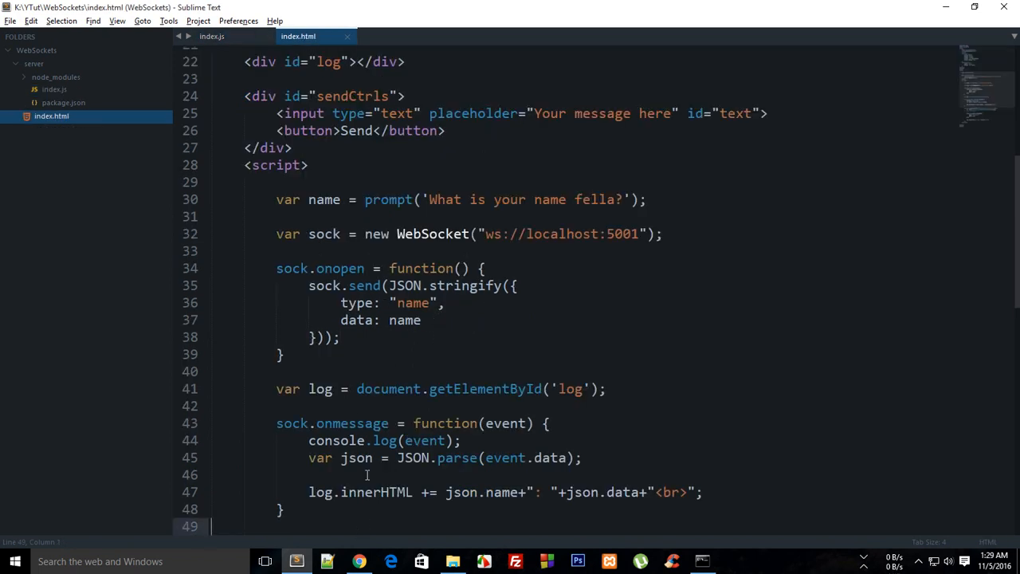